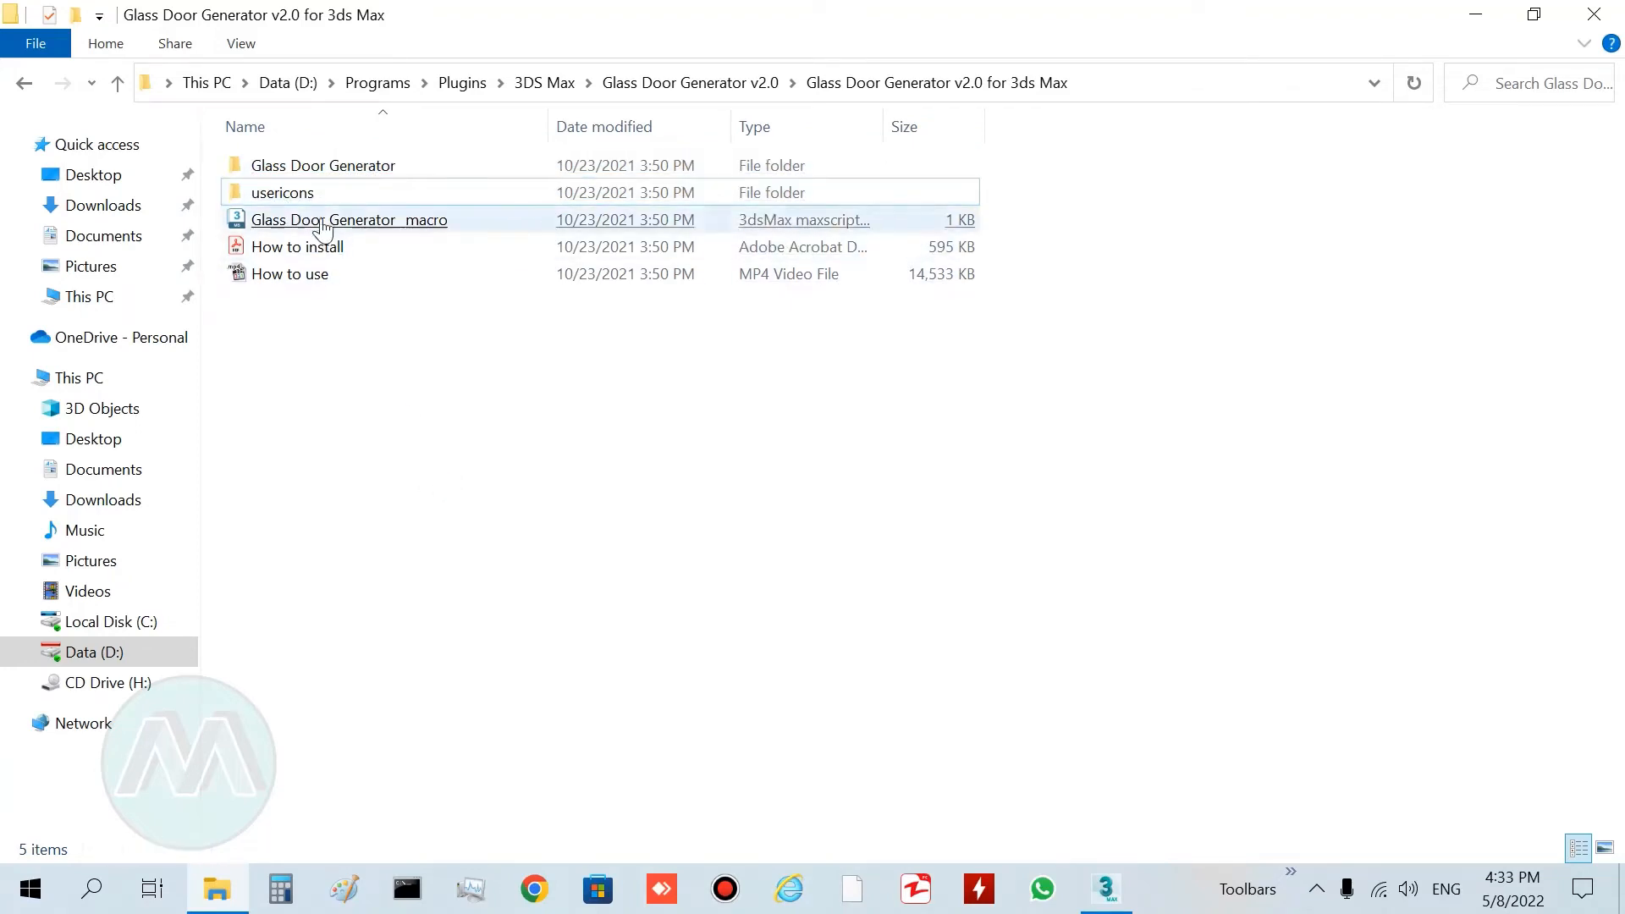
{"action": "mouse_move", "coordinate": [322, 165]}
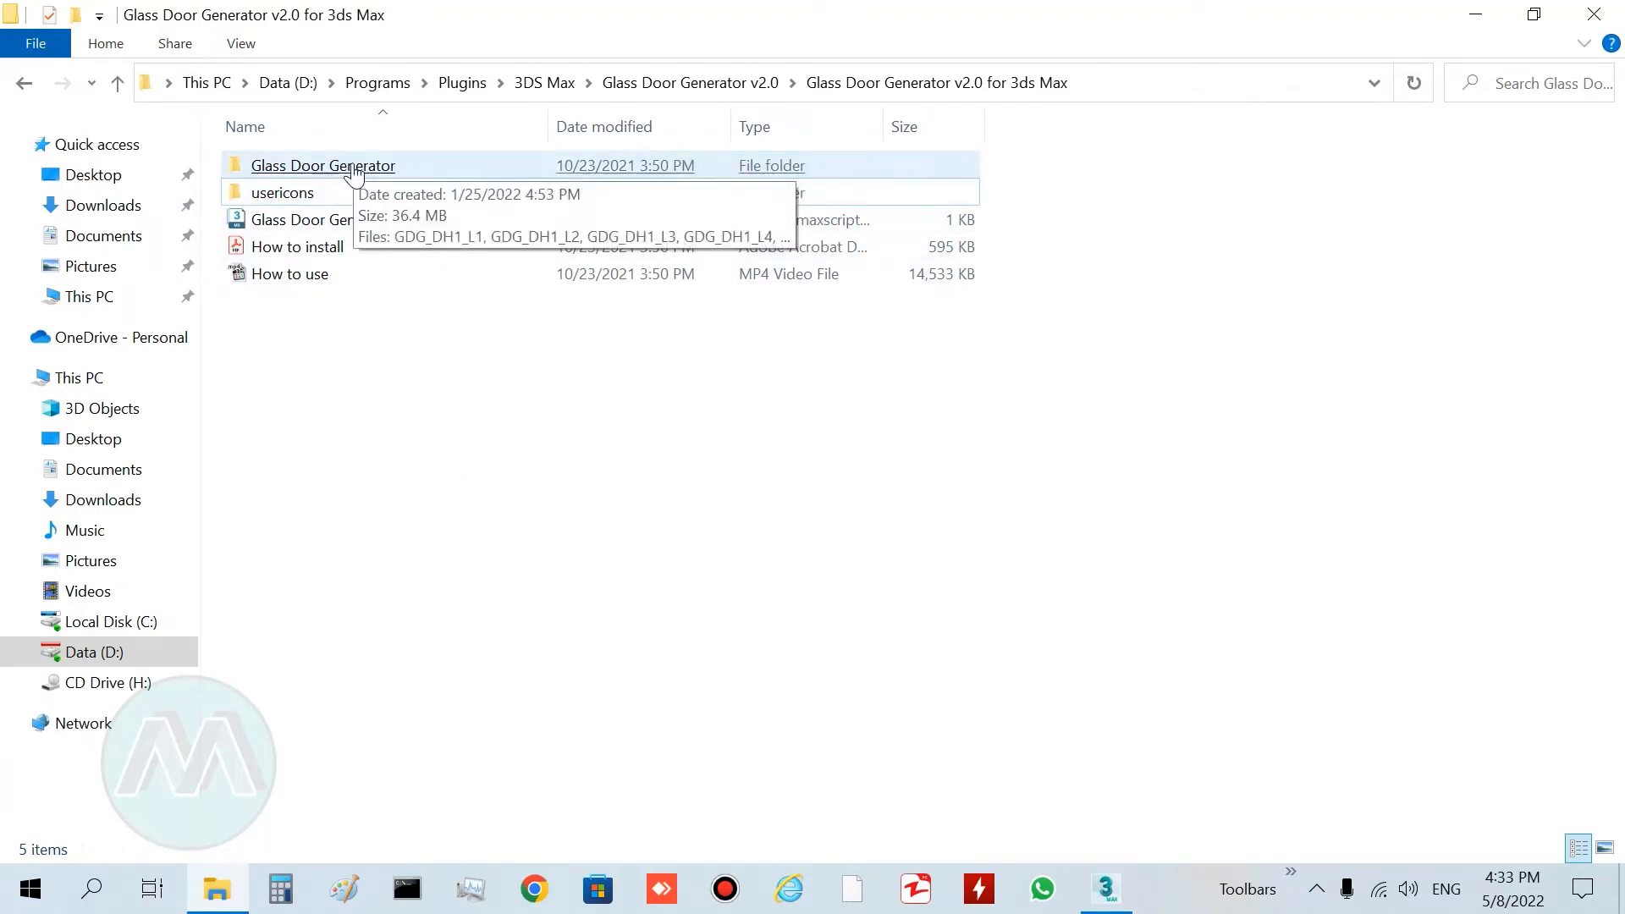
- Select the Glass Door Generator folder and copy it from its context menu
{"action": "left_click", "coordinate": [322, 165]}
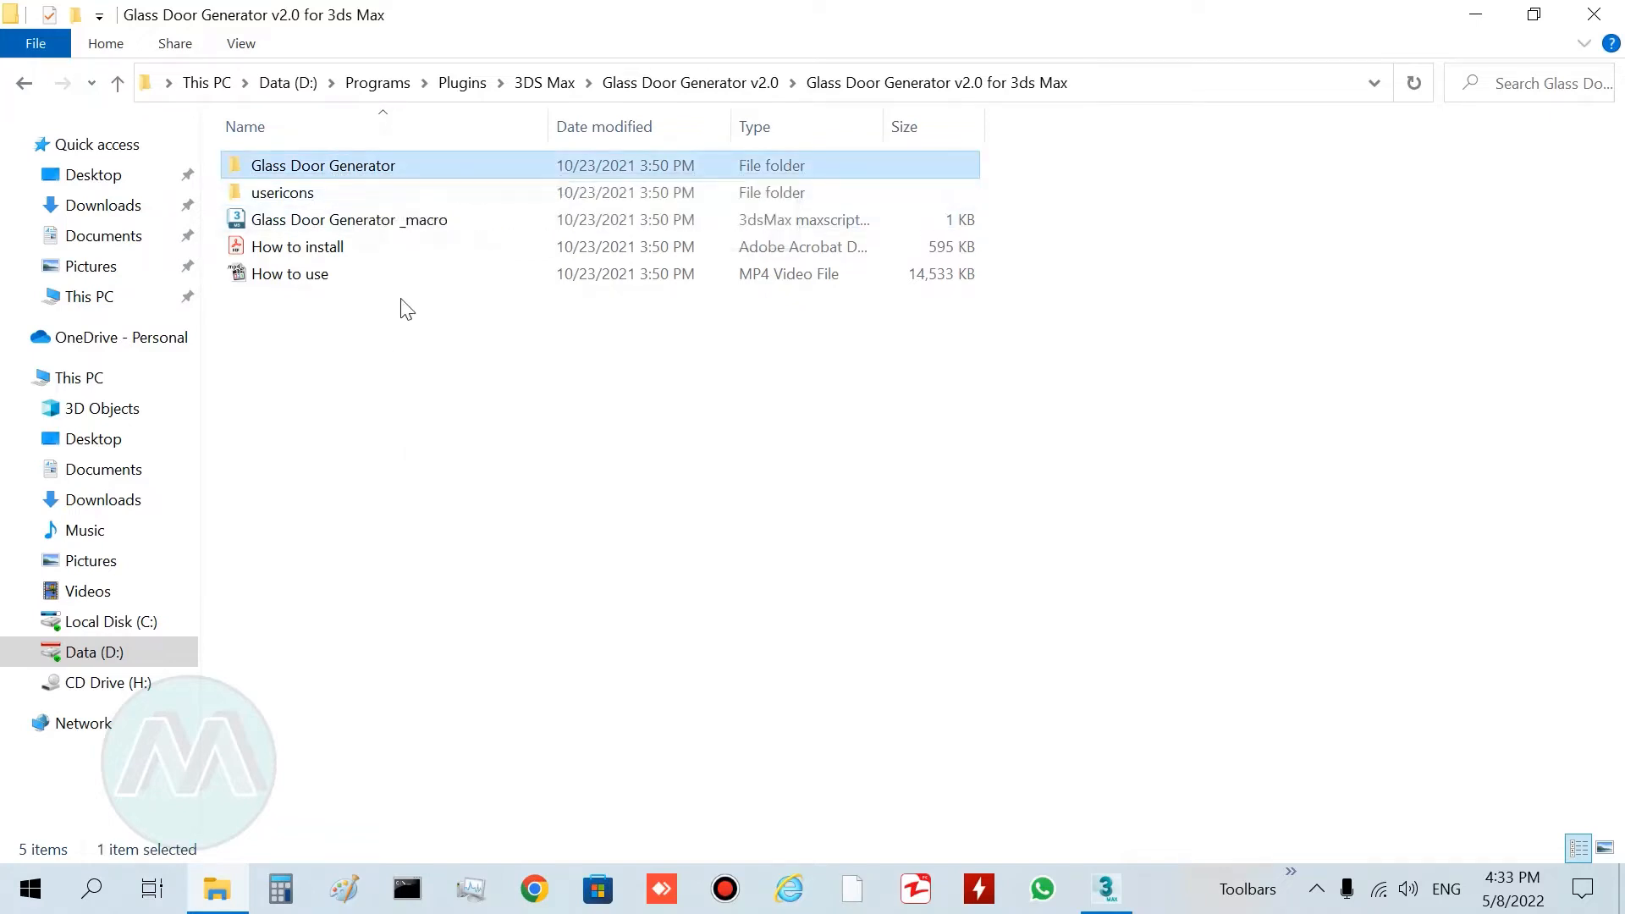
{"action": "mouse_move", "coordinate": [352, 171]}
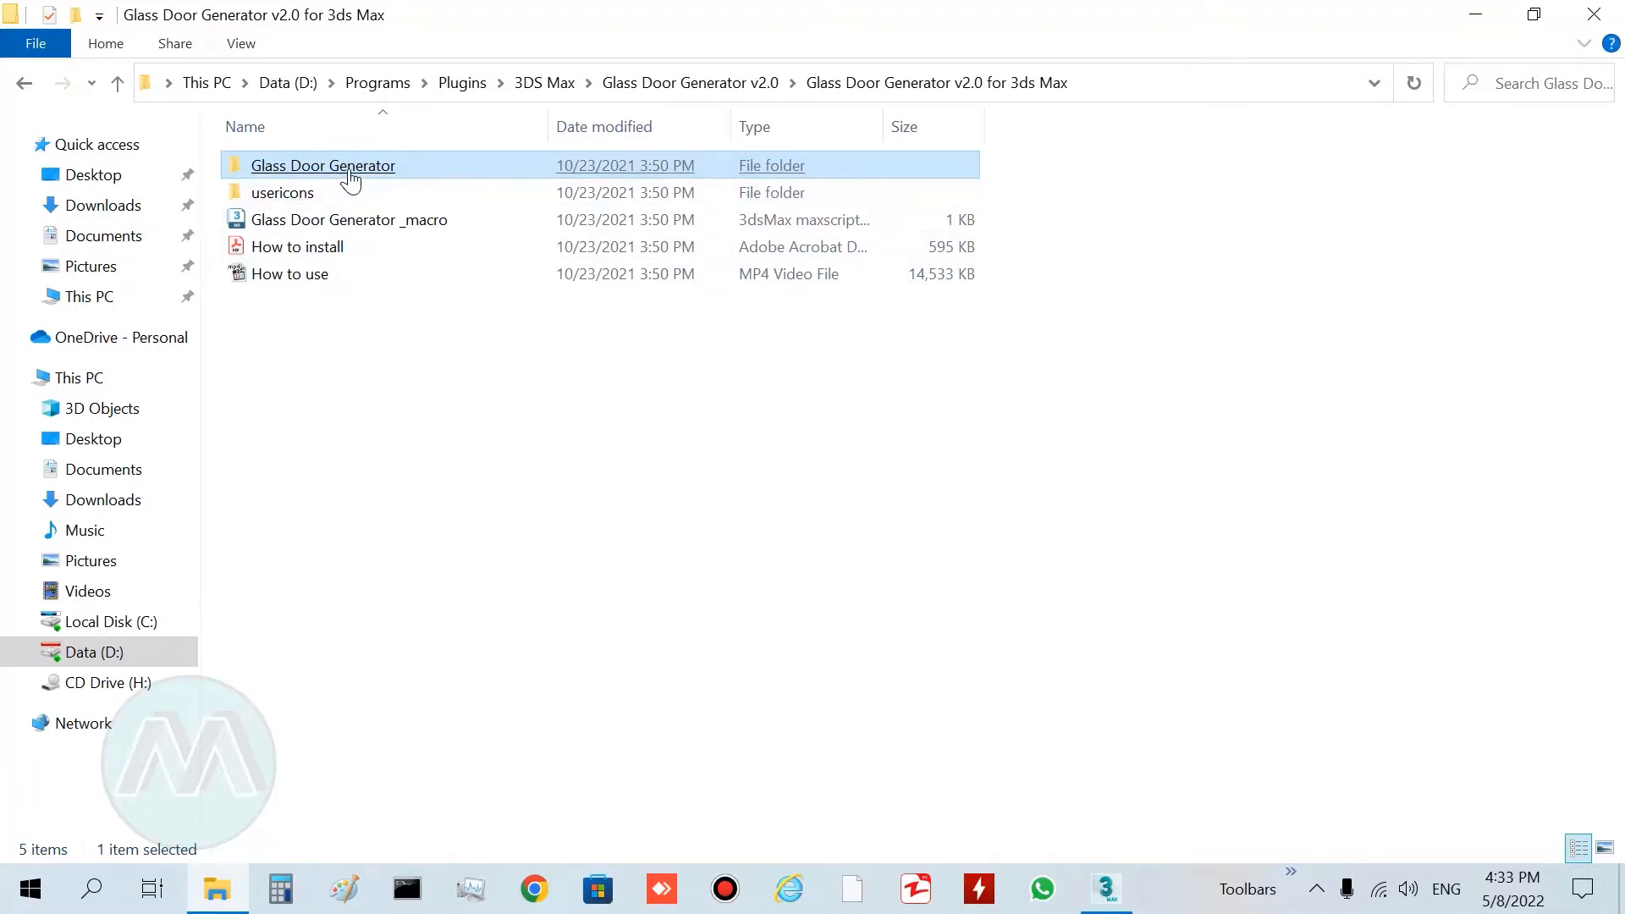
{"action": "right_click", "coordinate": [323, 165]}
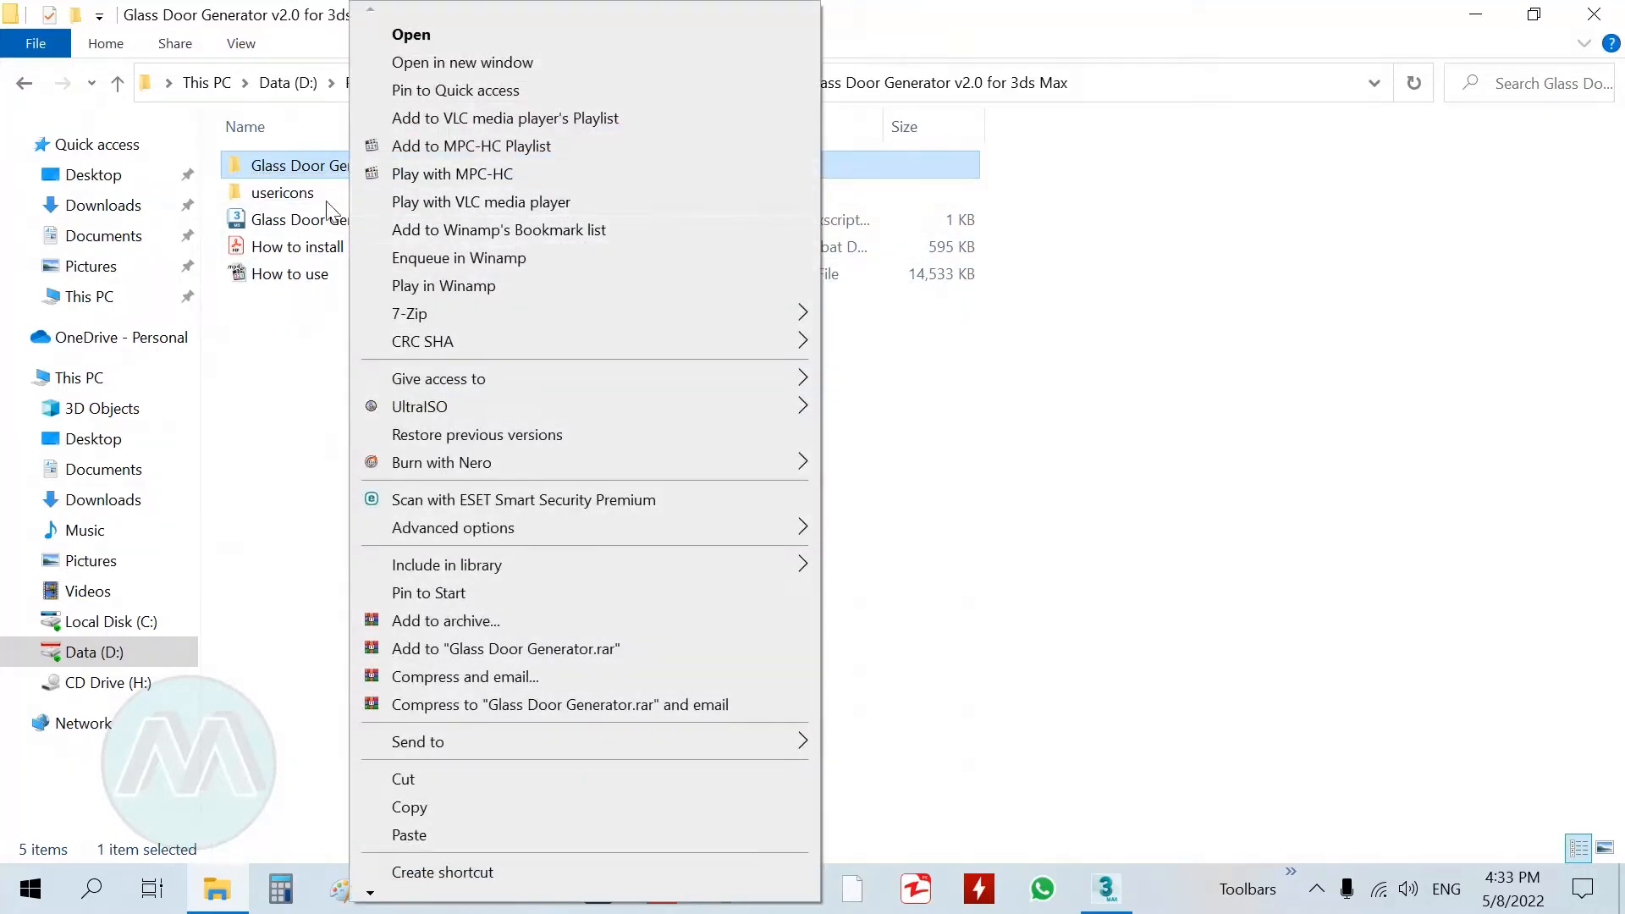
{"action": "mouse_move", "coordinate": [402, 779]}
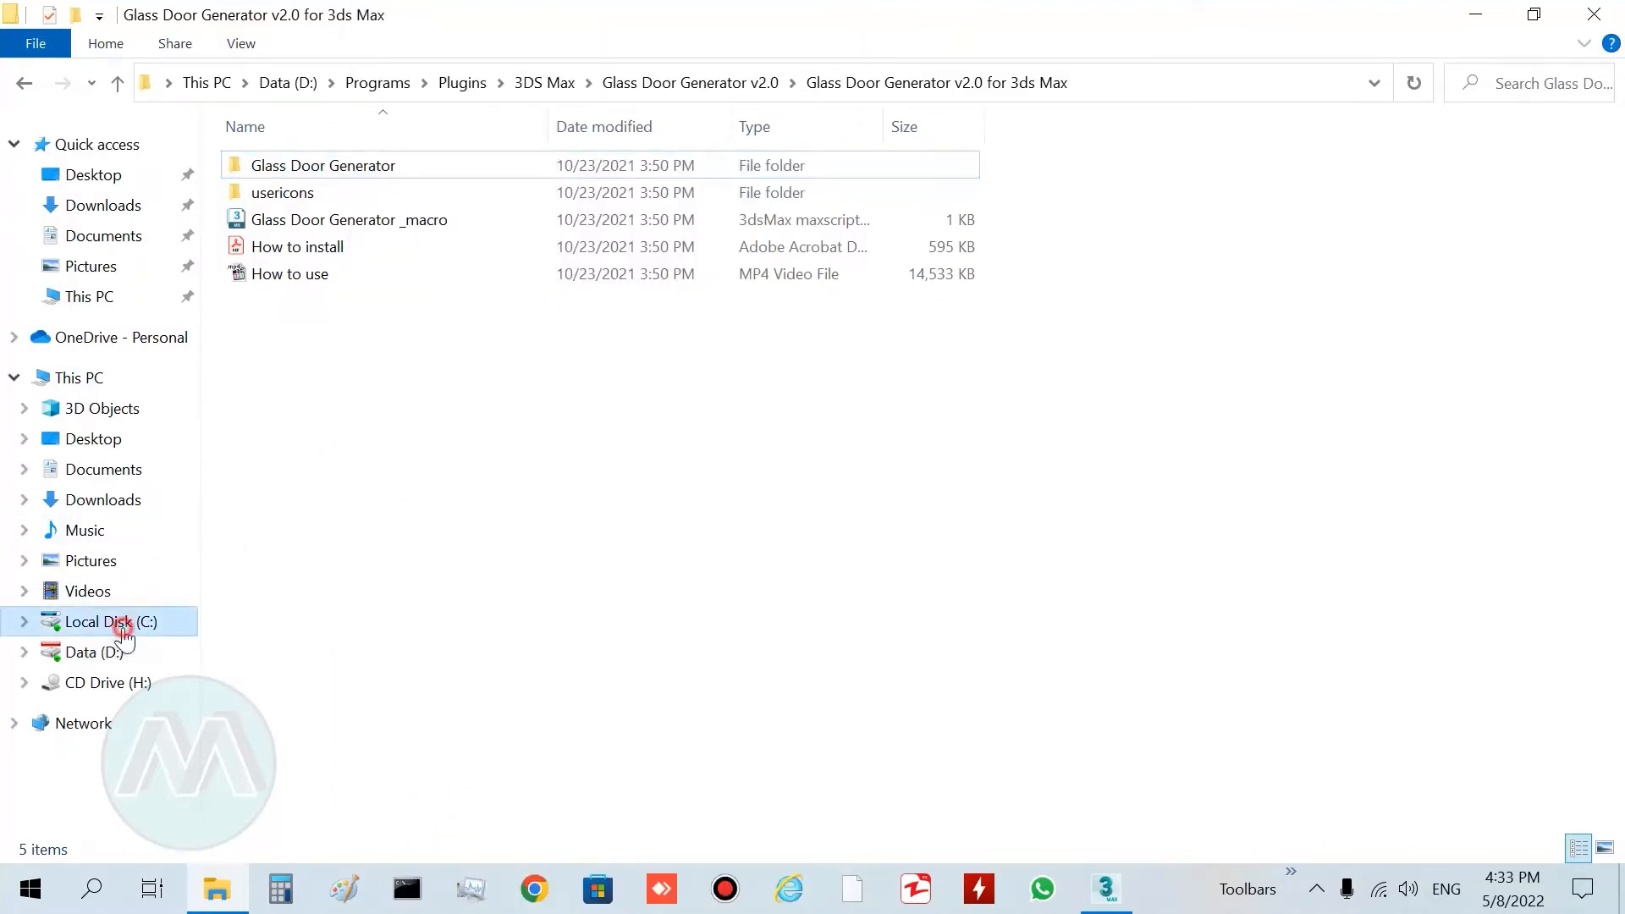
- Put the Glass Door Generator folder in C:\Program Files\Autodesk\3ds Max 2022\scripts
{"action": "left_click", "coordinate": [111, 621]}
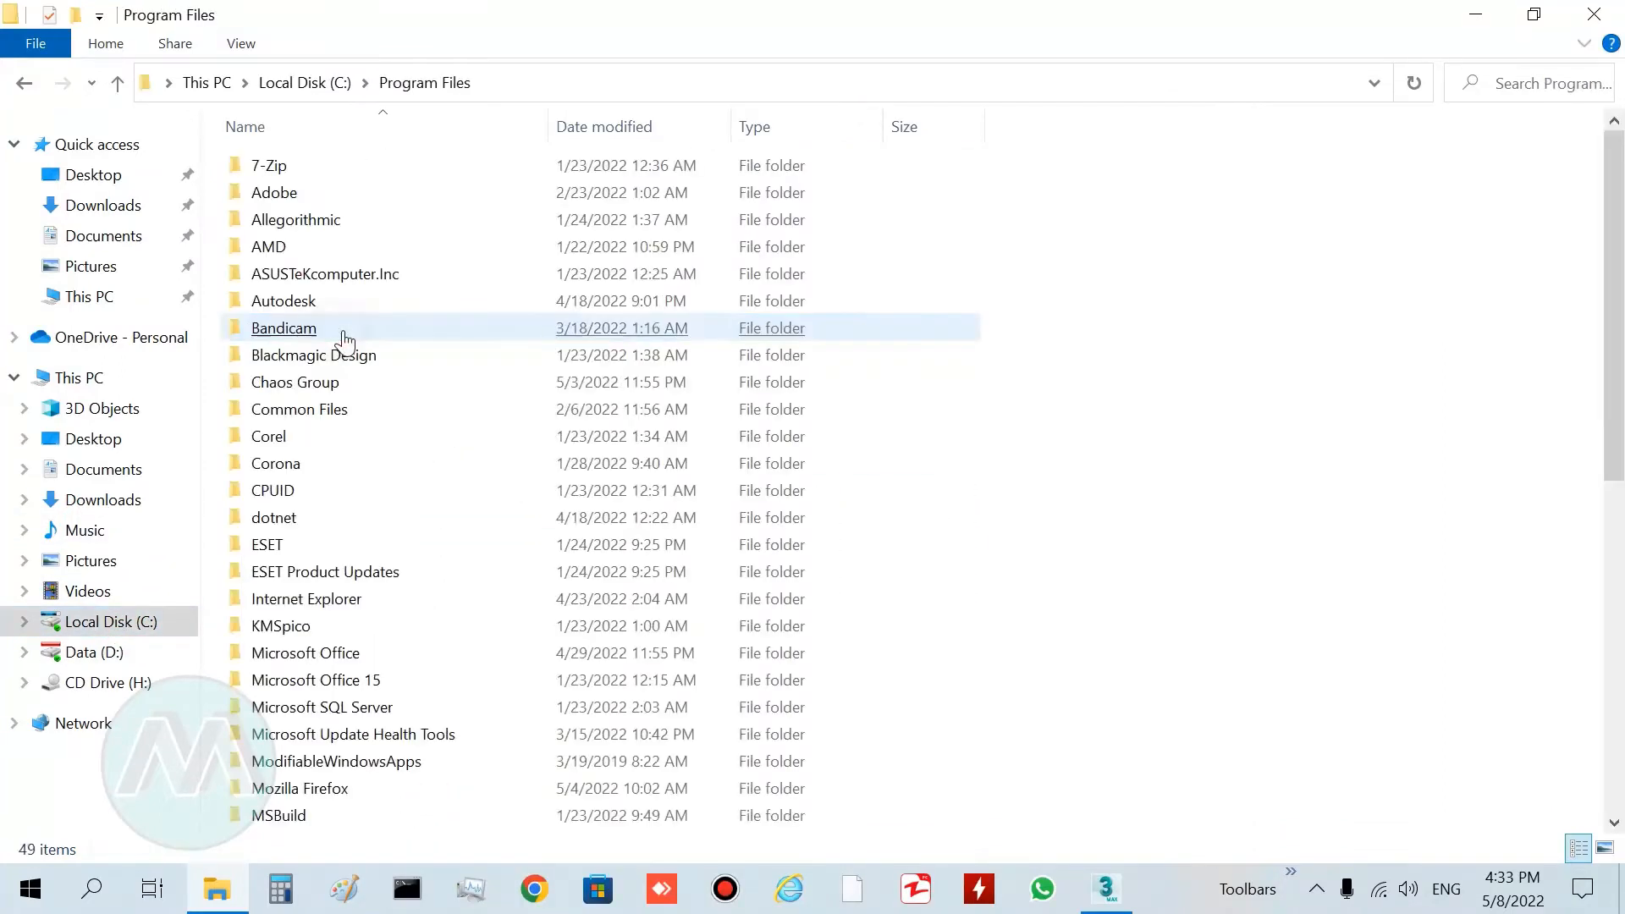
{"action": "double_click", "coordinate": [283, 301]}
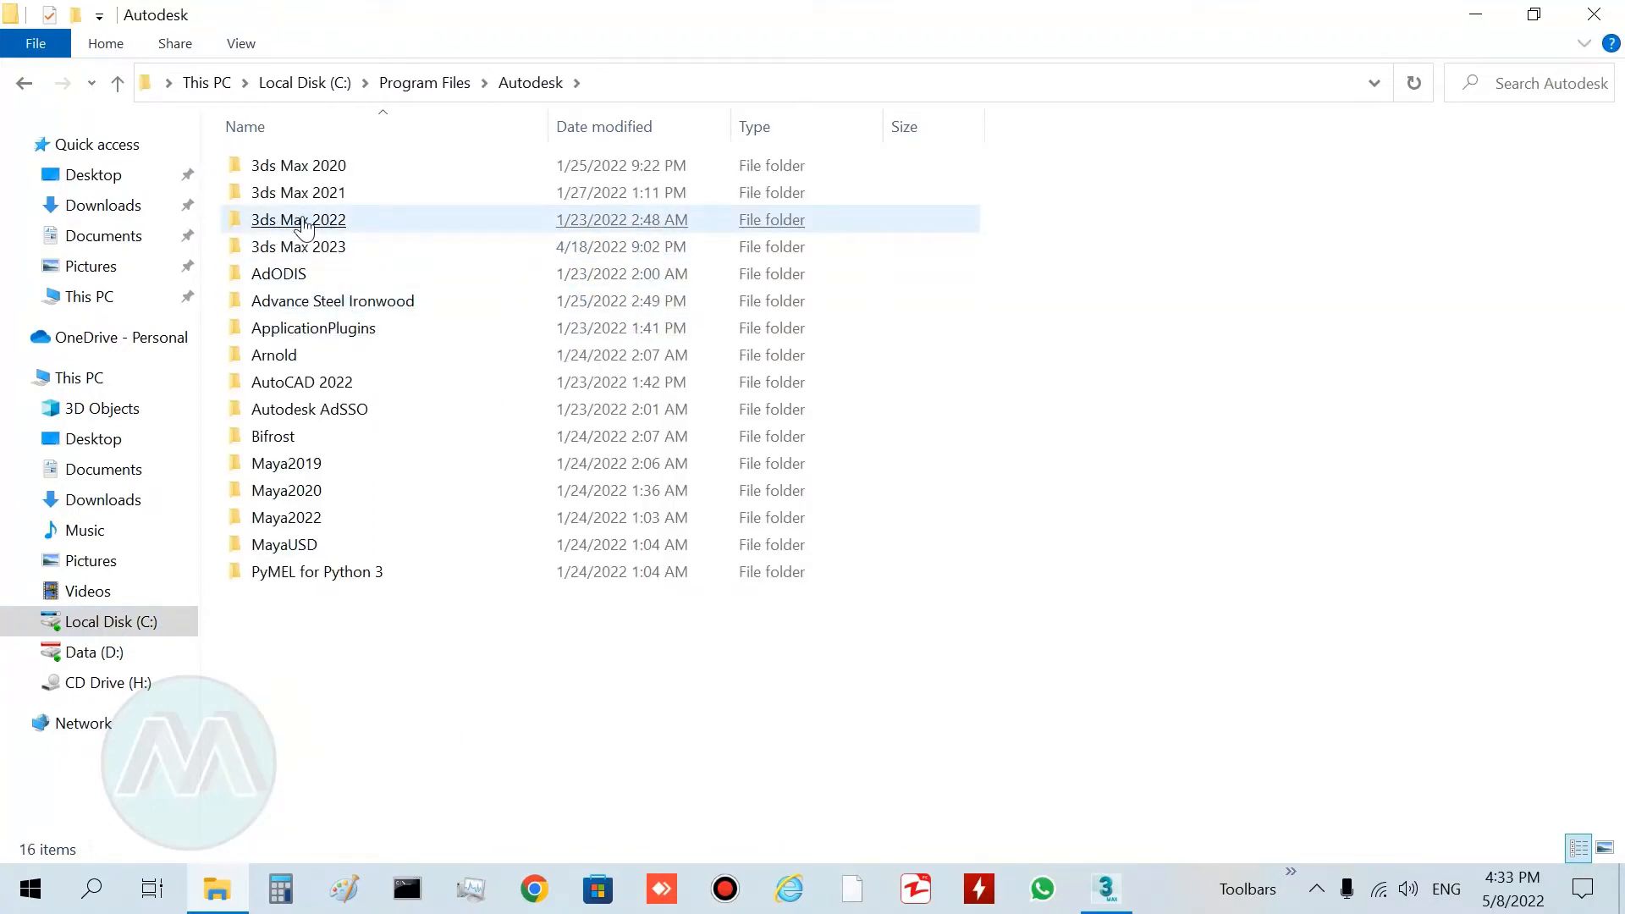
{"action": "double_click", "coordinate": [299, 218]}
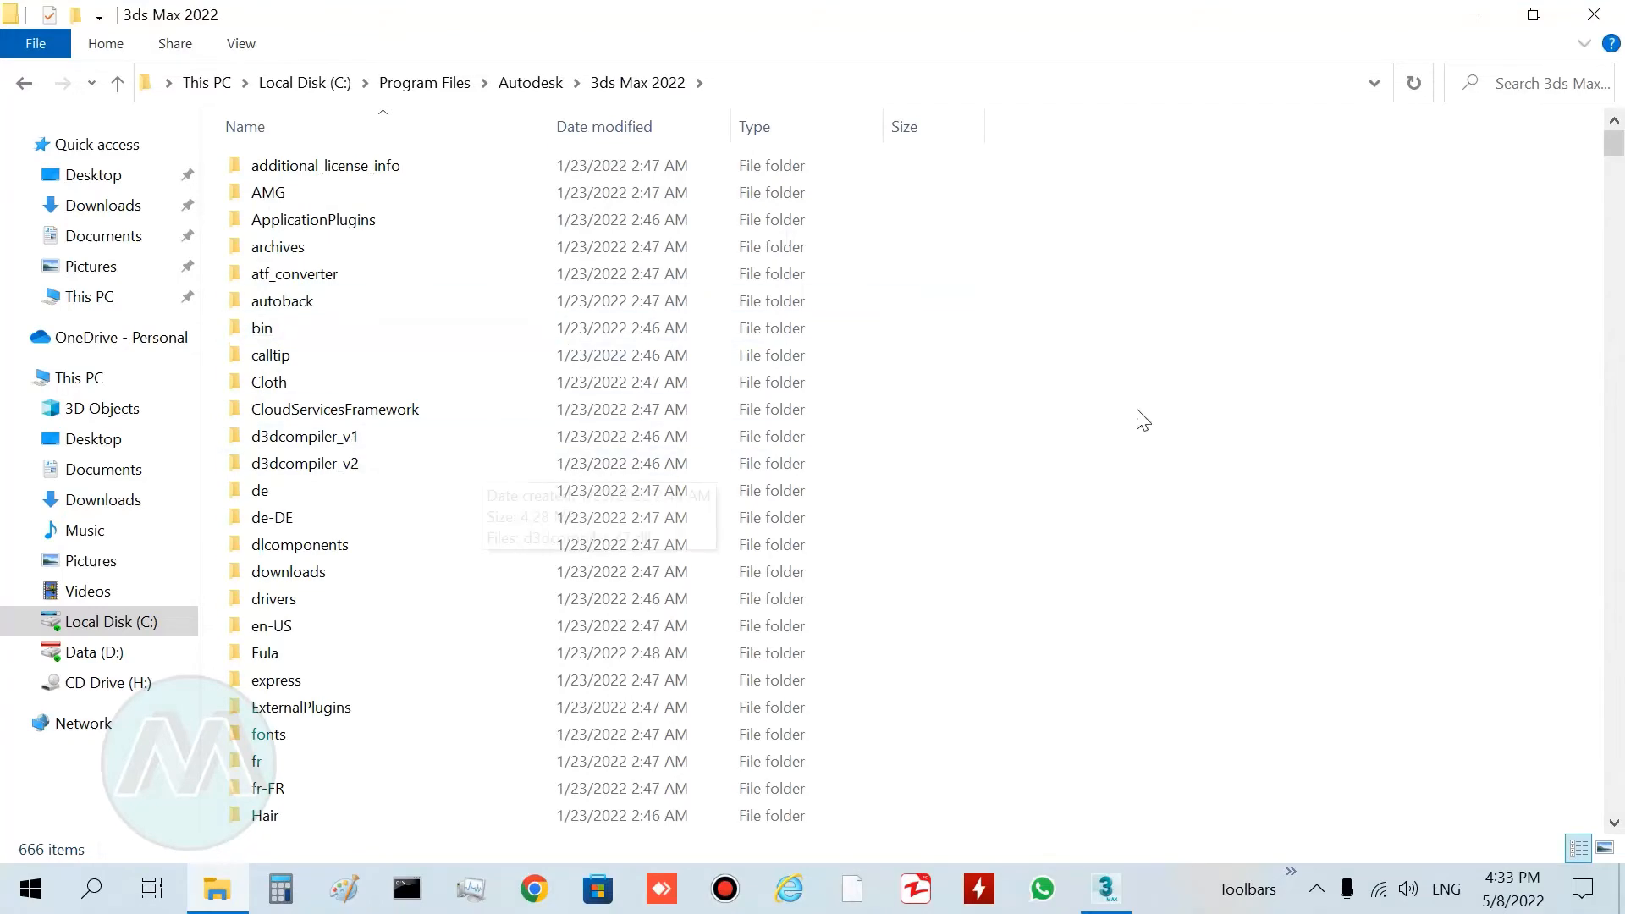
{"action": "scroll", "scroll_direction": "down", "scroll_amount": 3}
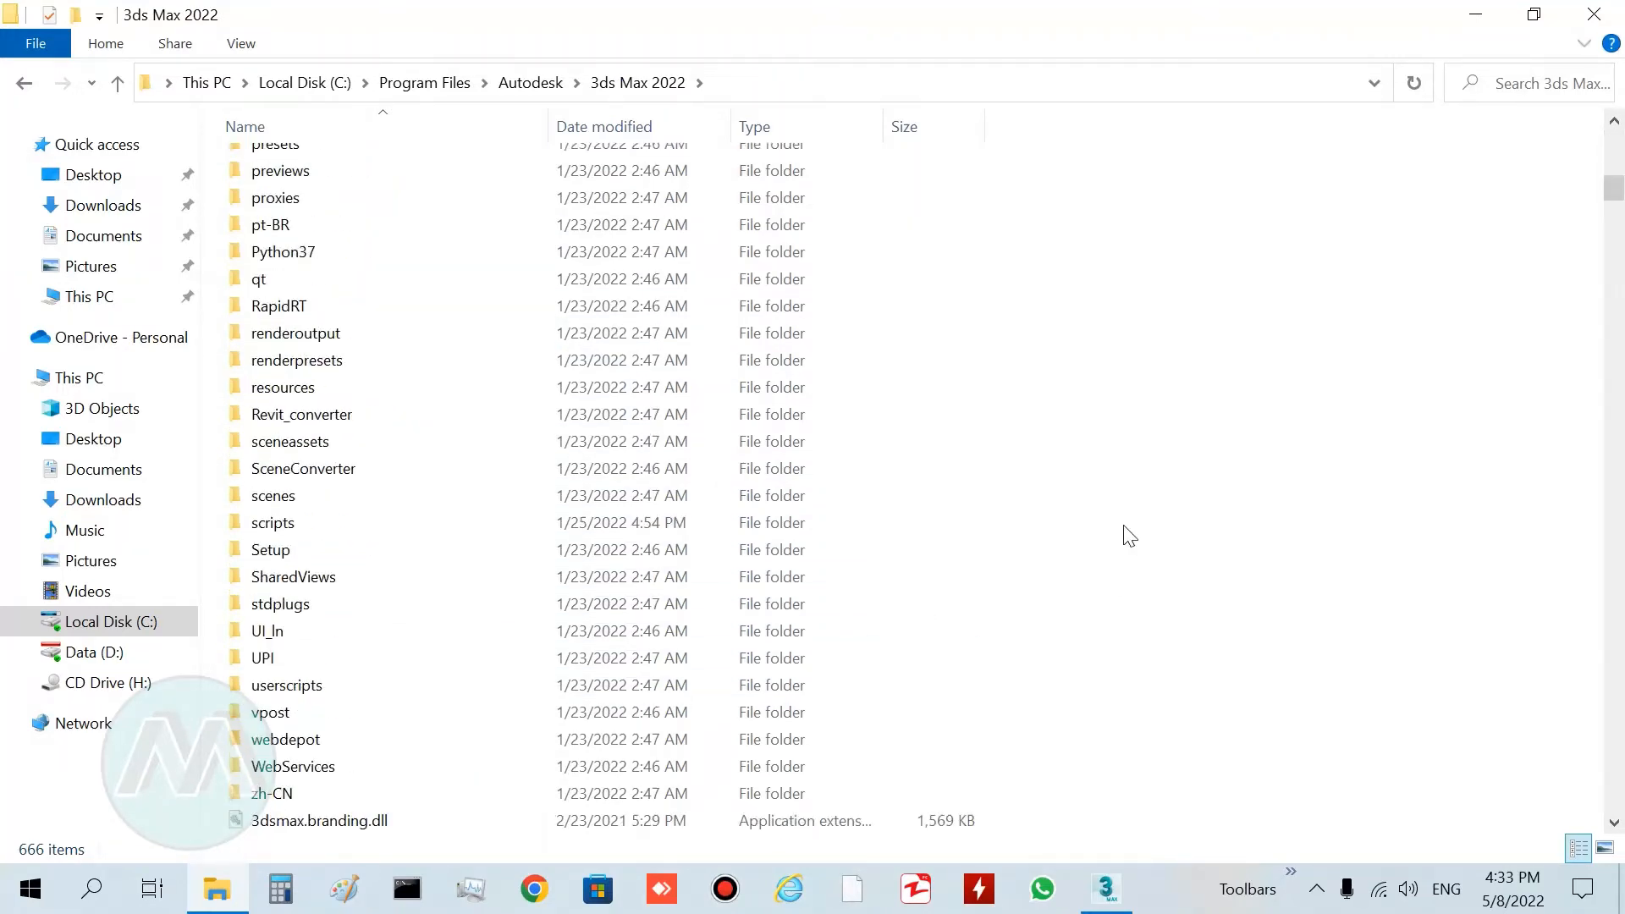
{"action": "double_click", "coordinate": [273, 522]}
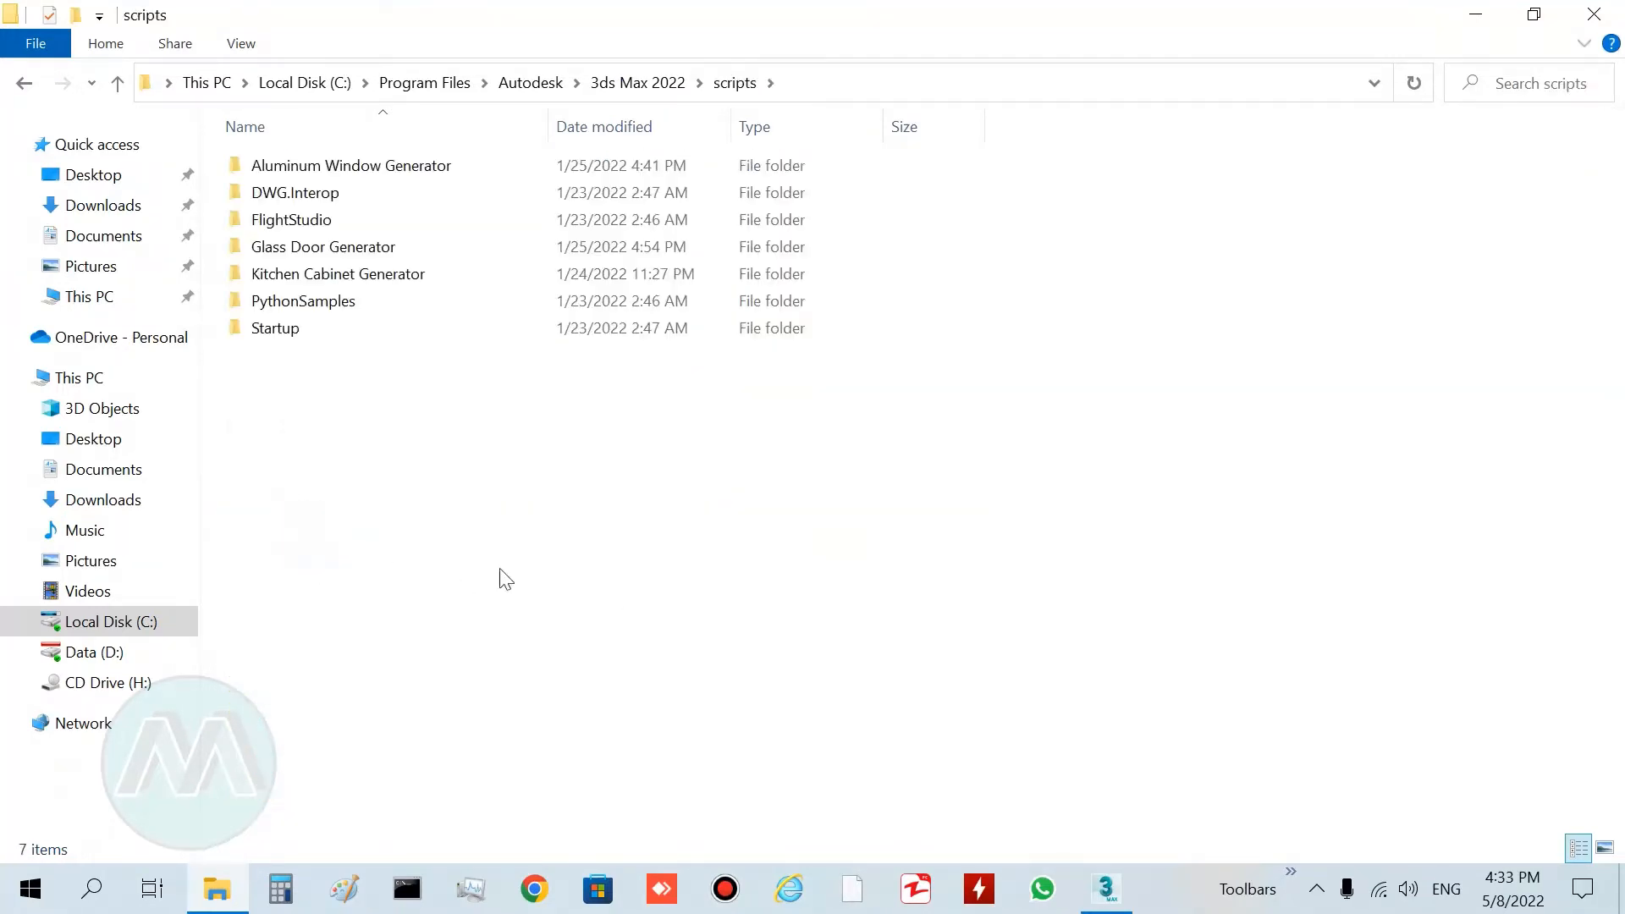
{"action": "mouse_move", "coordinate": [411, 490]}
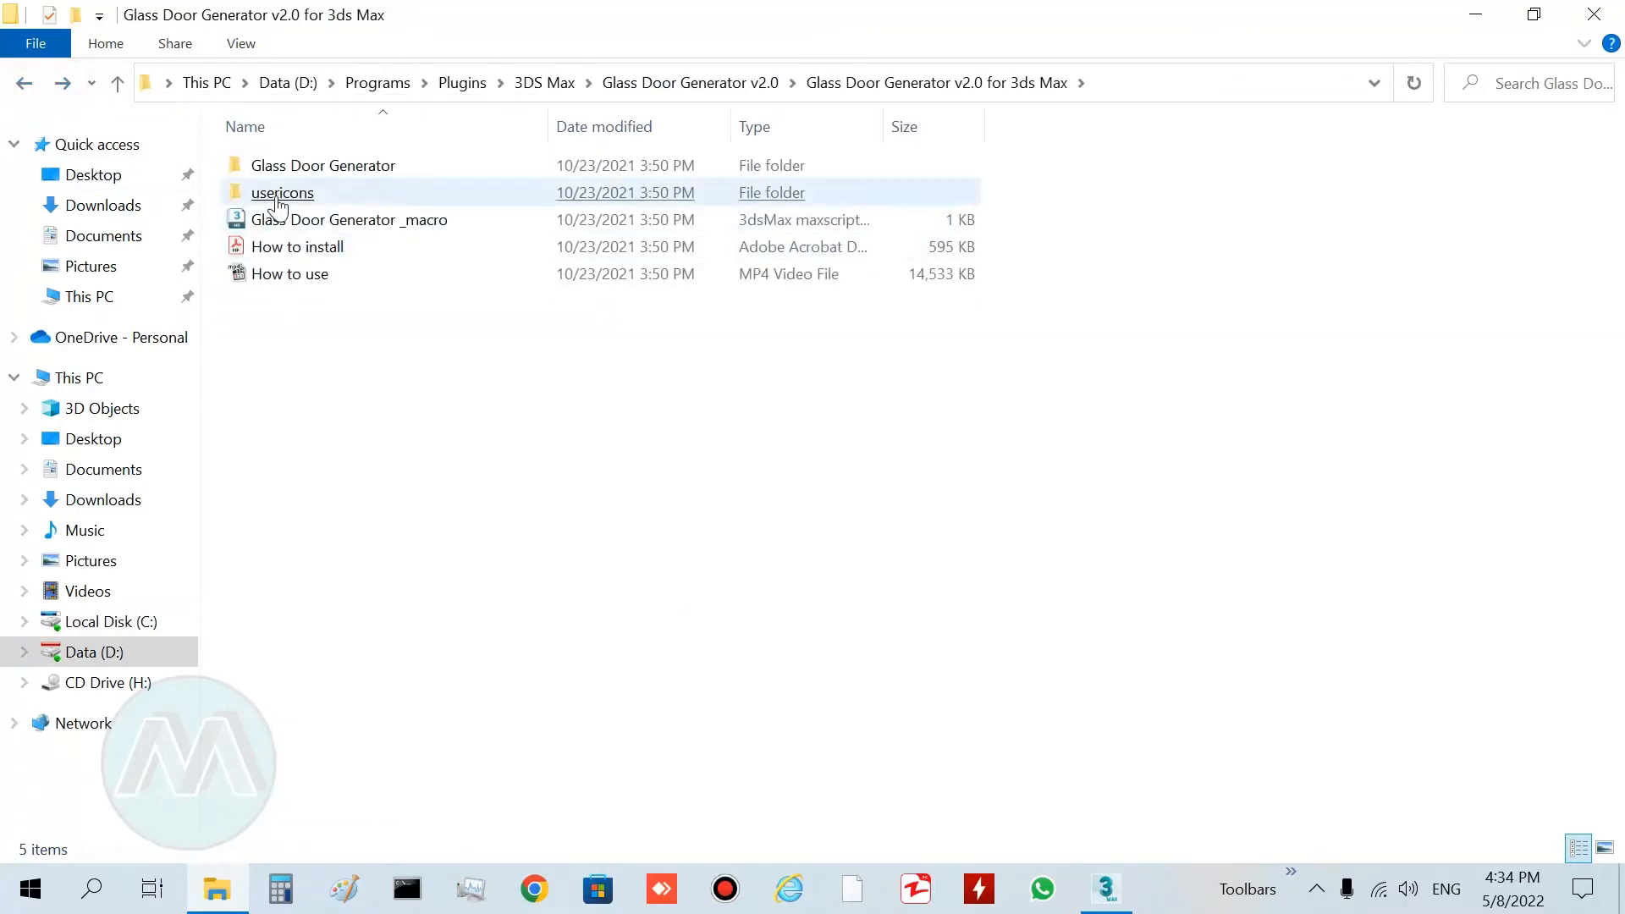
- Copy usericons into AppData\Local\Autodesk\3dsMax\2022 - 64bit\ENU, then minimize Explorer
{"action": "left_click", "coordinate": [282, 193]}
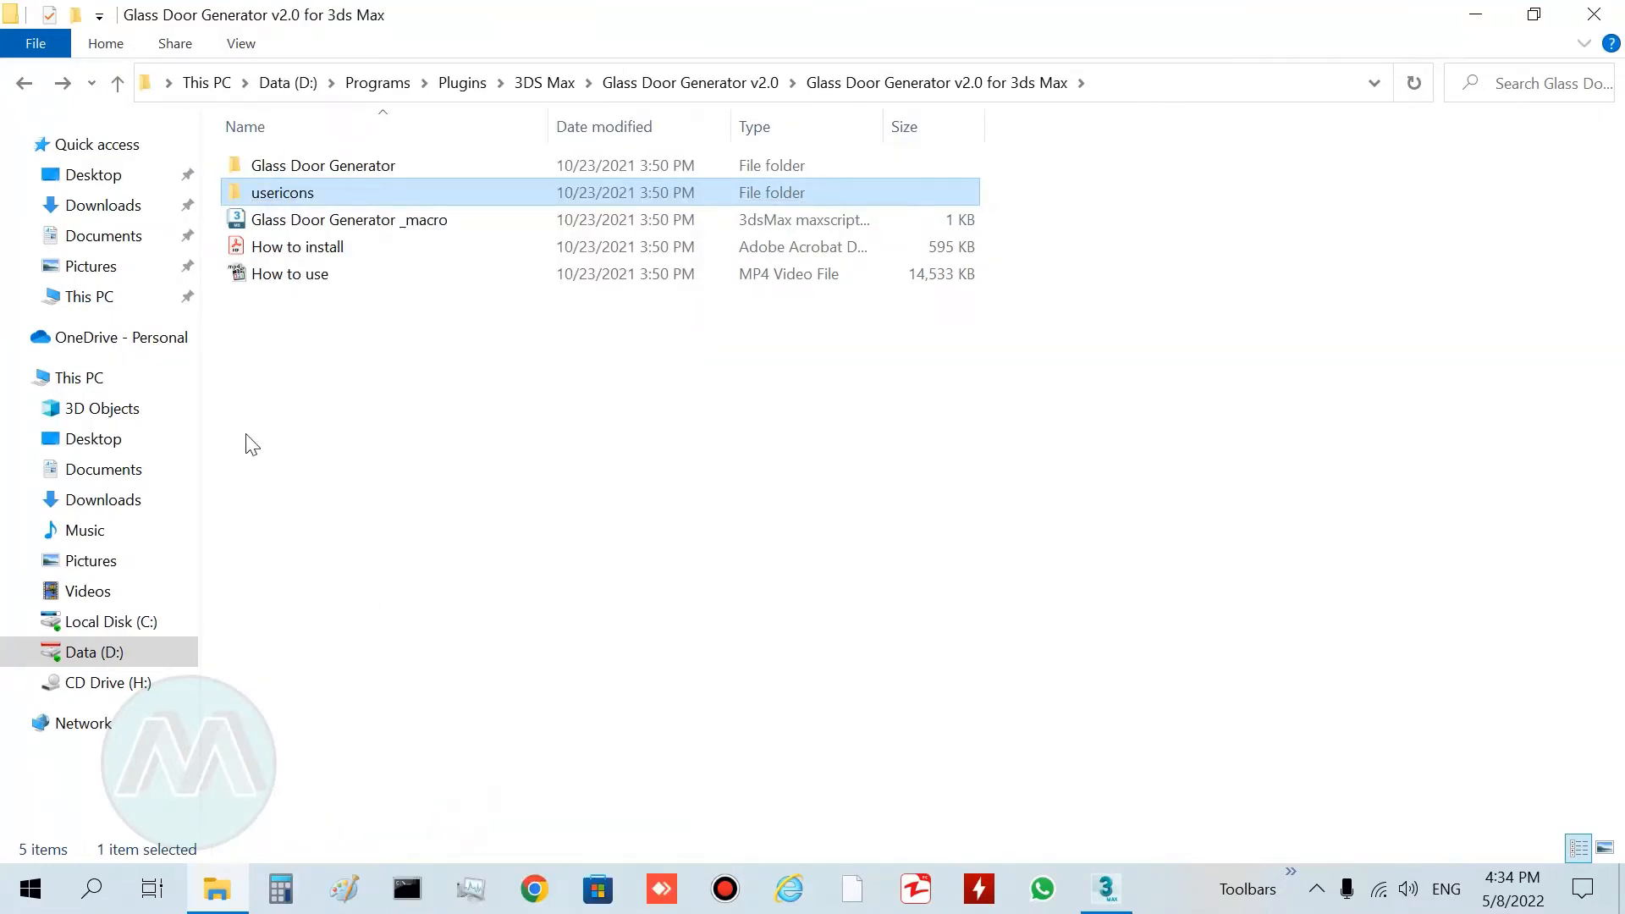
{"action": "left_click", "coordinate": [112, 620]}
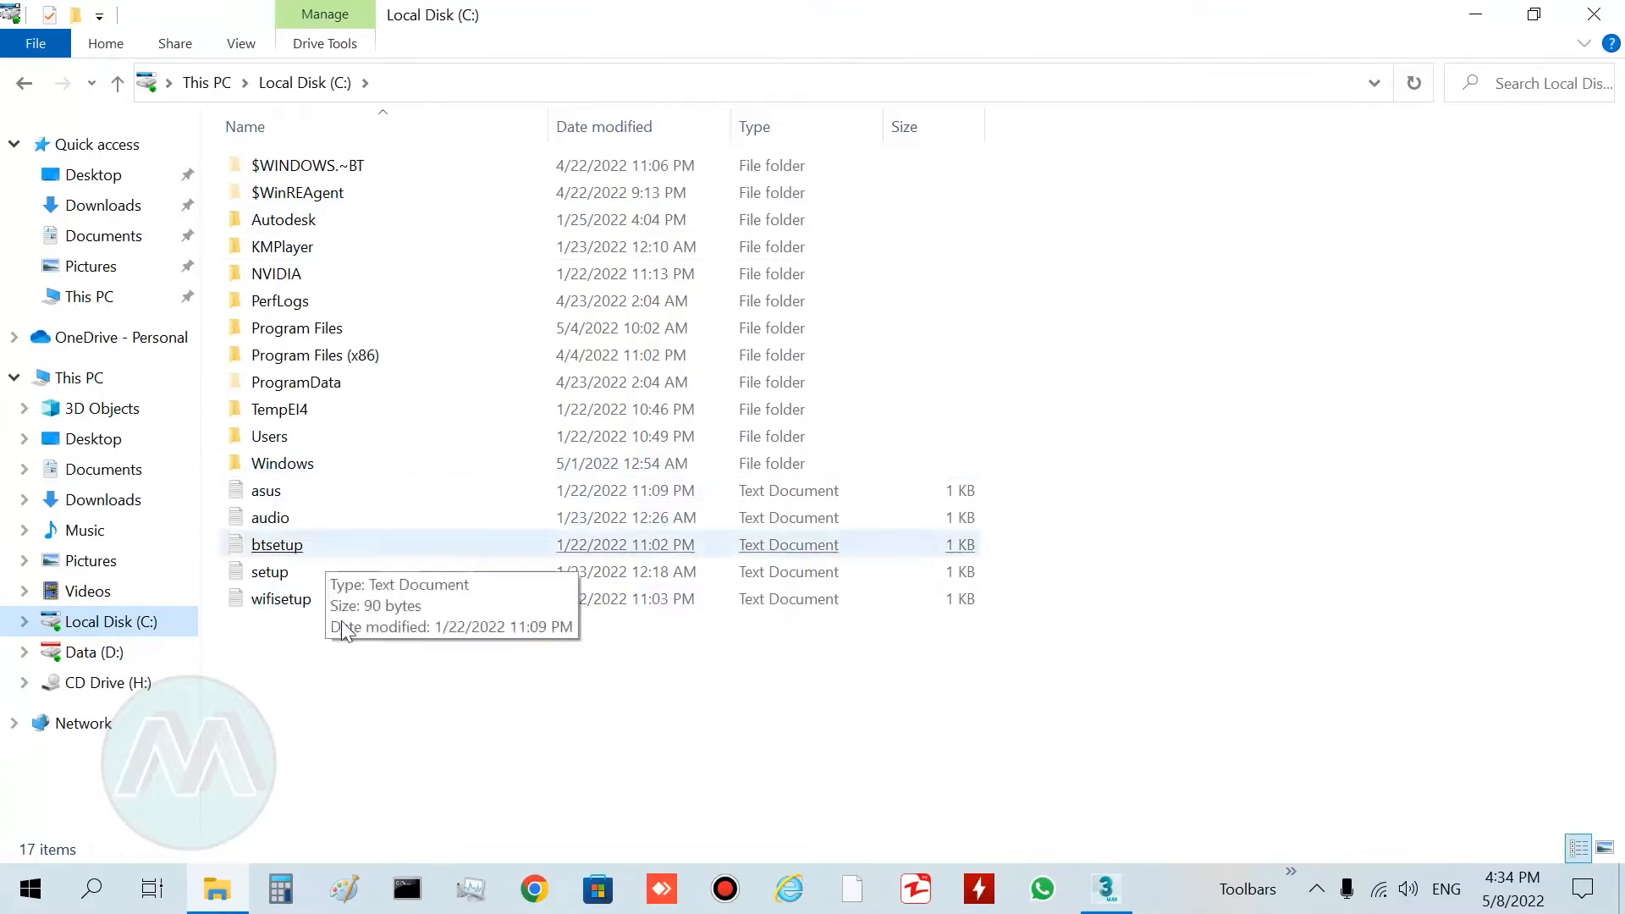
{"action": "double_click", "coordinate": [269, 437]}
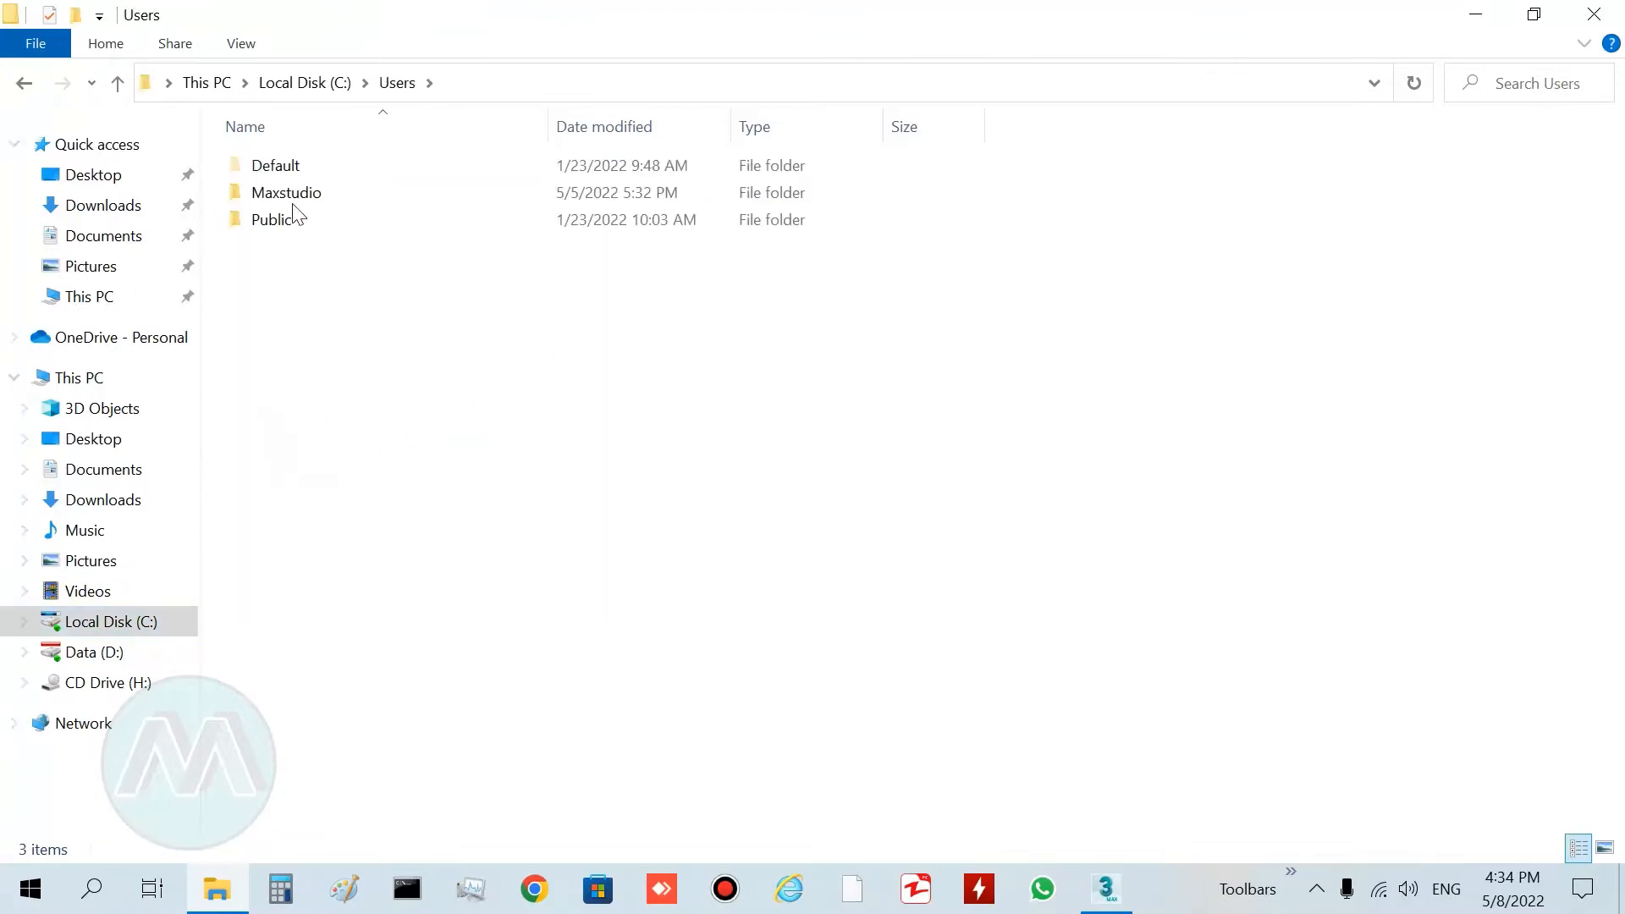
{"action": "double_click", "coordinate": [286, 192]}
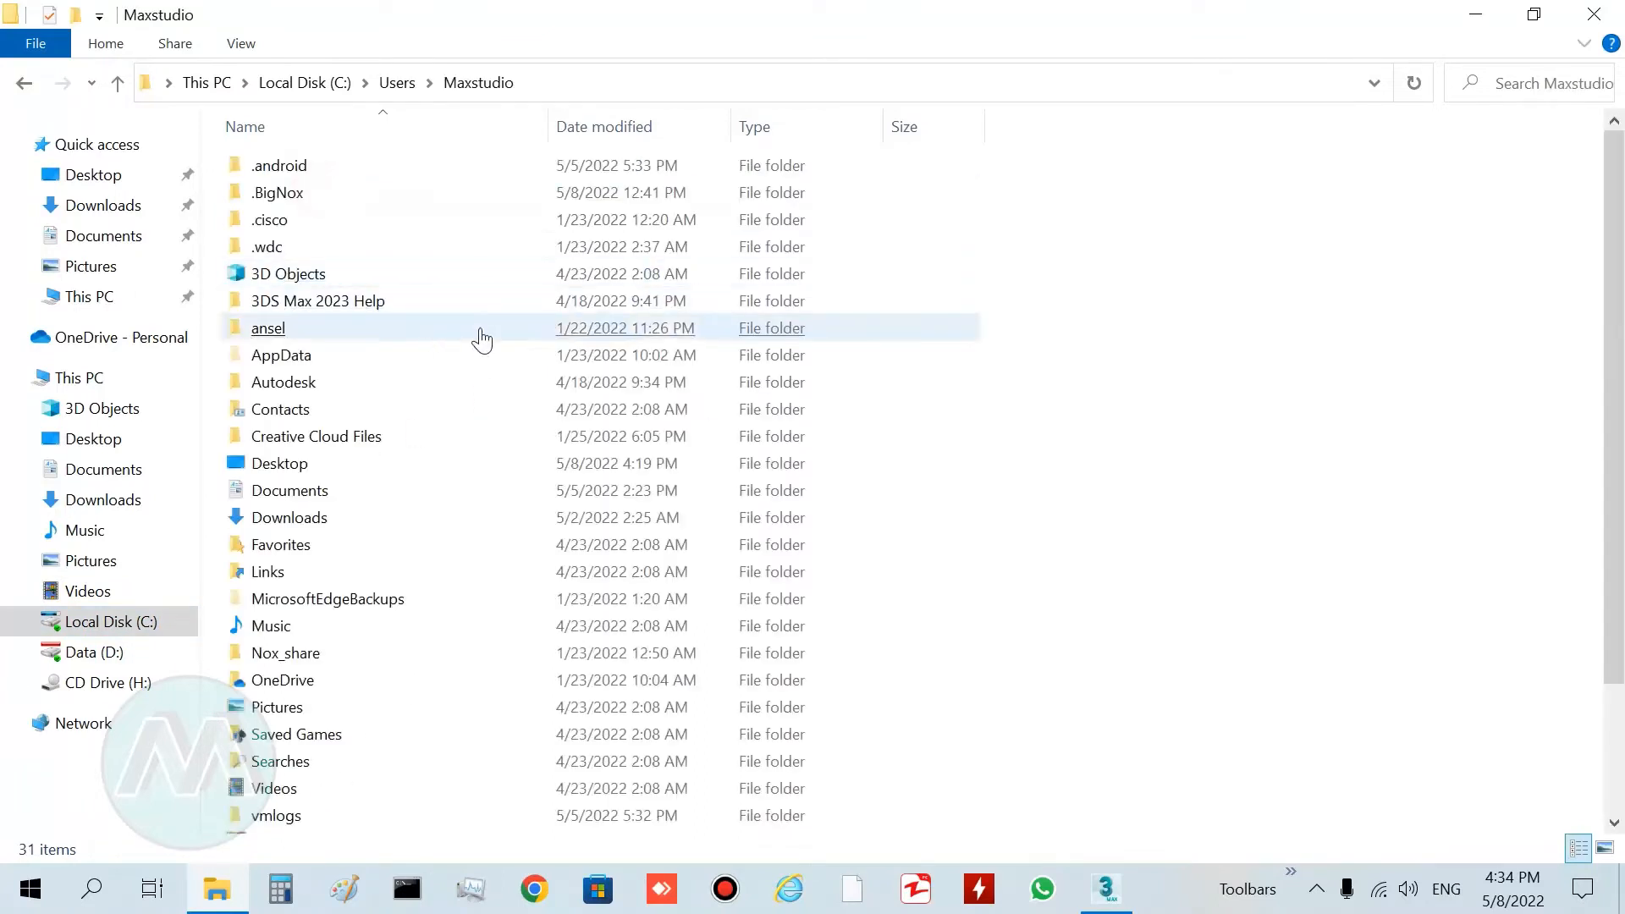
{"action": "double_click", "coordinate": [281, 355]}
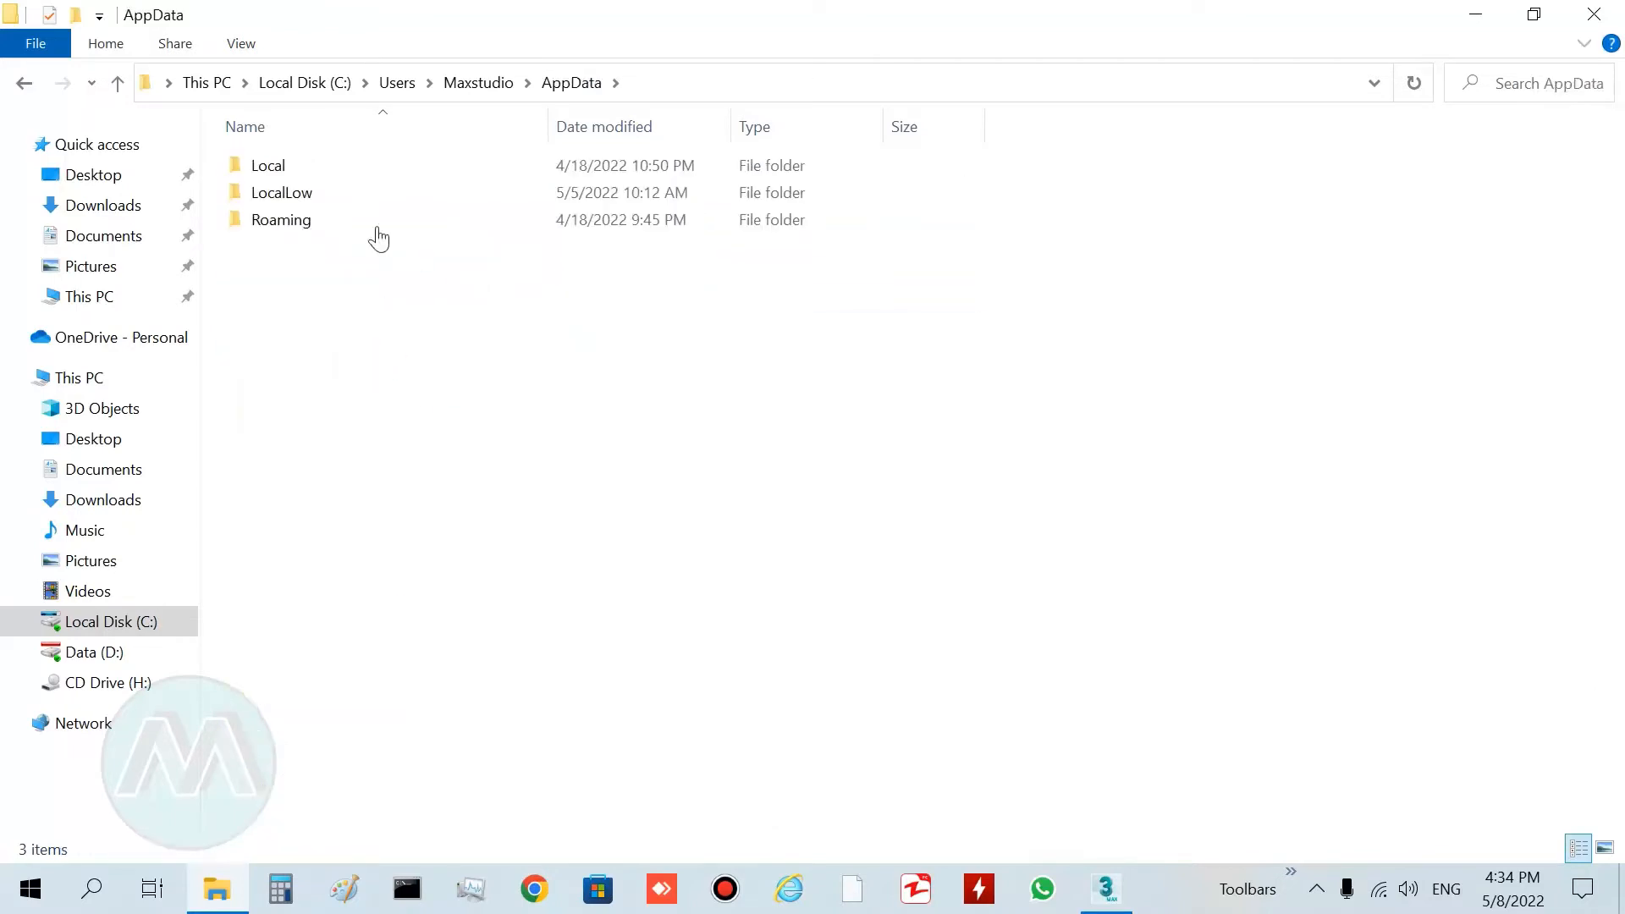
{"action": "double_click", "coordinate": [268, 165]}
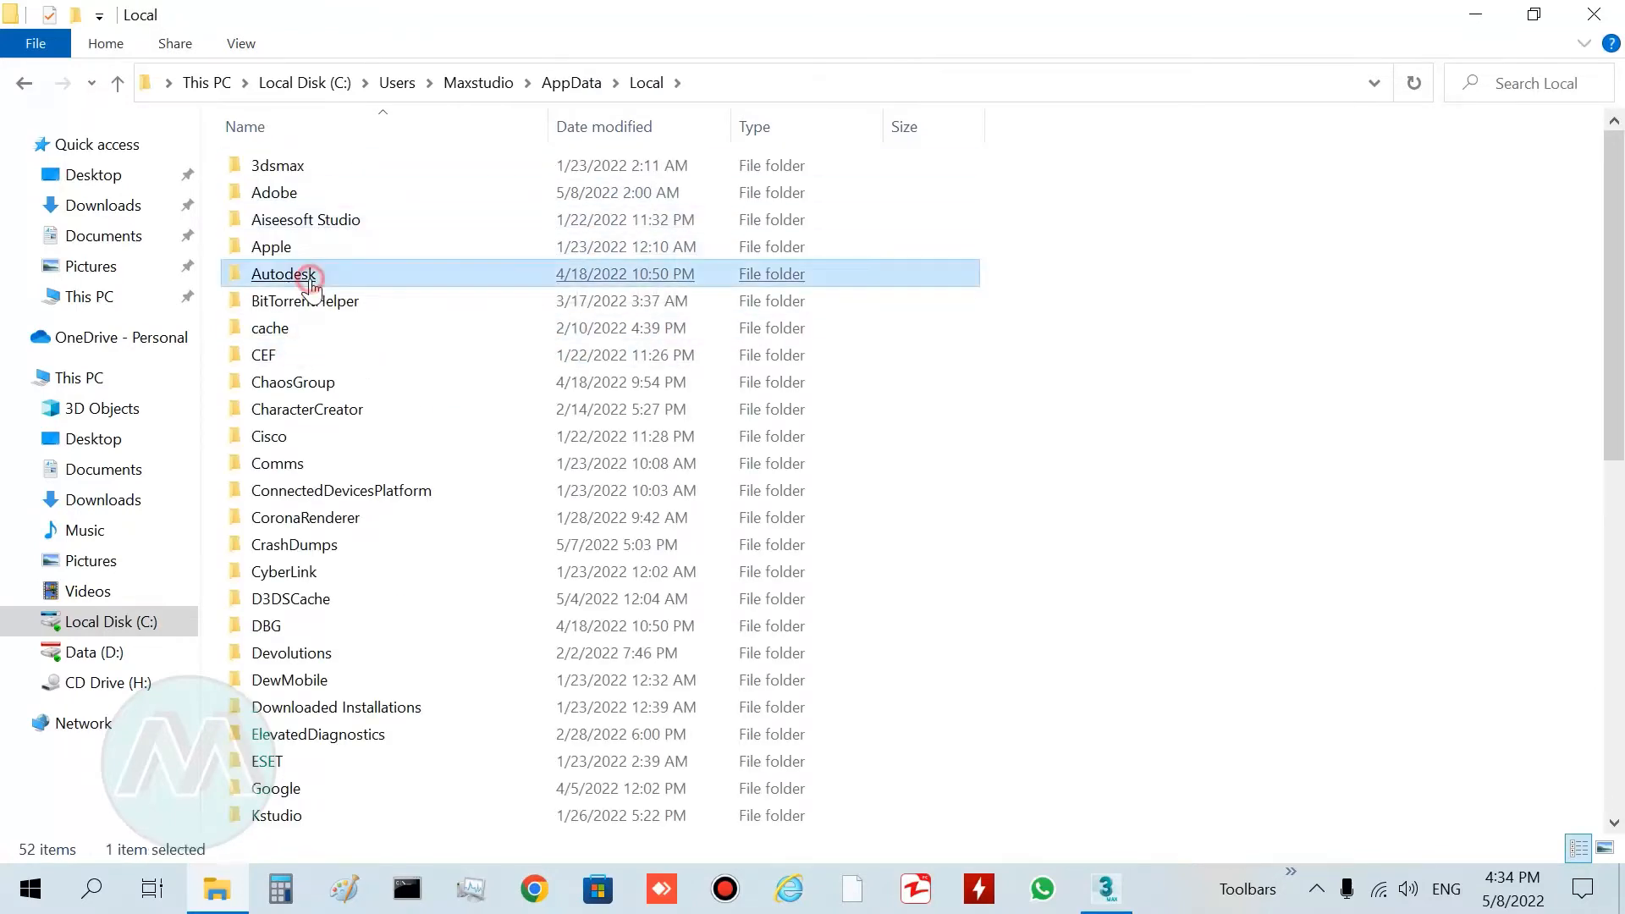
{"action": "double_click", "coordinate": [282, 273]}
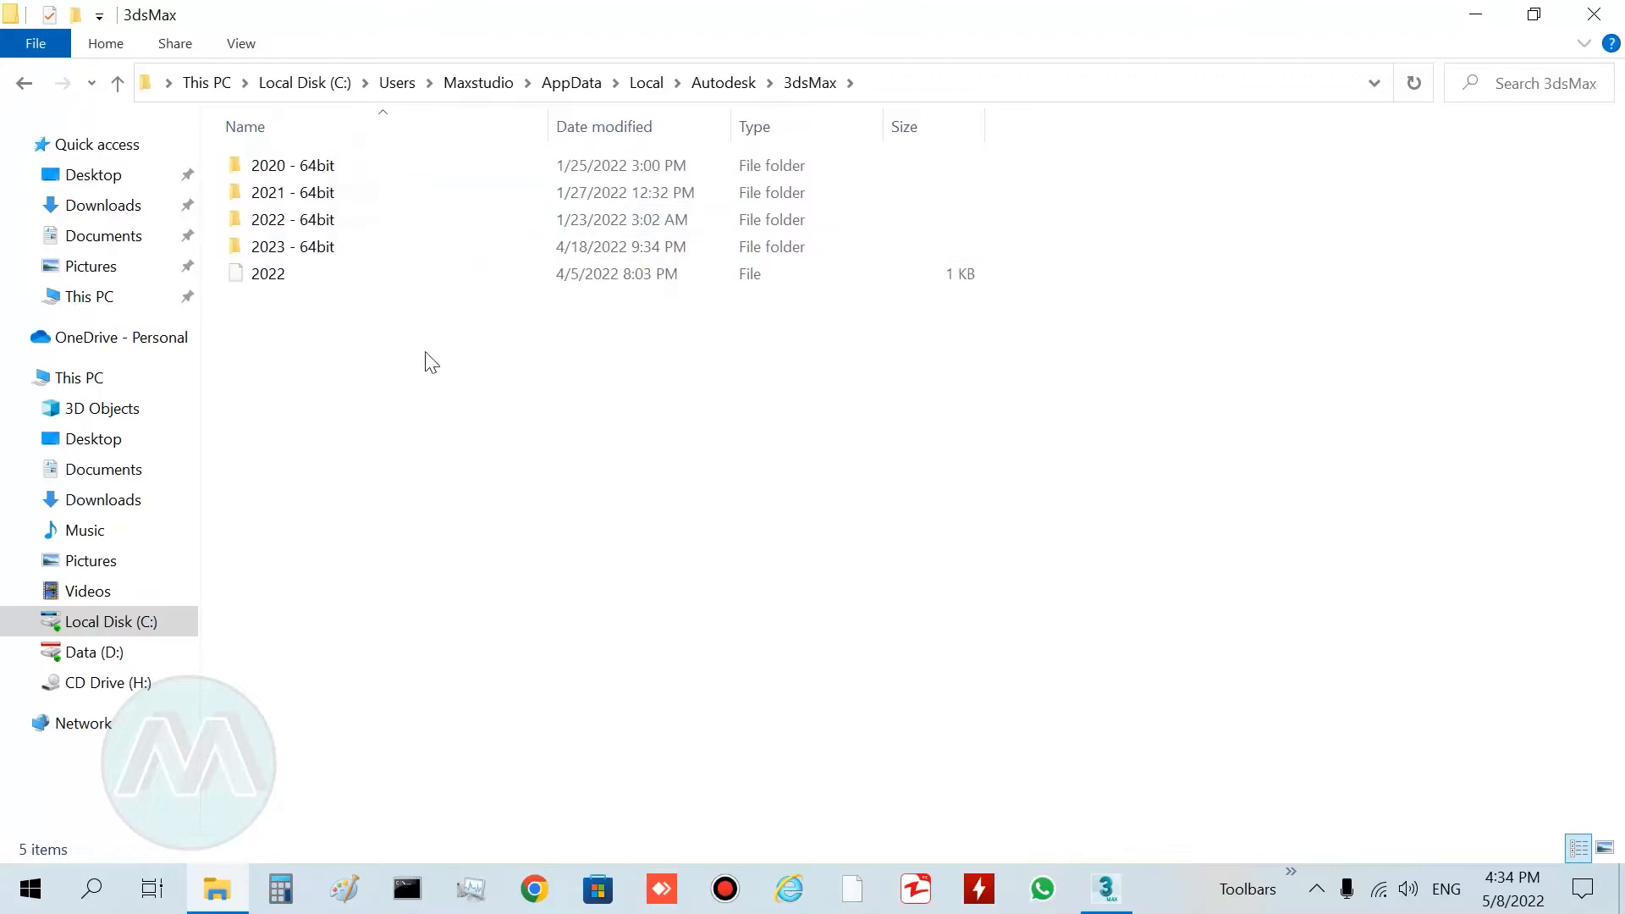
{"action": "double_click", "coordinate": [292, 246]}
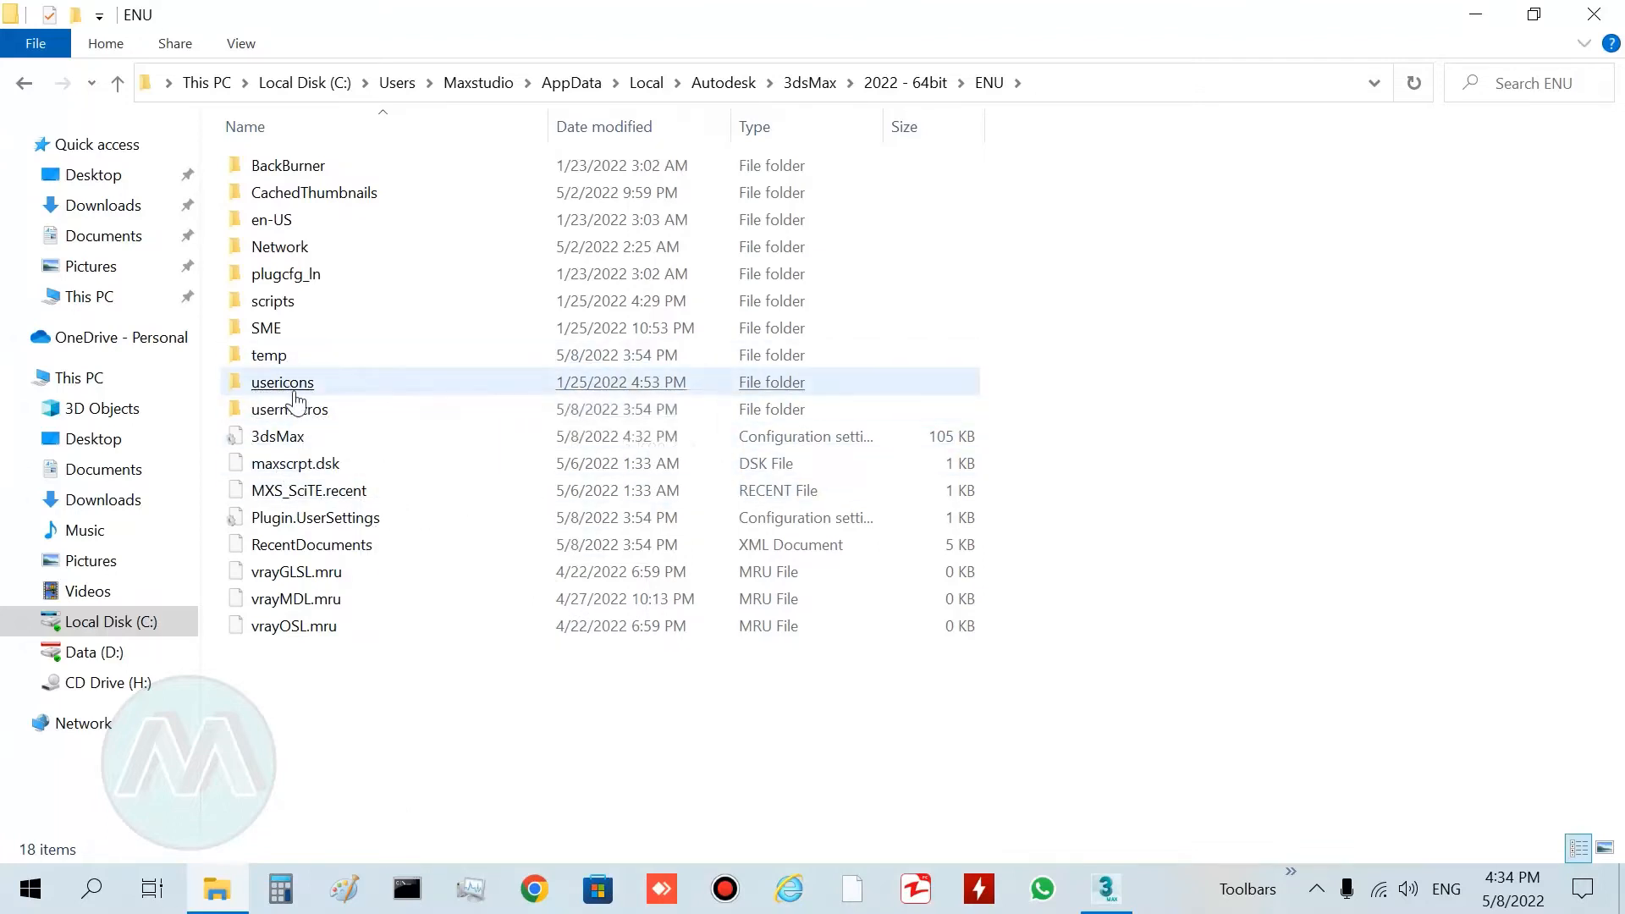
{"action": "left_click", "coordinate": [282, 382]}
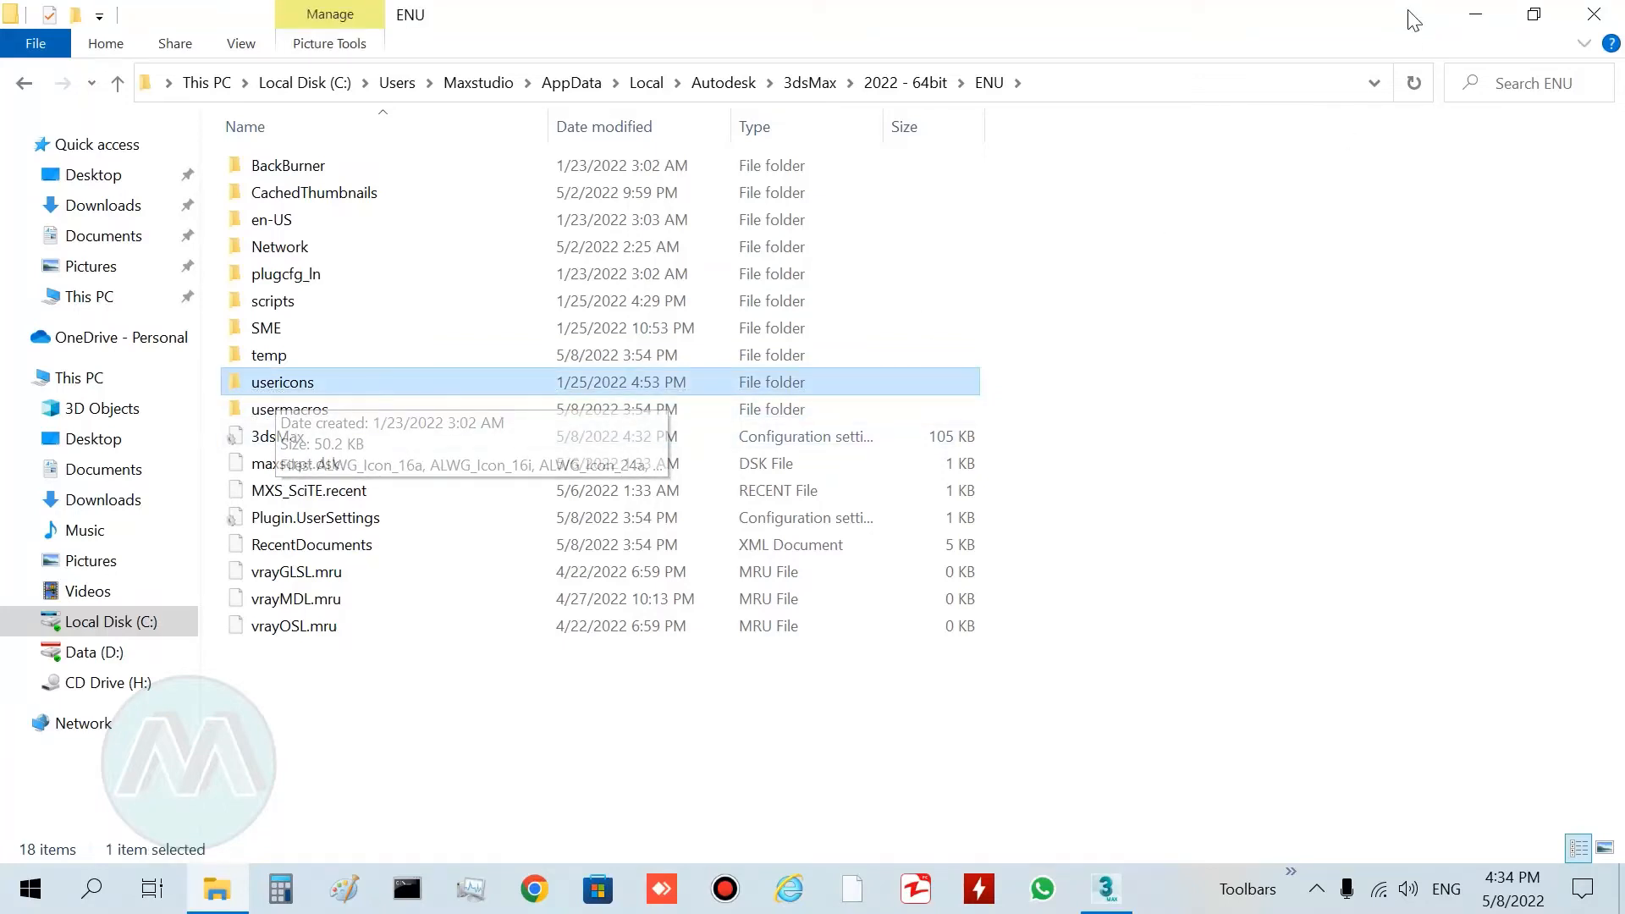
{"action": "left_click", "coordinate": [1105, 888]}
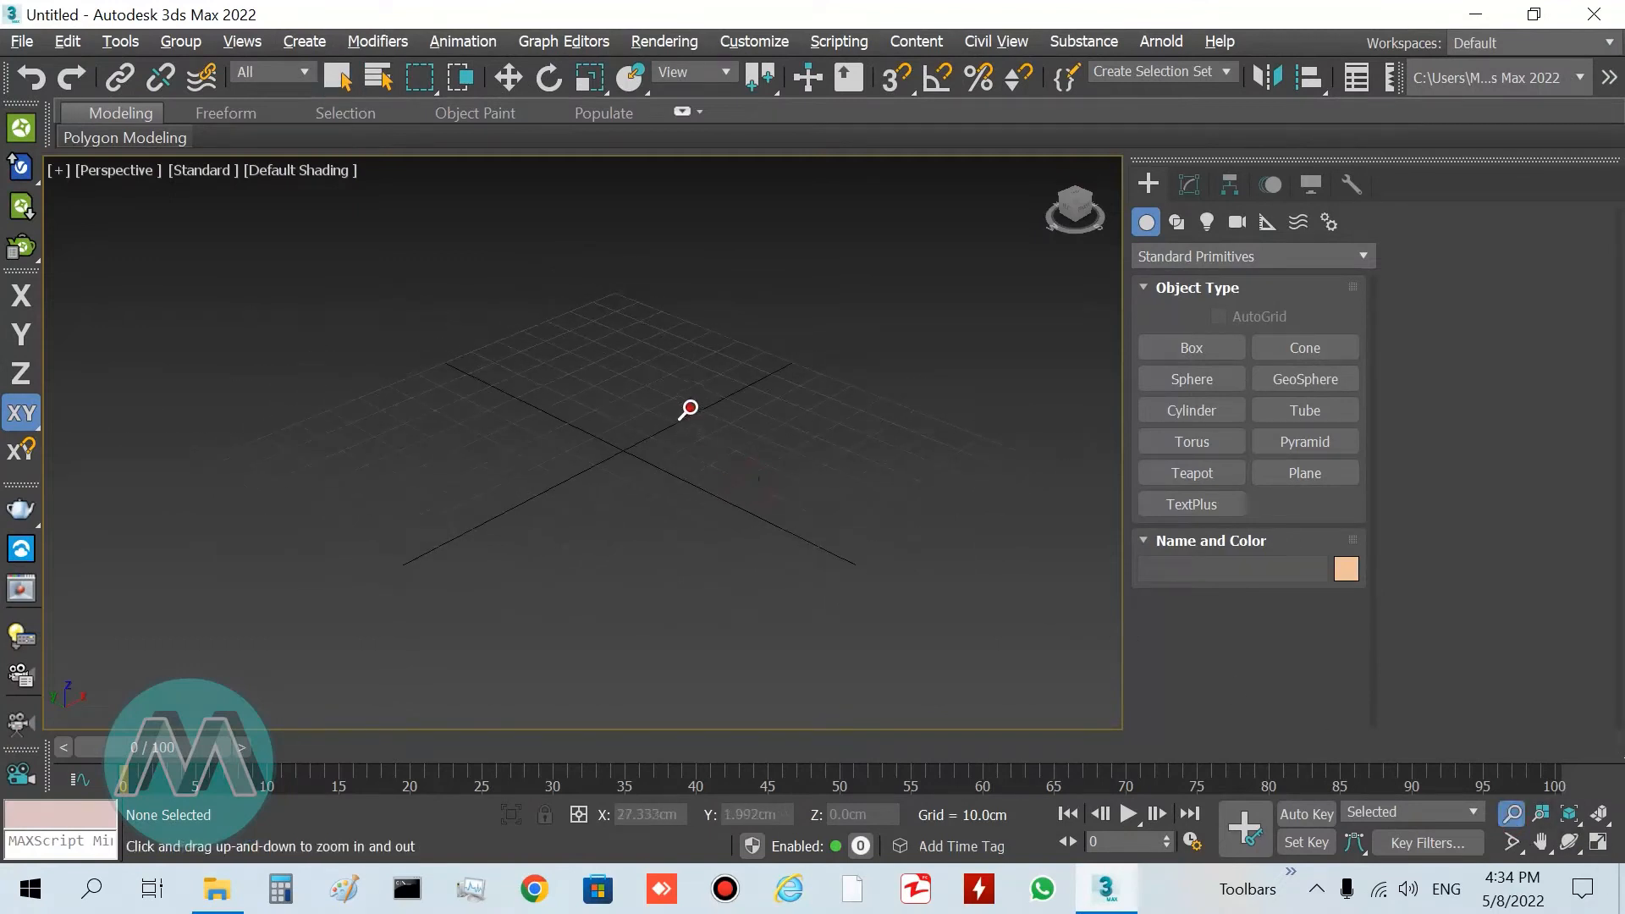
- Leave Zoom mode by switching to the Select Object tool
{"action": "left_click", "coordinate": [336, 78]}
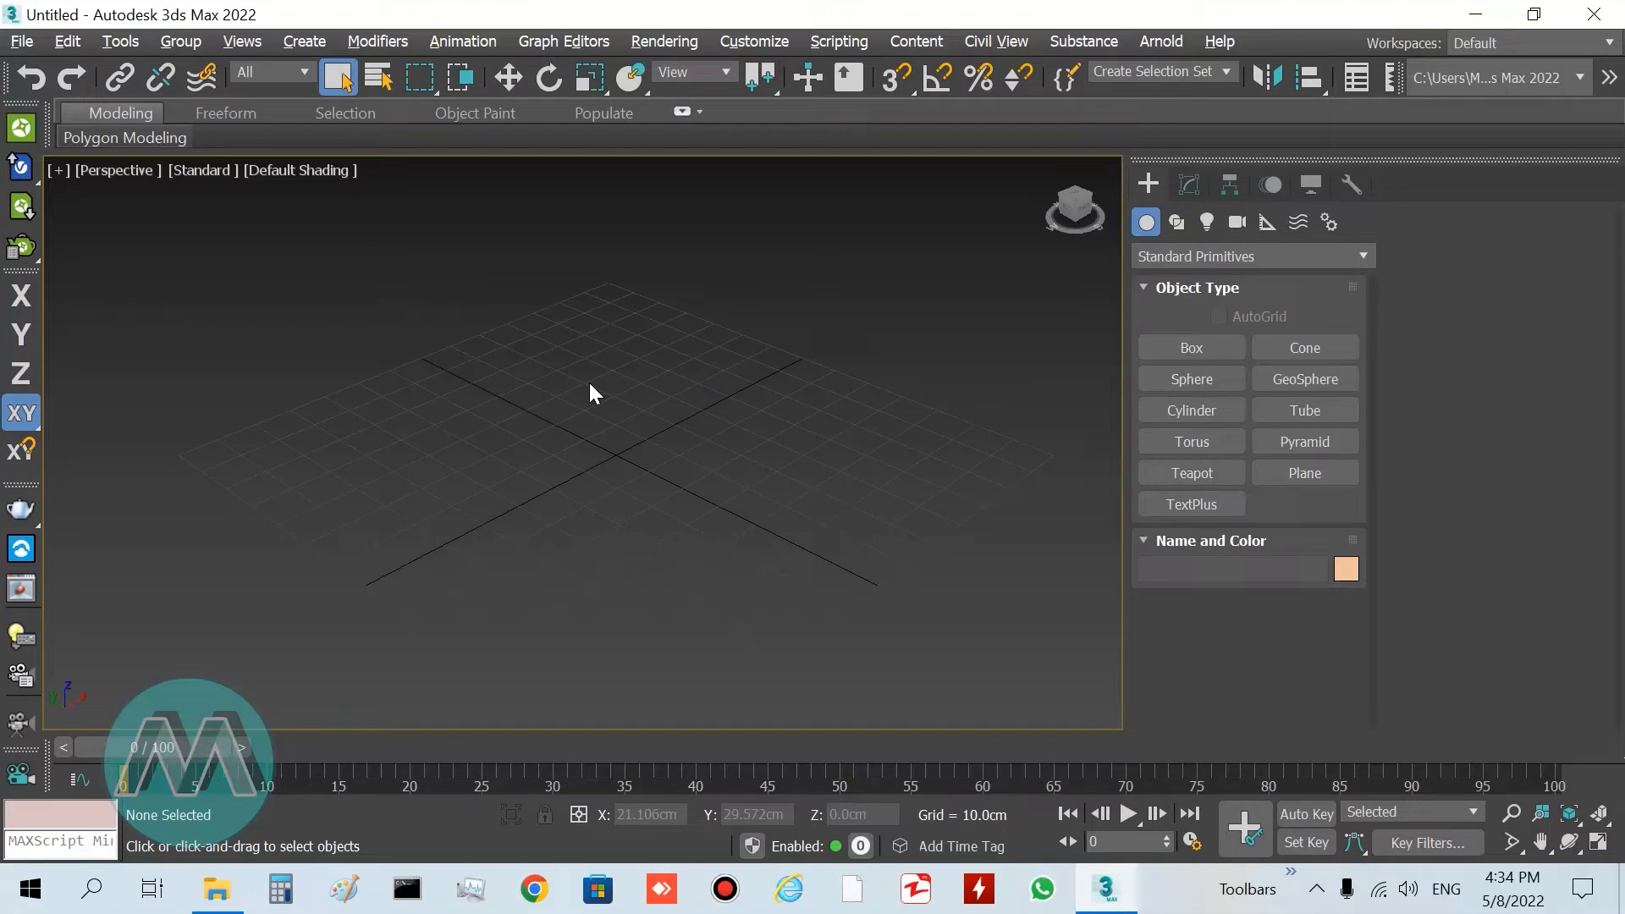
{"action": "mouse_move", "coordinate": [752, 183]}
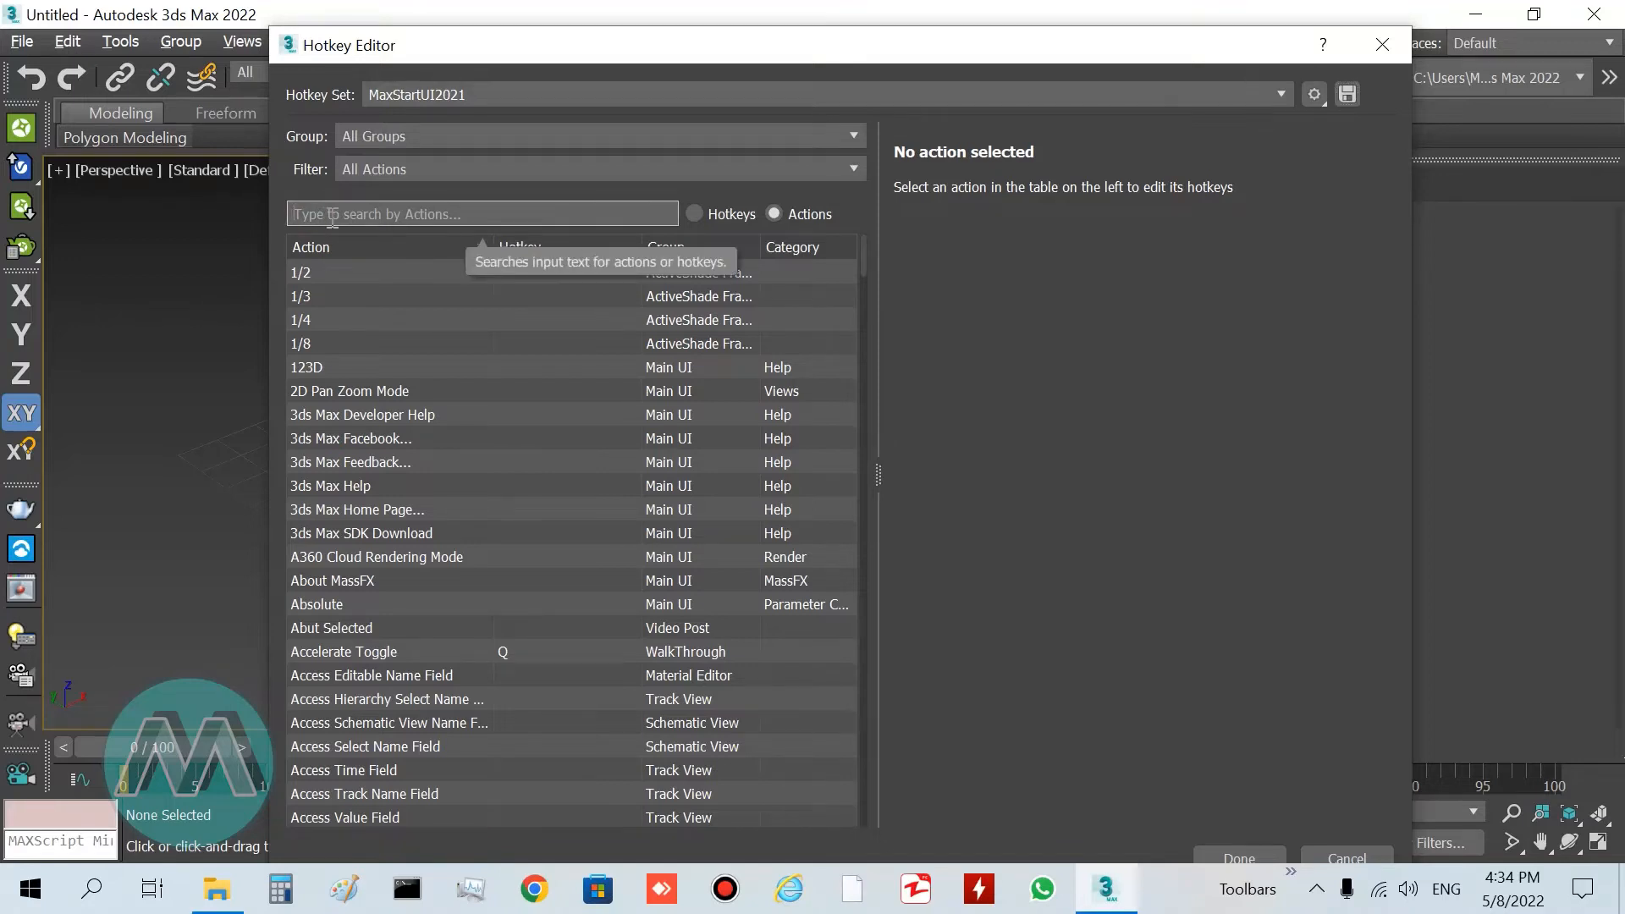
- Search 'gls' in the Hotkey Editor, note Glass Door Generator's Ctrl+Shift+L shortcut, and close
{"action": "type", "text": "gls"}
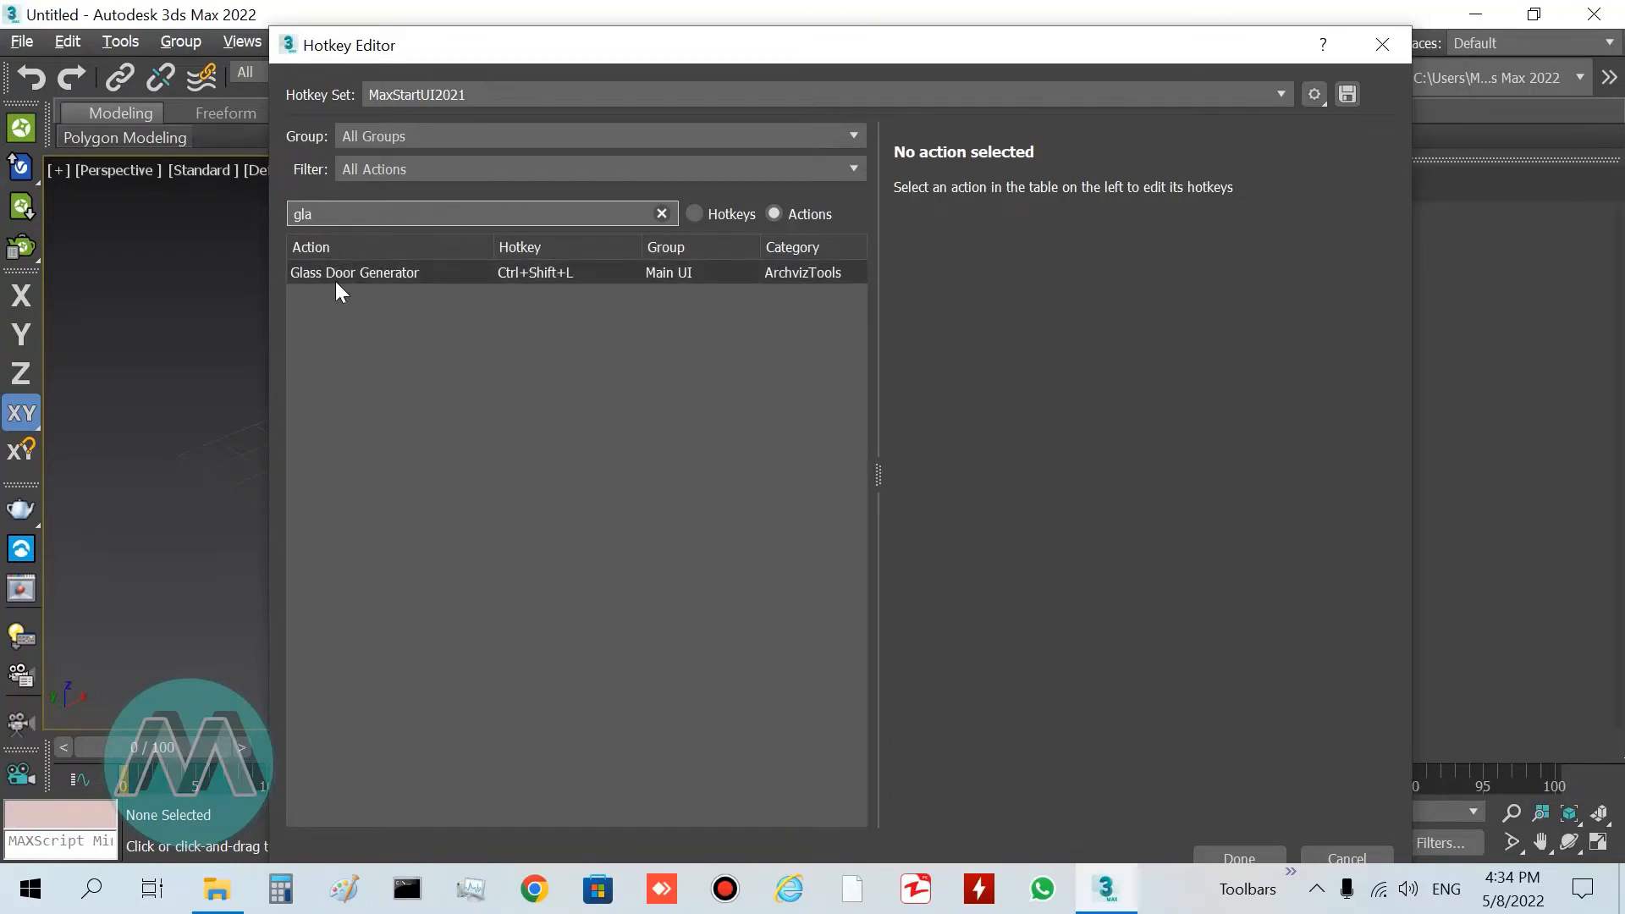
{"action": "left_click", "coordinate": [355, 272]}
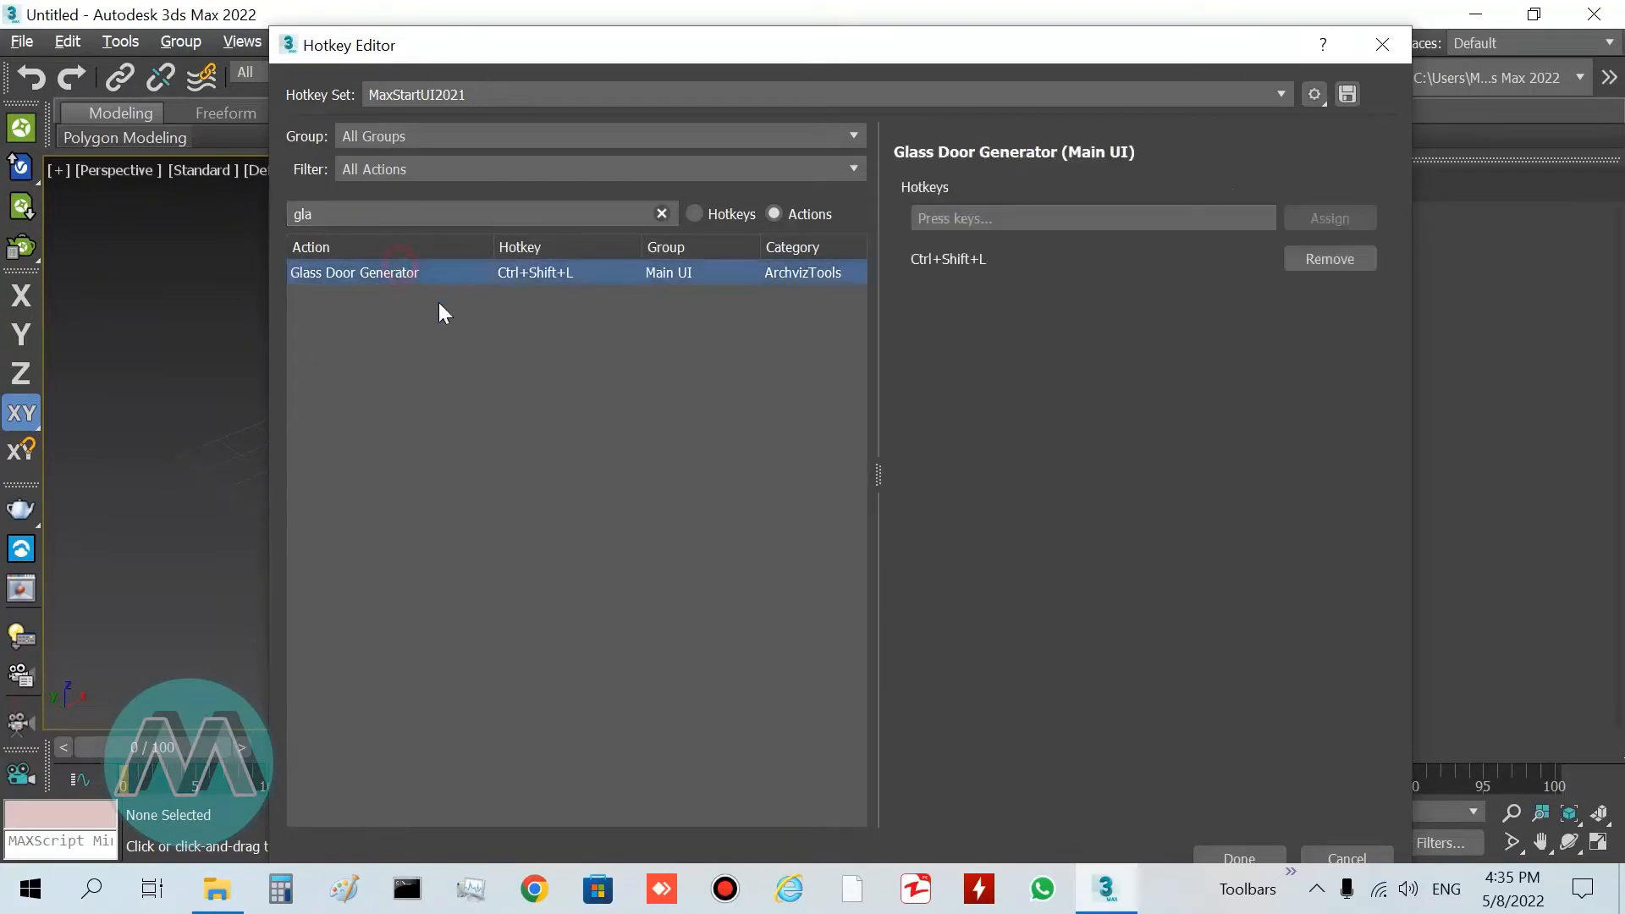
{"action": "mouse_move", "coordinate": [587, 390]}
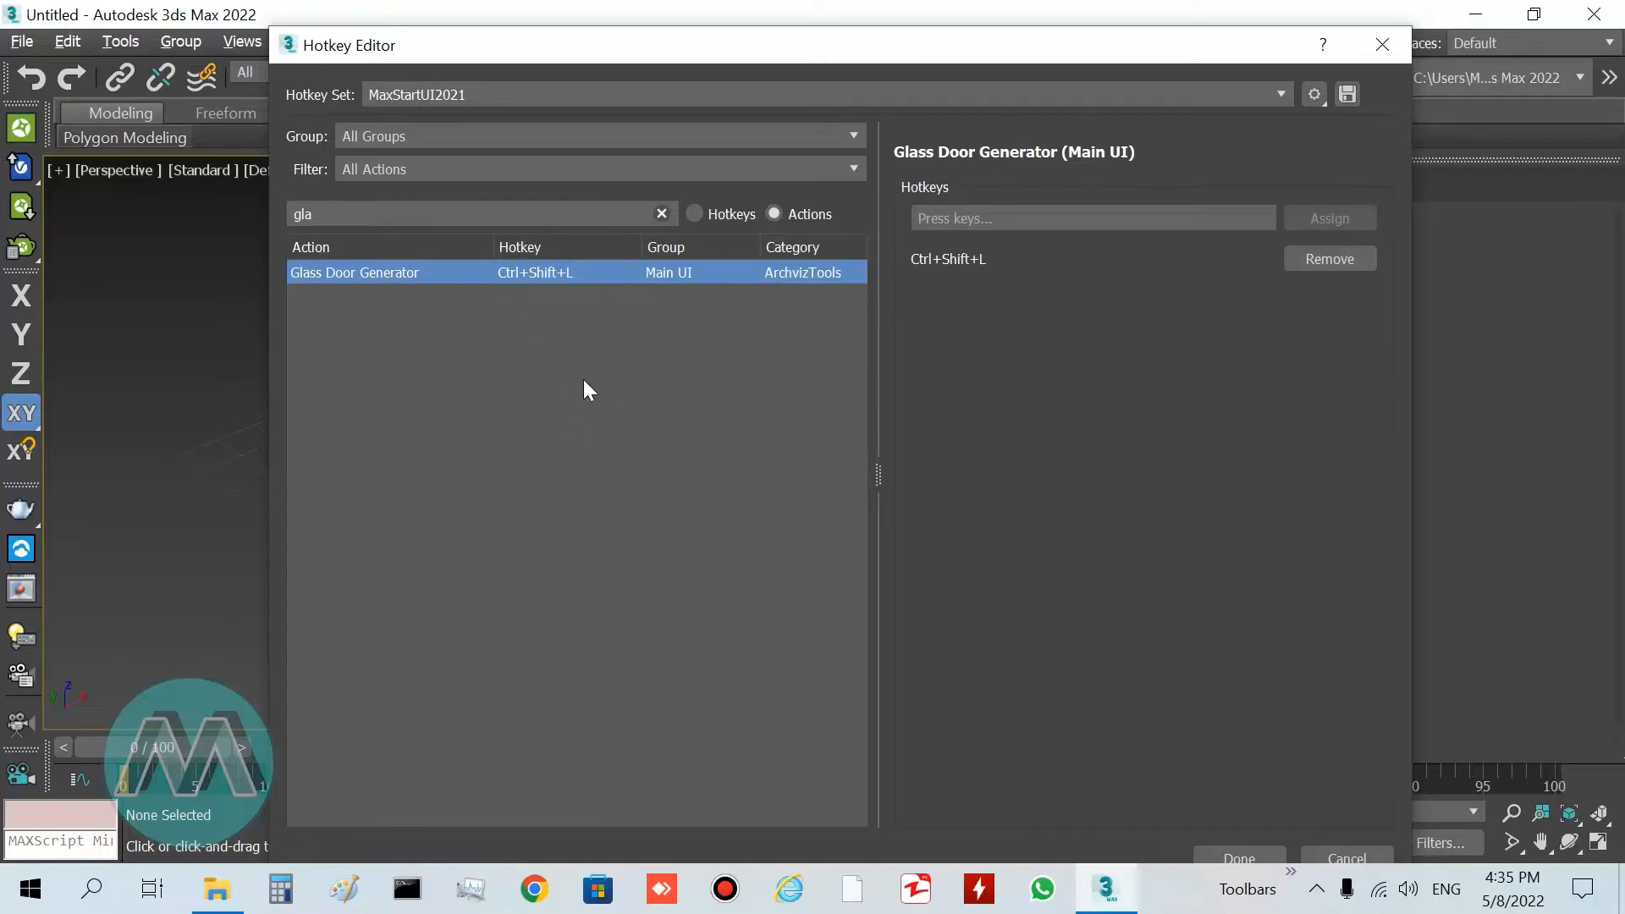
{"action": "mouse_move", "coordinate": [521, 340]}
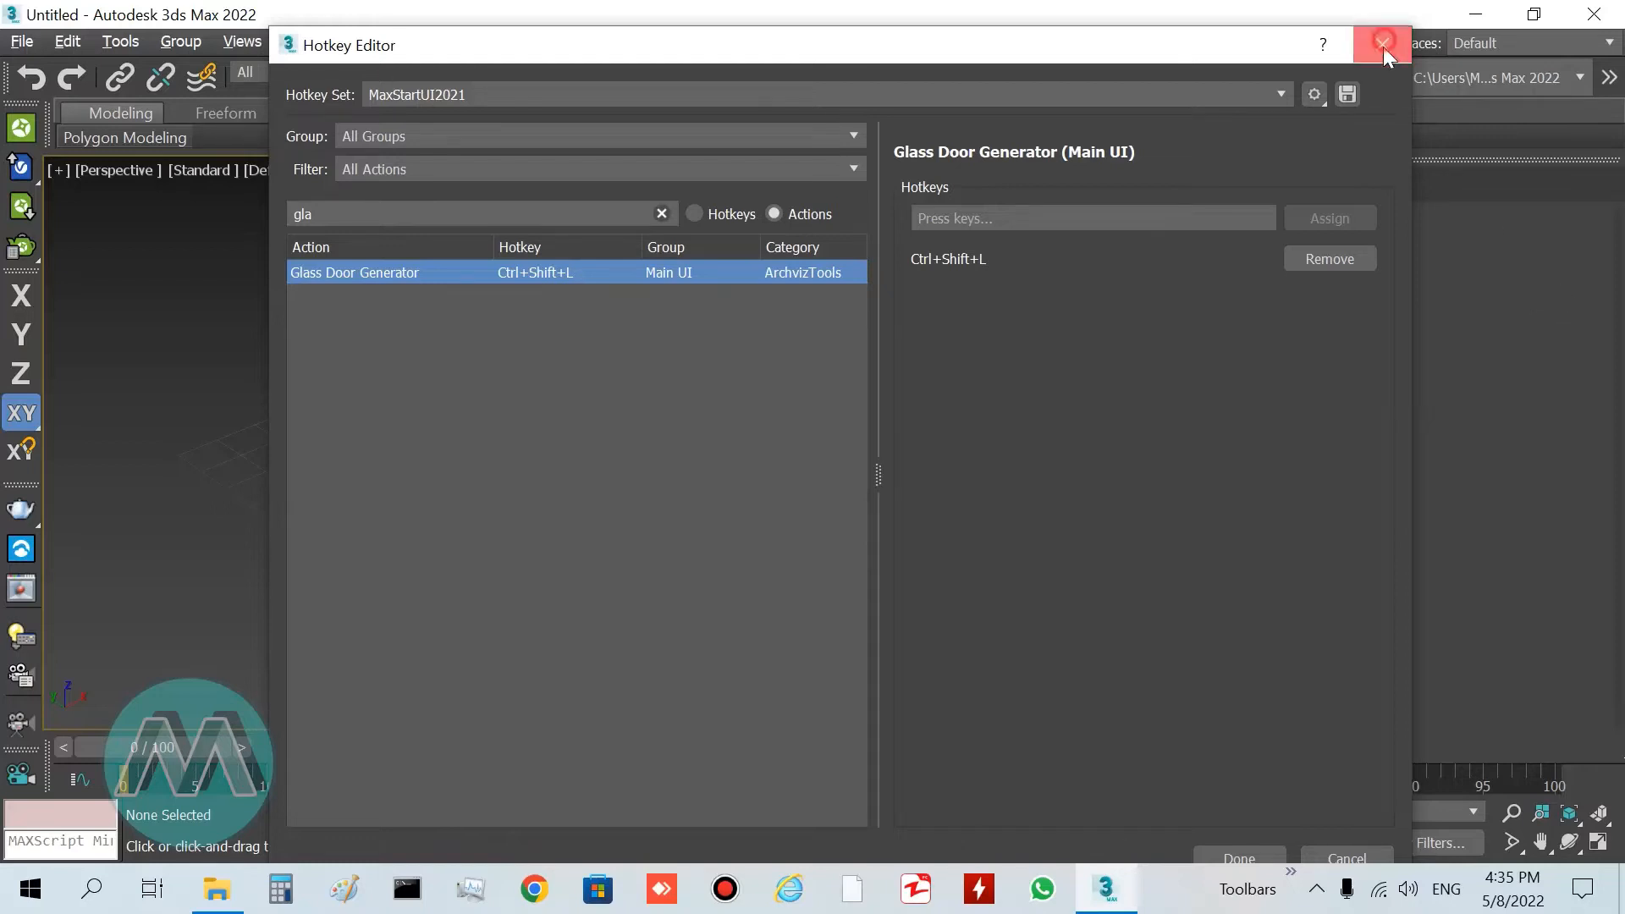
{"action": "left_click", "coordinate": [1382, 45]}
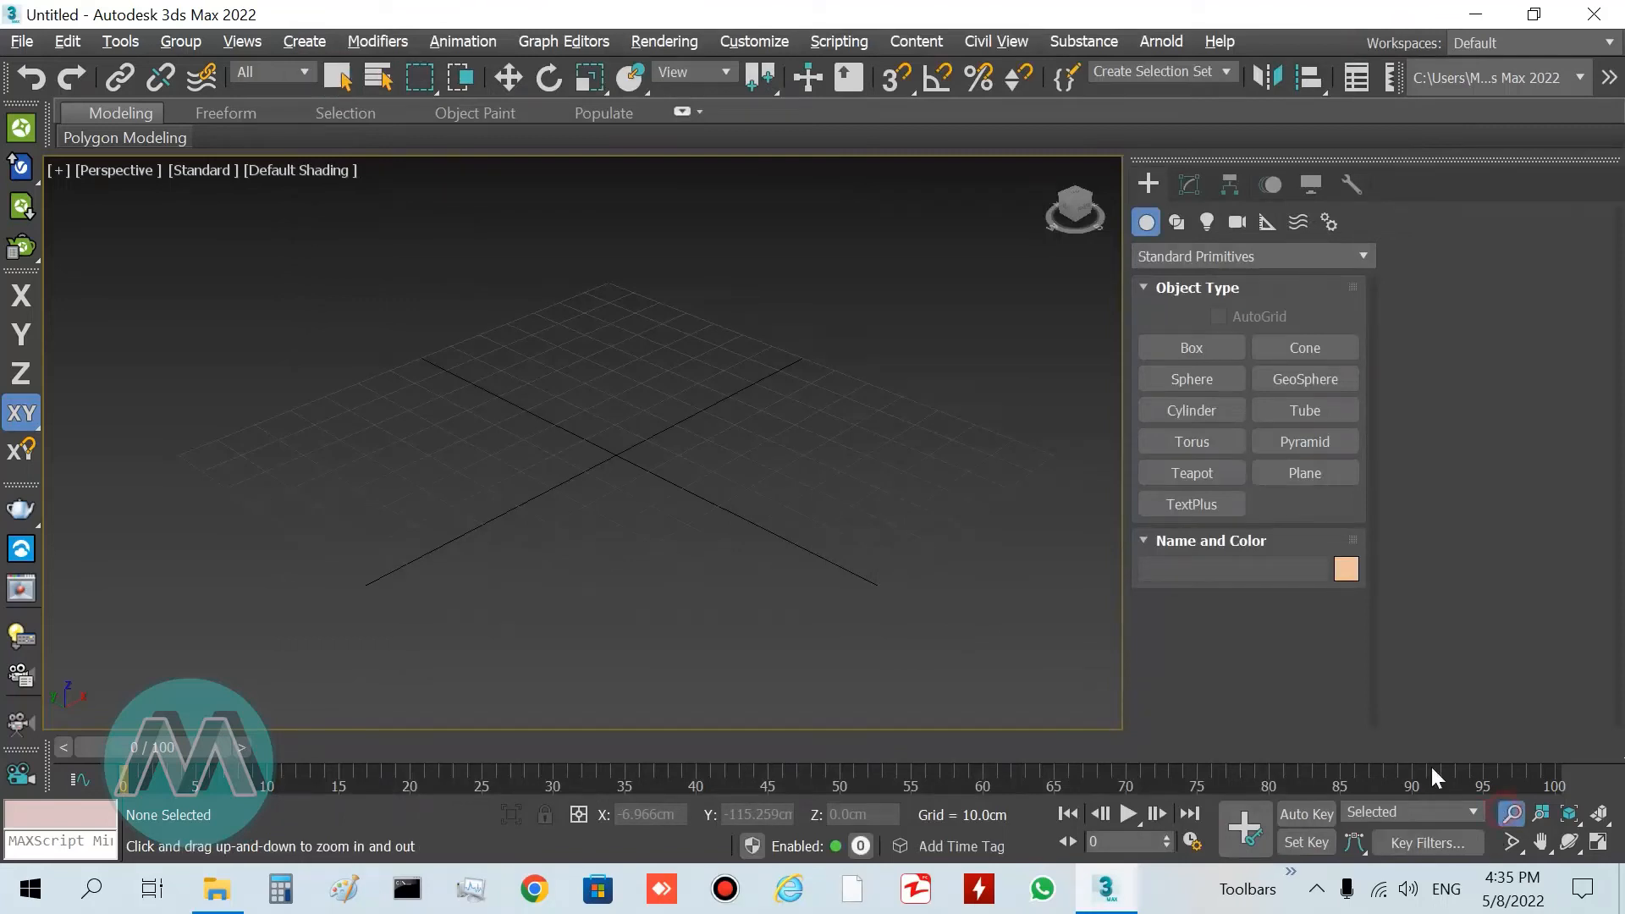
- Activate Select Object and move the Glass Door Generator v2.0 panel right of the viewport
{"action": "left_click", "coordinate": [339, 78]}
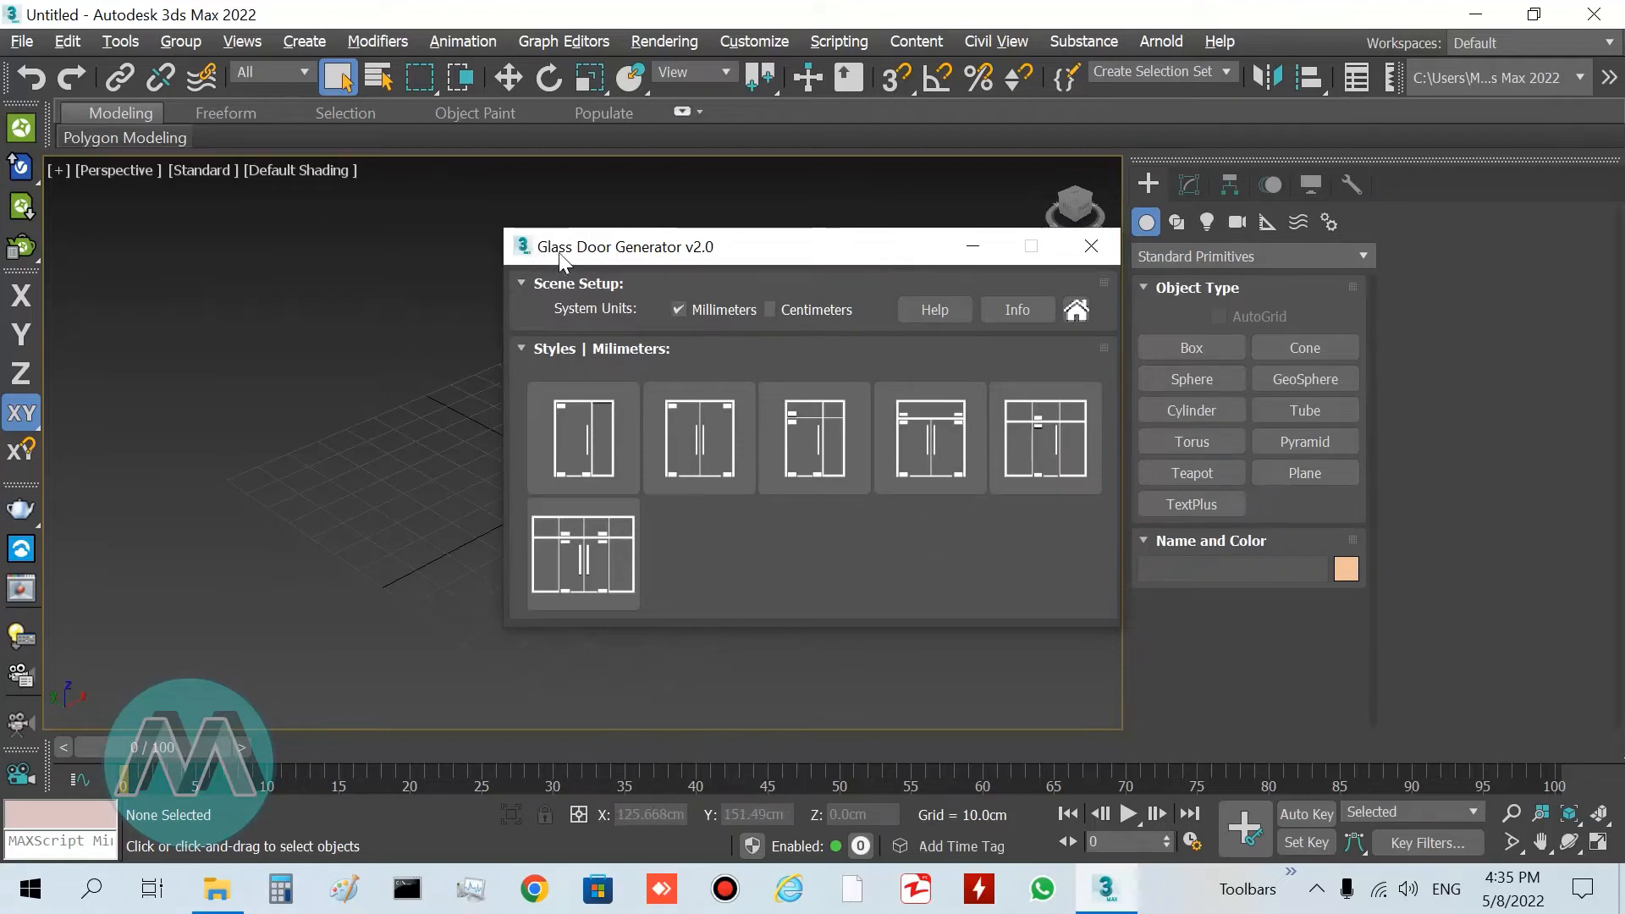
{"action": "left_click_drag", "start_coordinate": [622, 246], "coordinate": [1011, 195]}
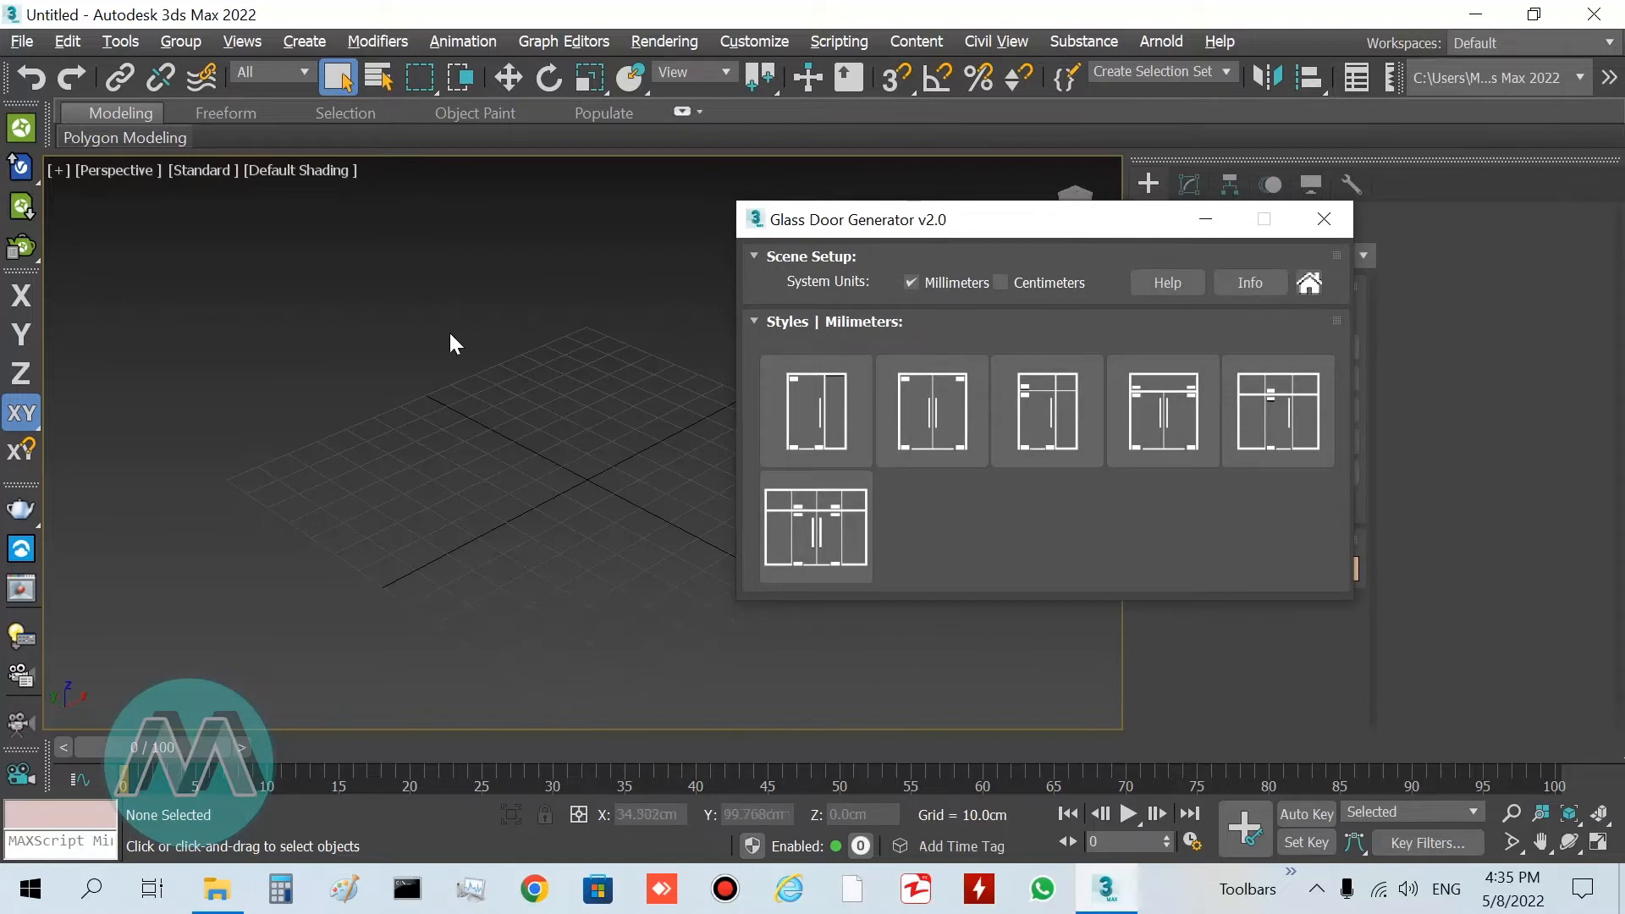
{"action": "mouse_move", "coordinate": [653, 421]}
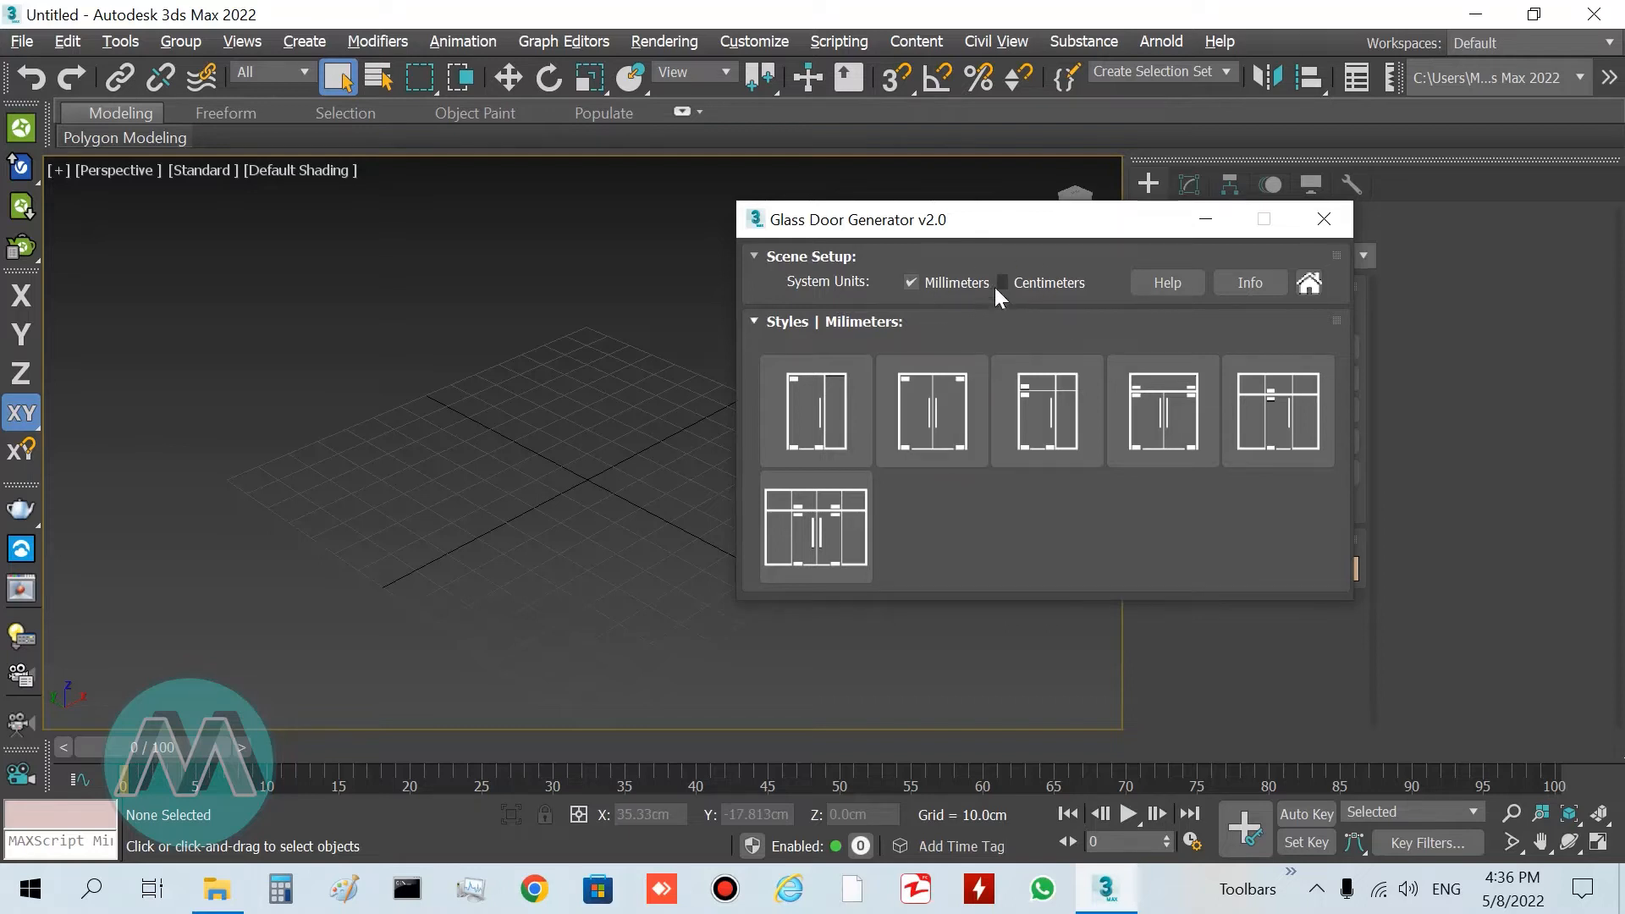
{"action": "mouse_move", "coordinate": [948, 349]}
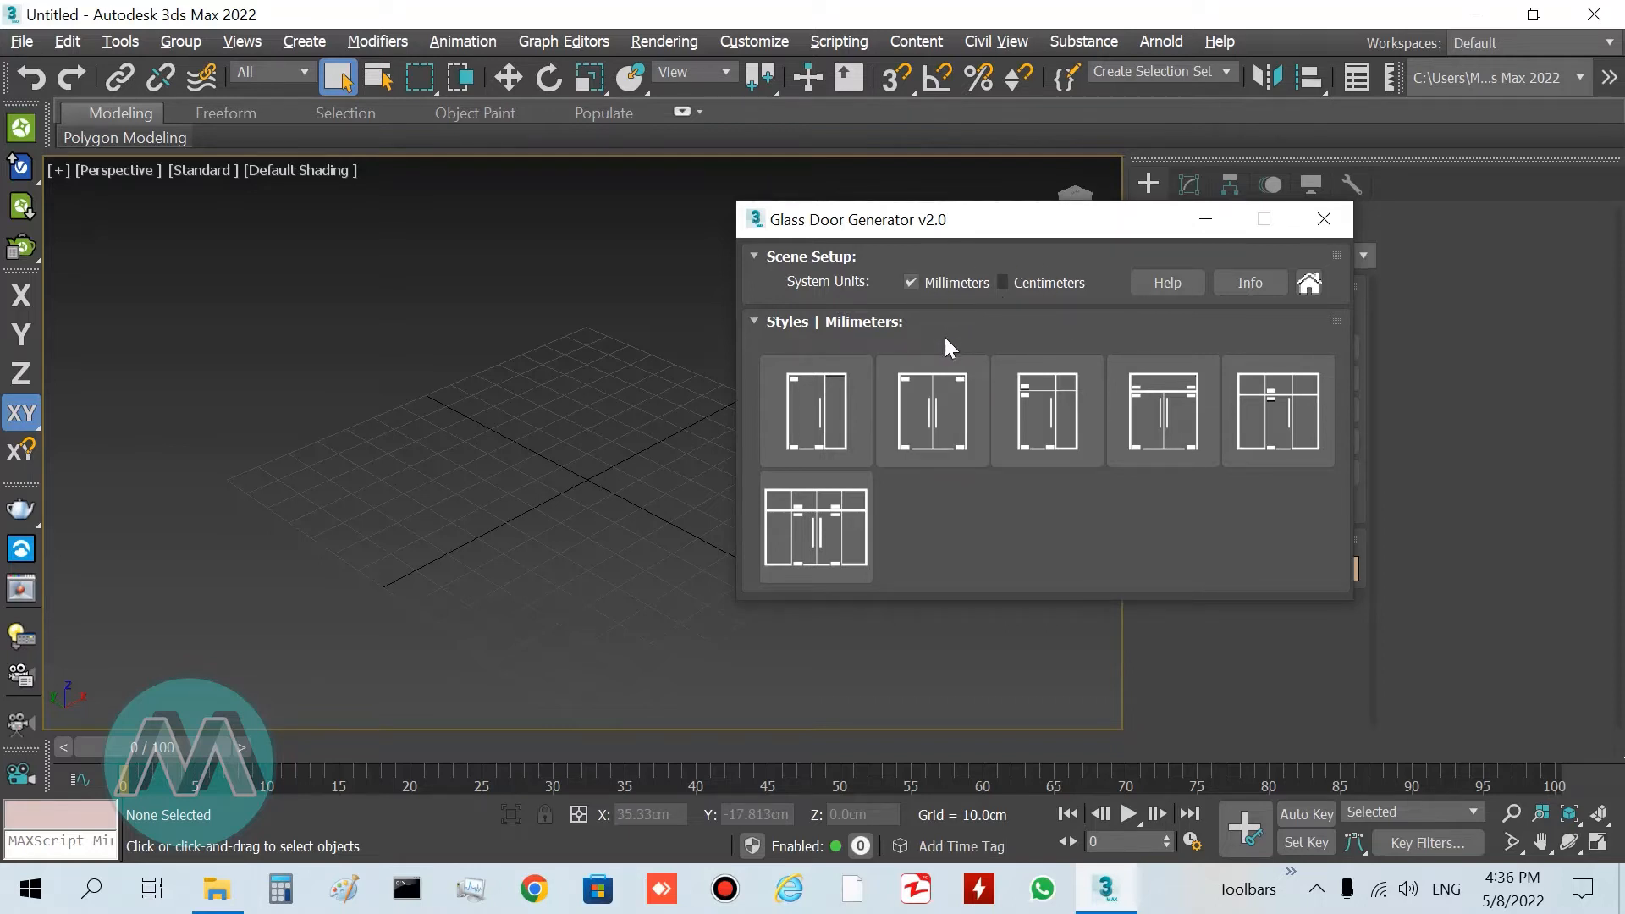
{"action": "mouse_move", "coordinate": [937, 337]}
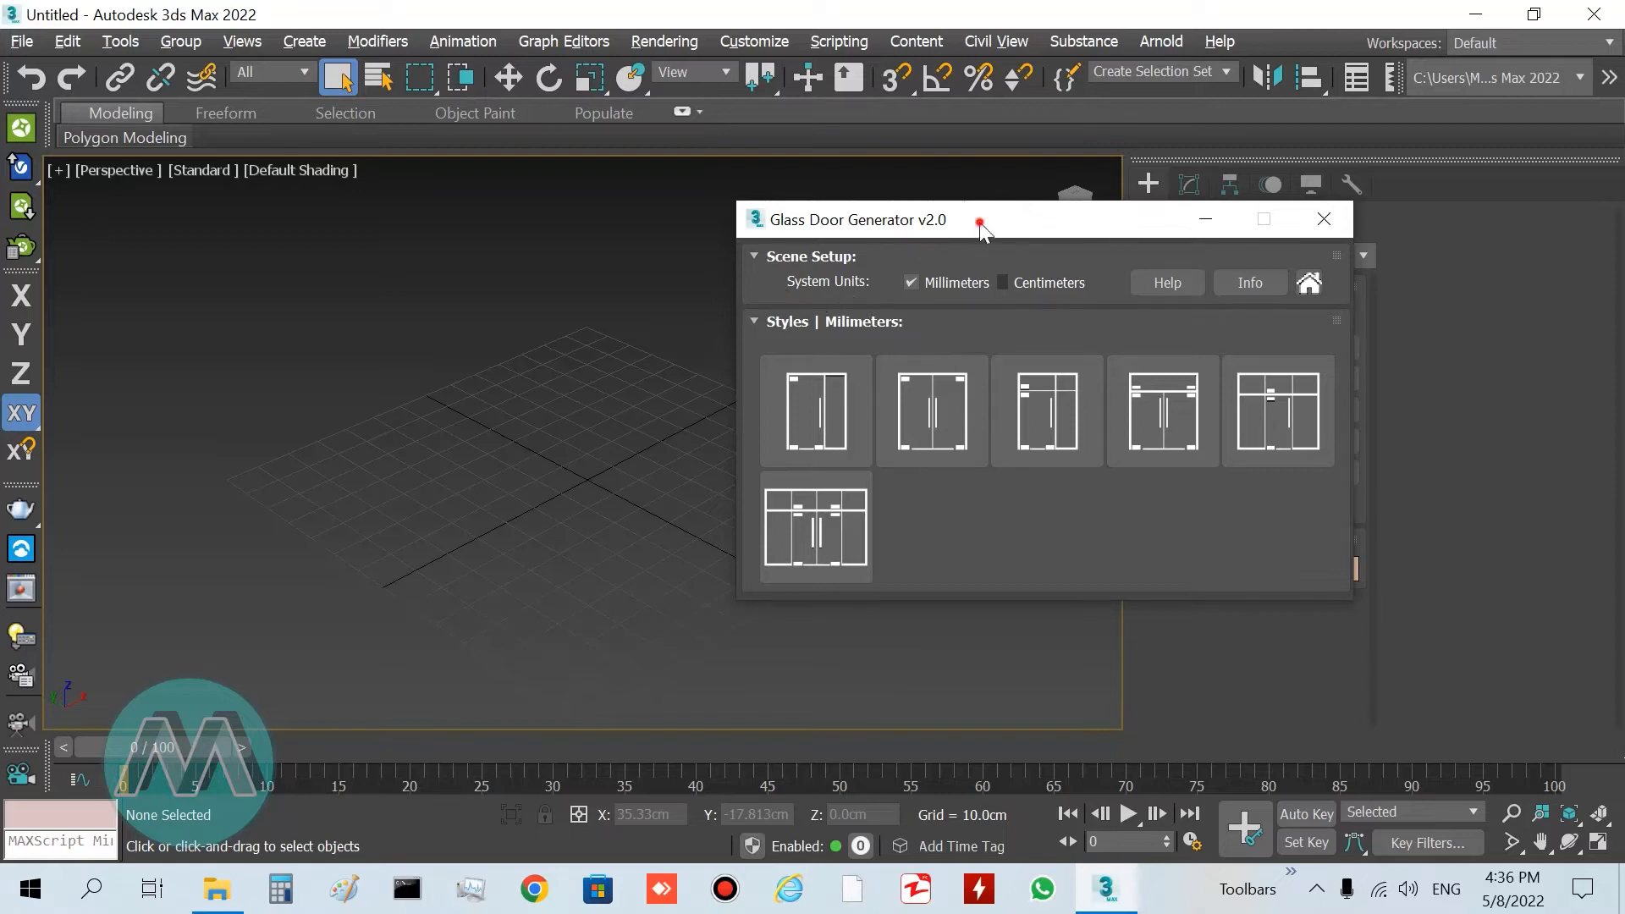
- Verify Metric Centimeters in Units Setup, cancel, and set generator System Units to Centimeters
{"action": "left_click", "coordinate": [753, 41]}
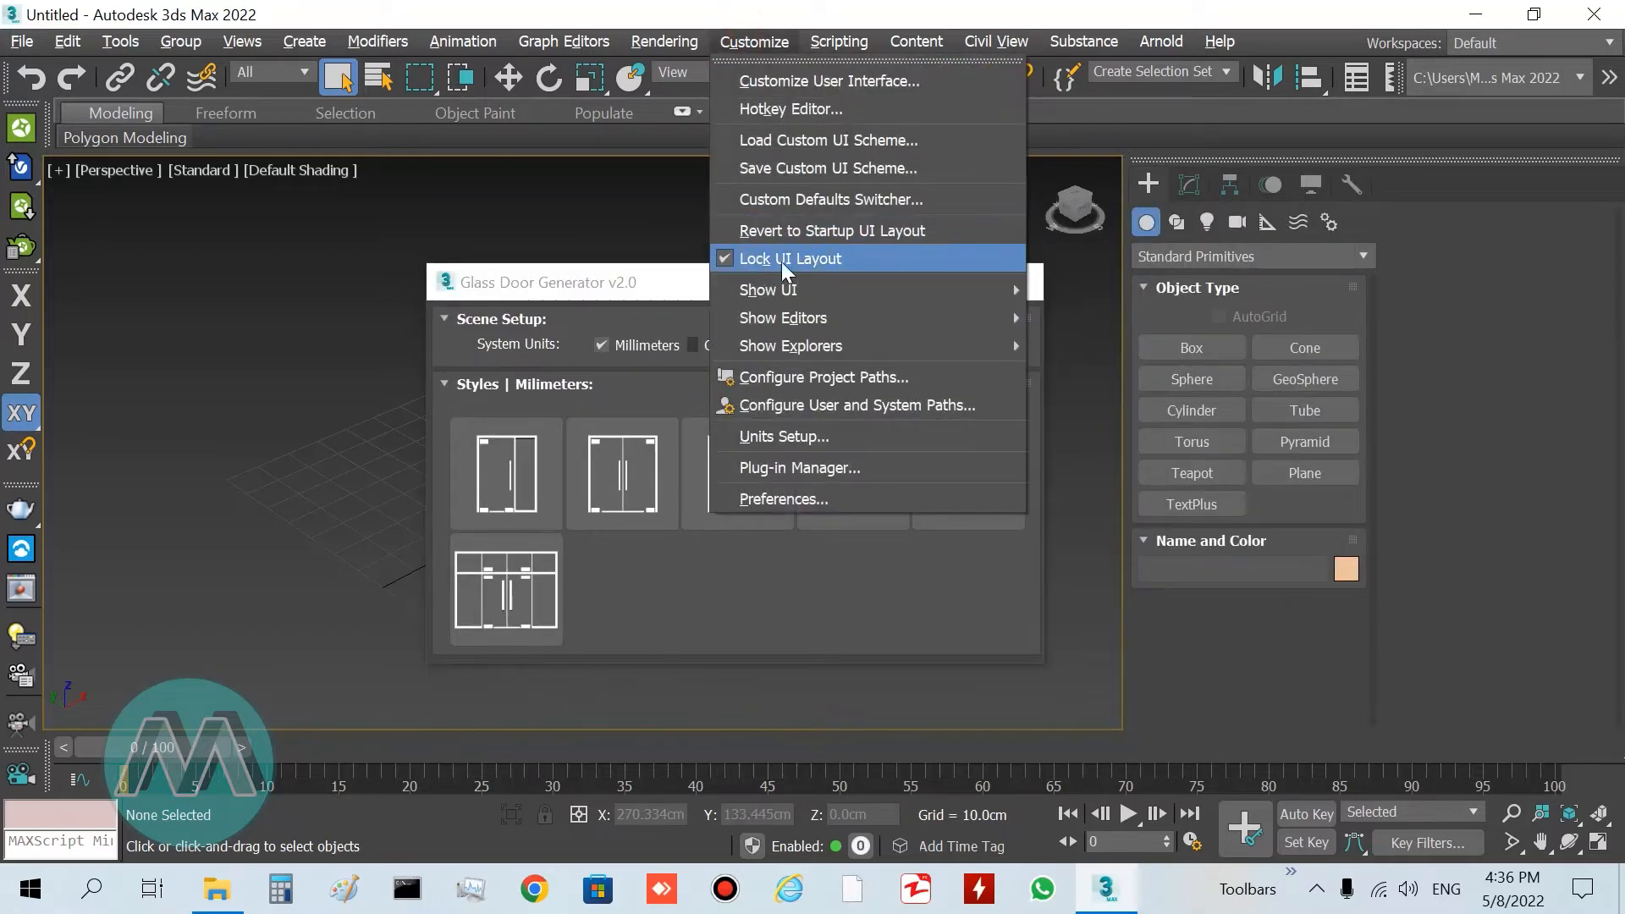
{"action": "left_click", "coordinate": [790, 258]}
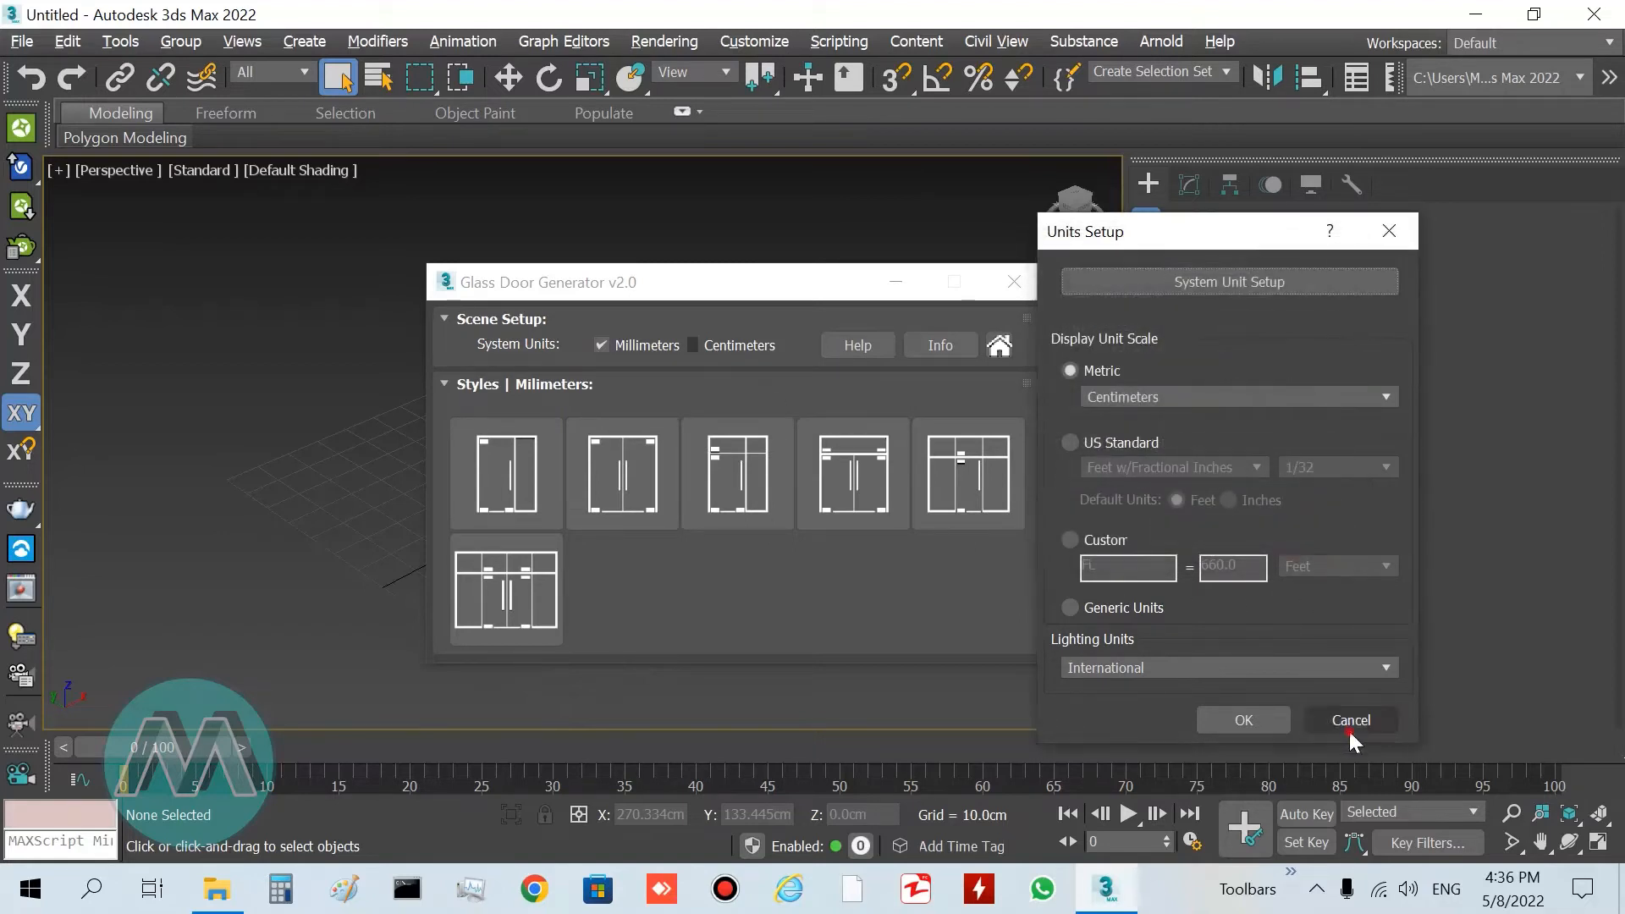
{"action": "left_click", "coordinate": [1351, 720]}
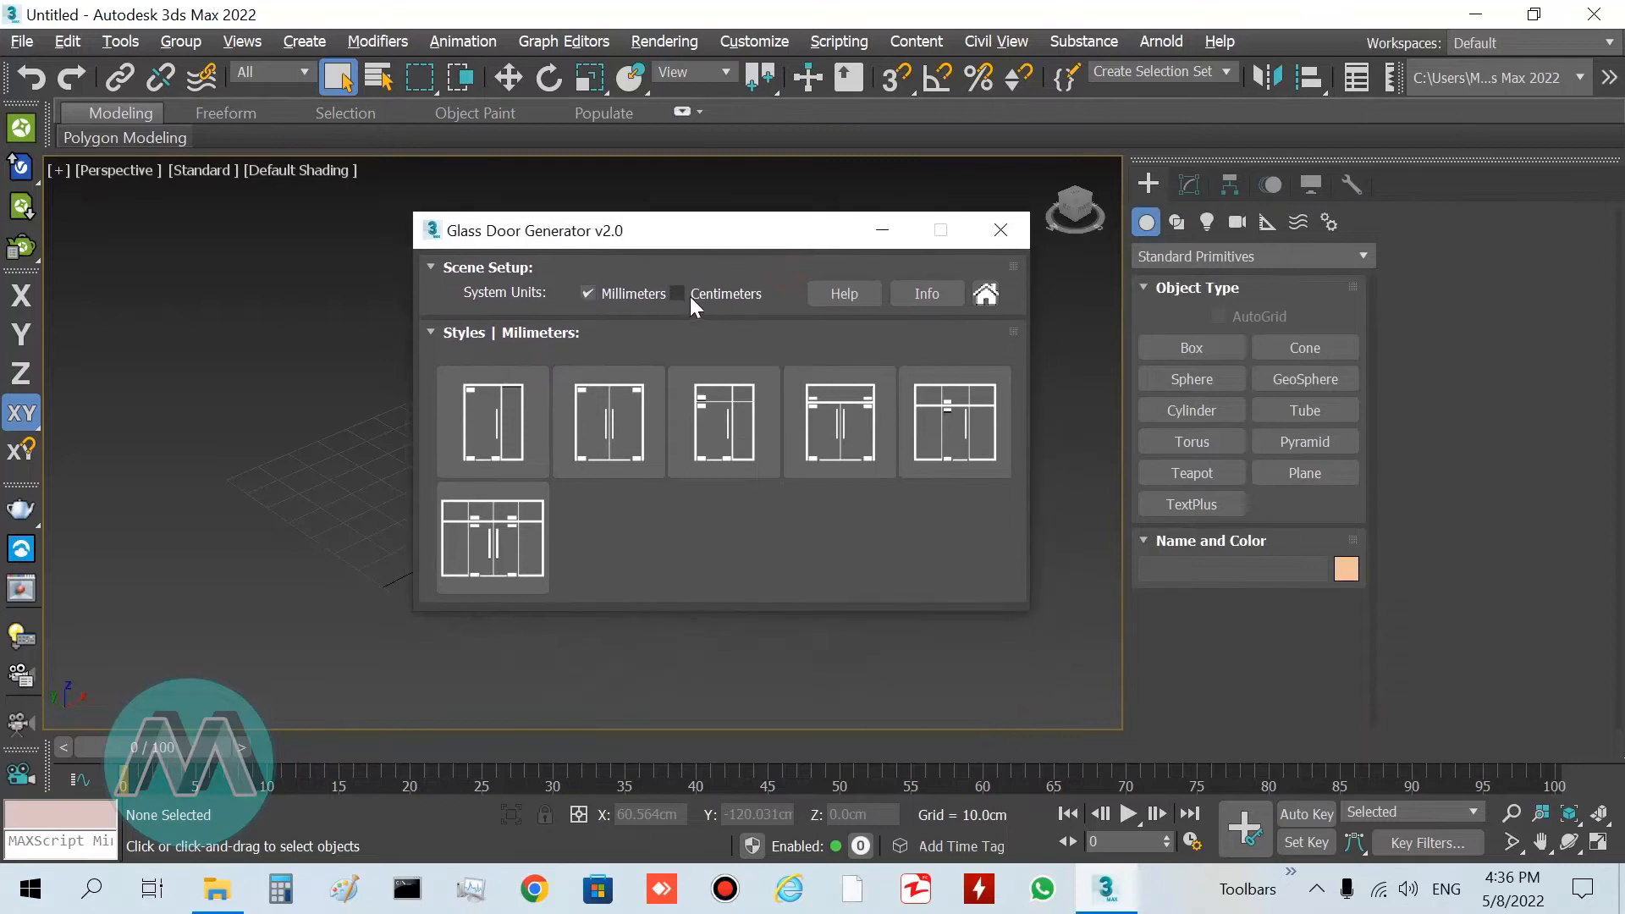
{"action": "left_click", "coordinate": [676, 294]}
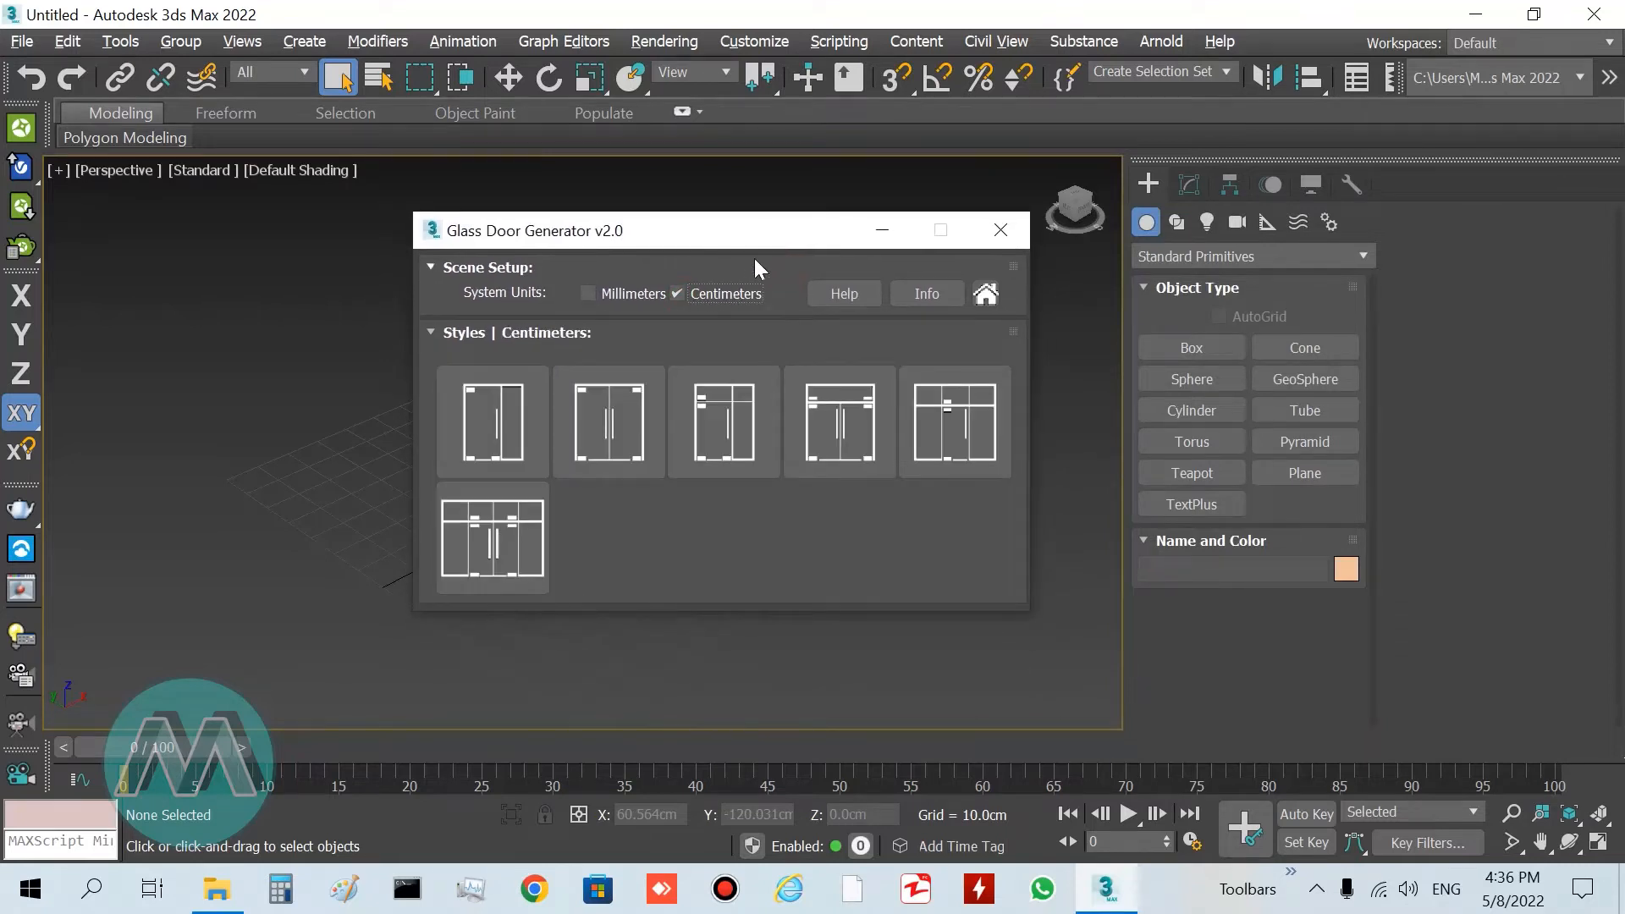
{"action": "left_click_drag", "start_coordinate": [757, 230], "coordinate": [1177, 210]}
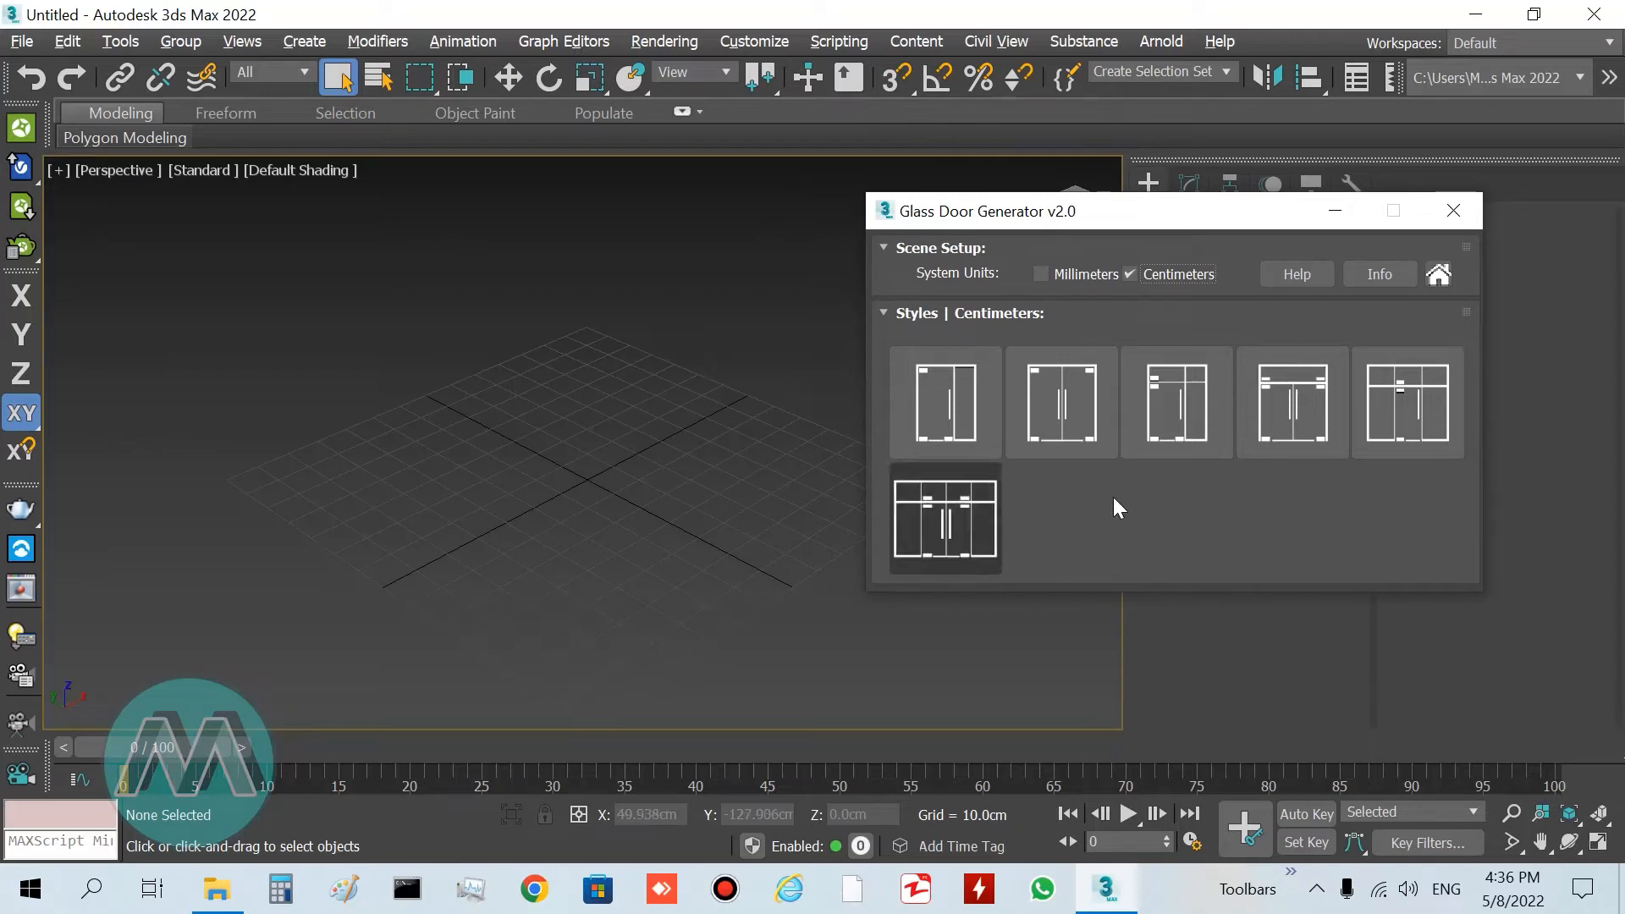
{"action": "mouse_move", "coordinate": [945, 523]}
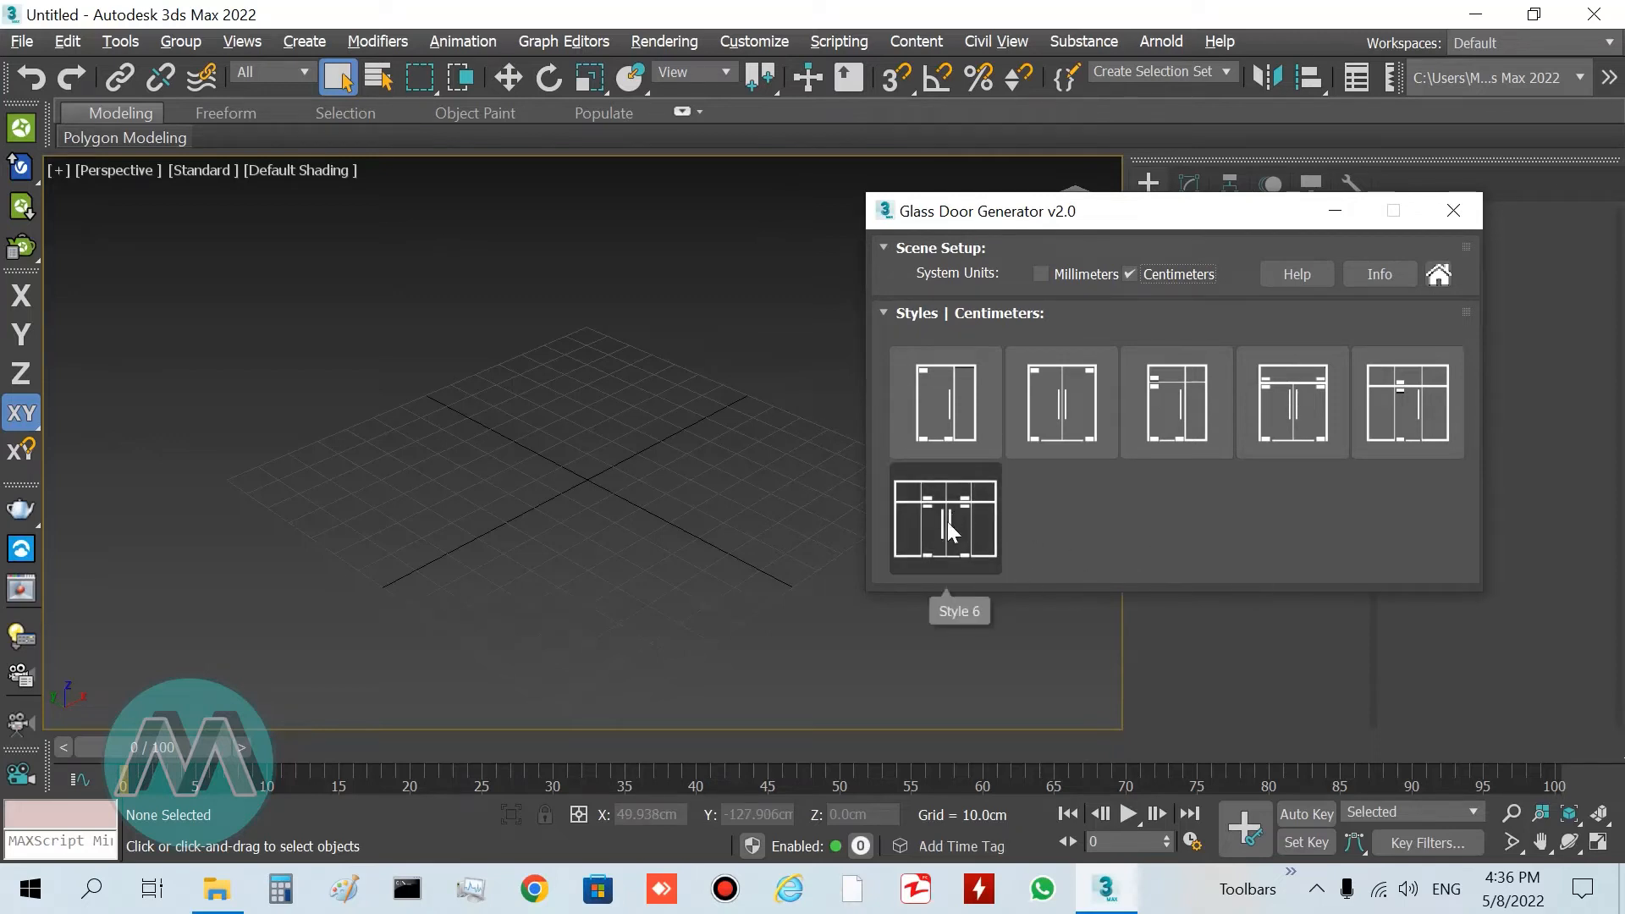
- Pick the Style 6 thumbnail and create the 300×400 cm glass door
{"action": "left_click", "coordinate": [943, 518]}
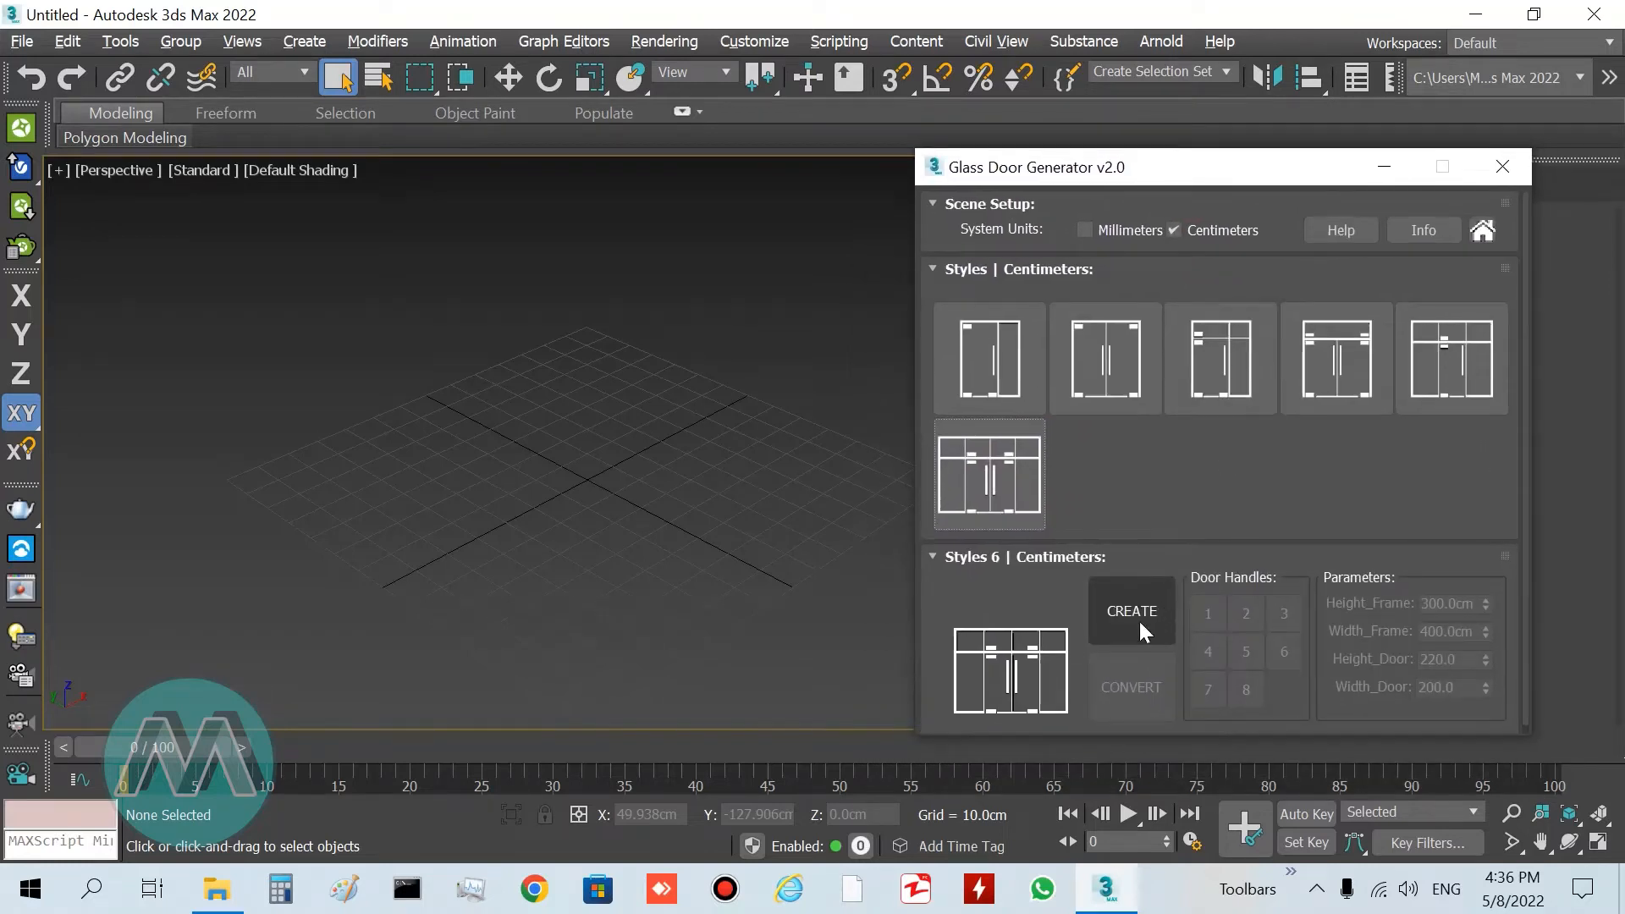
{"action": "left_click", "coordinate": [1131, 611]}
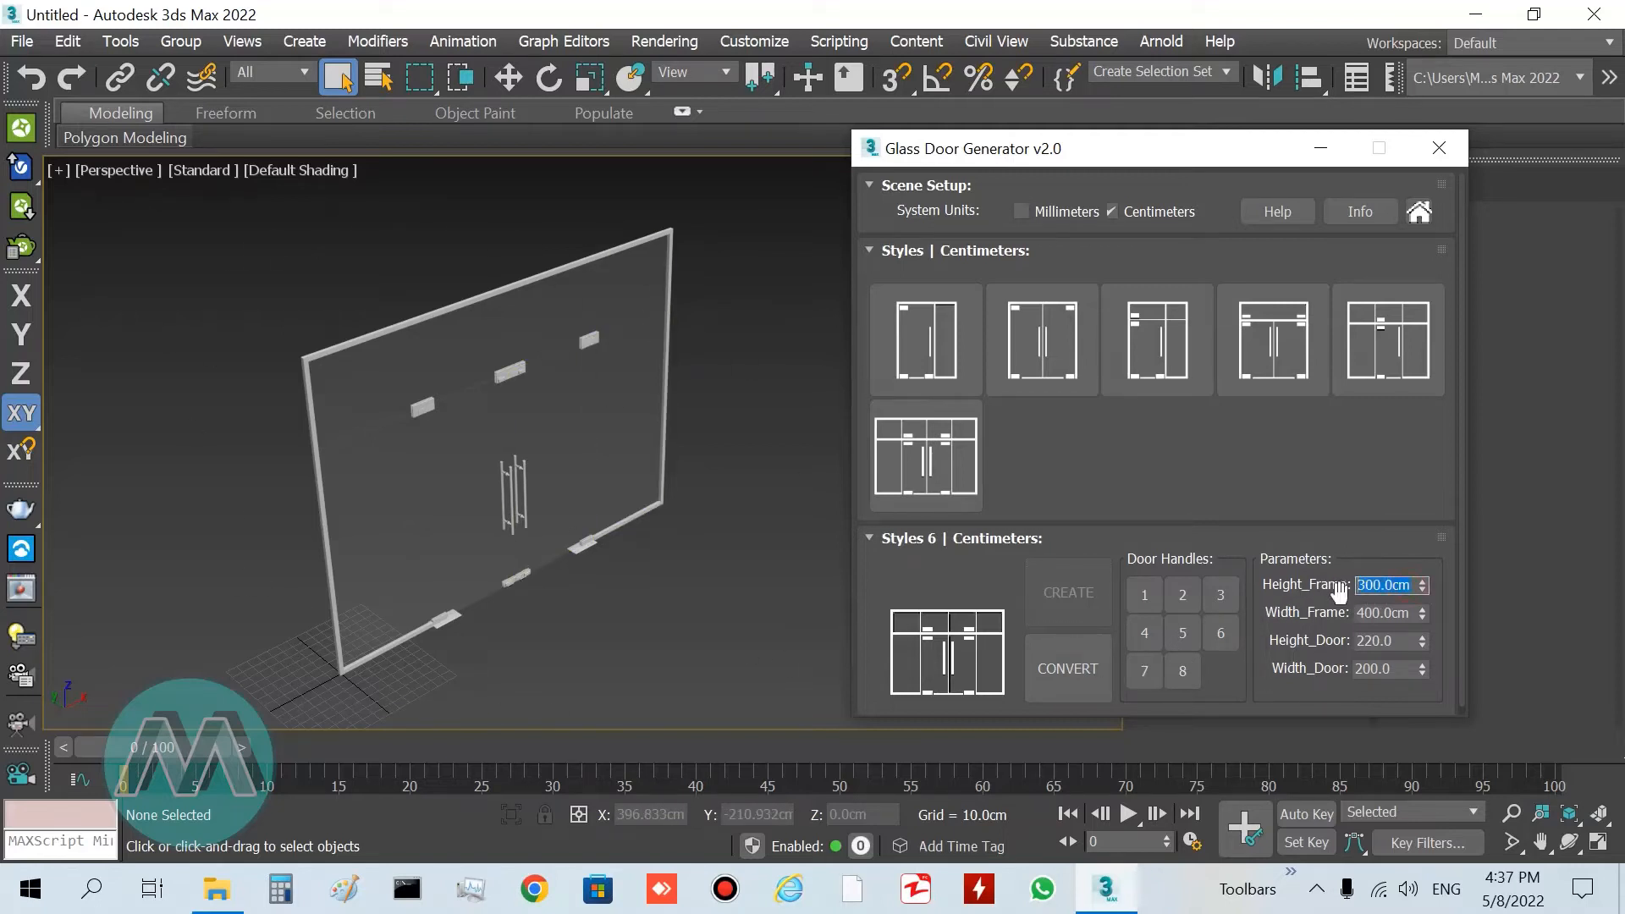
- Try a Height_Frame of 350 cm, then set it back to 300 cm
{"action": "type", "text": "350"}
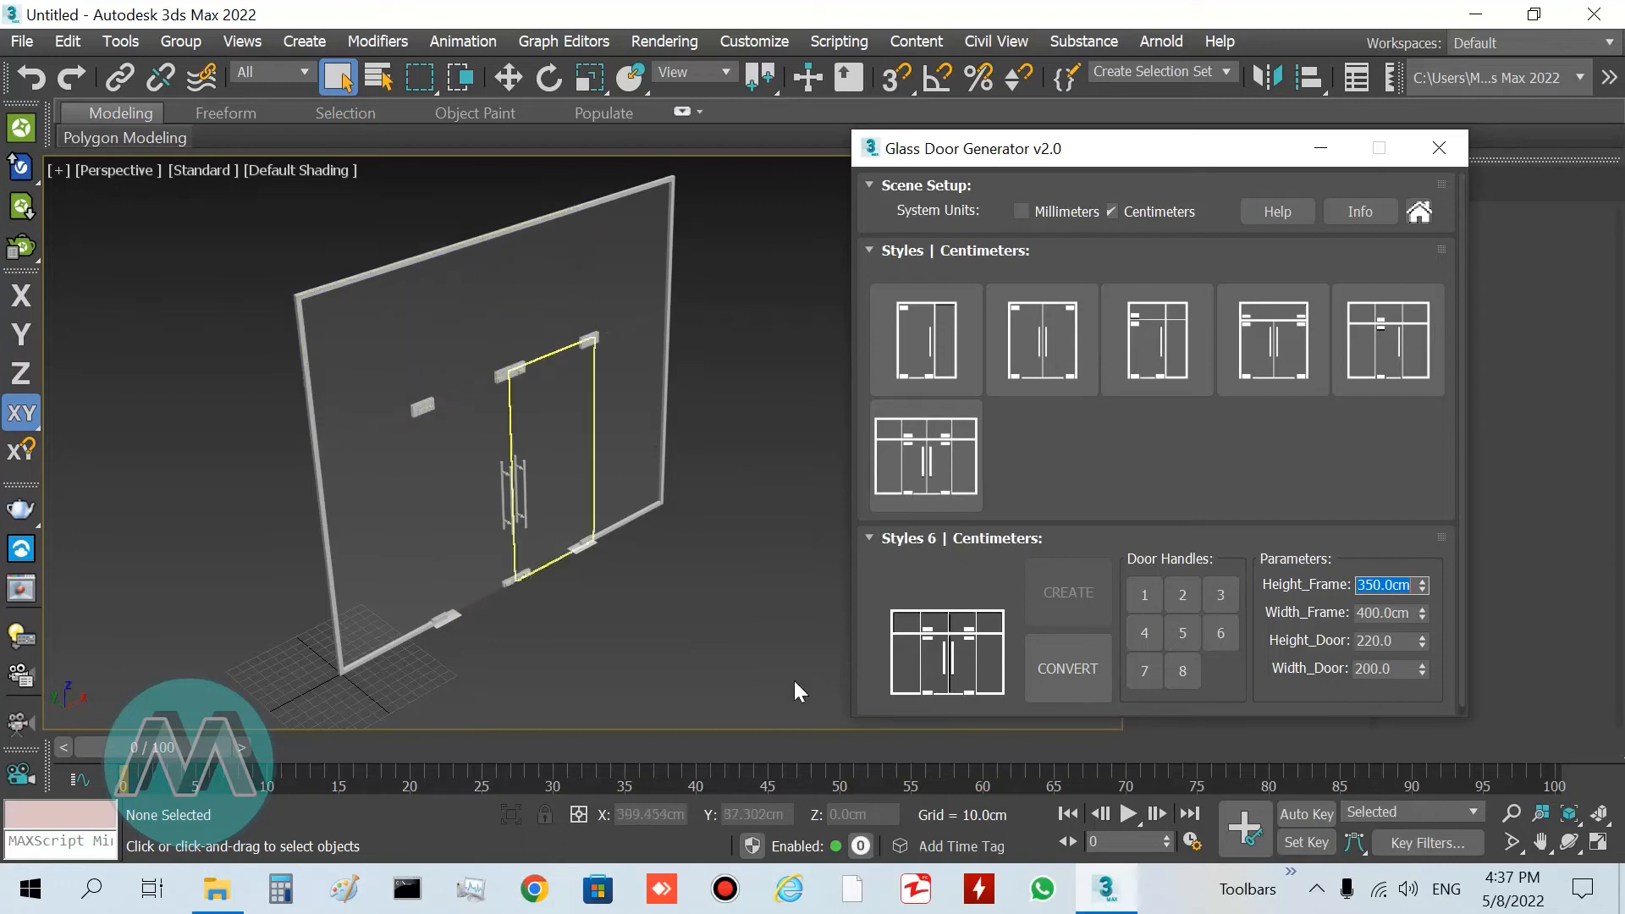
{"action": "type", "text": "30"}
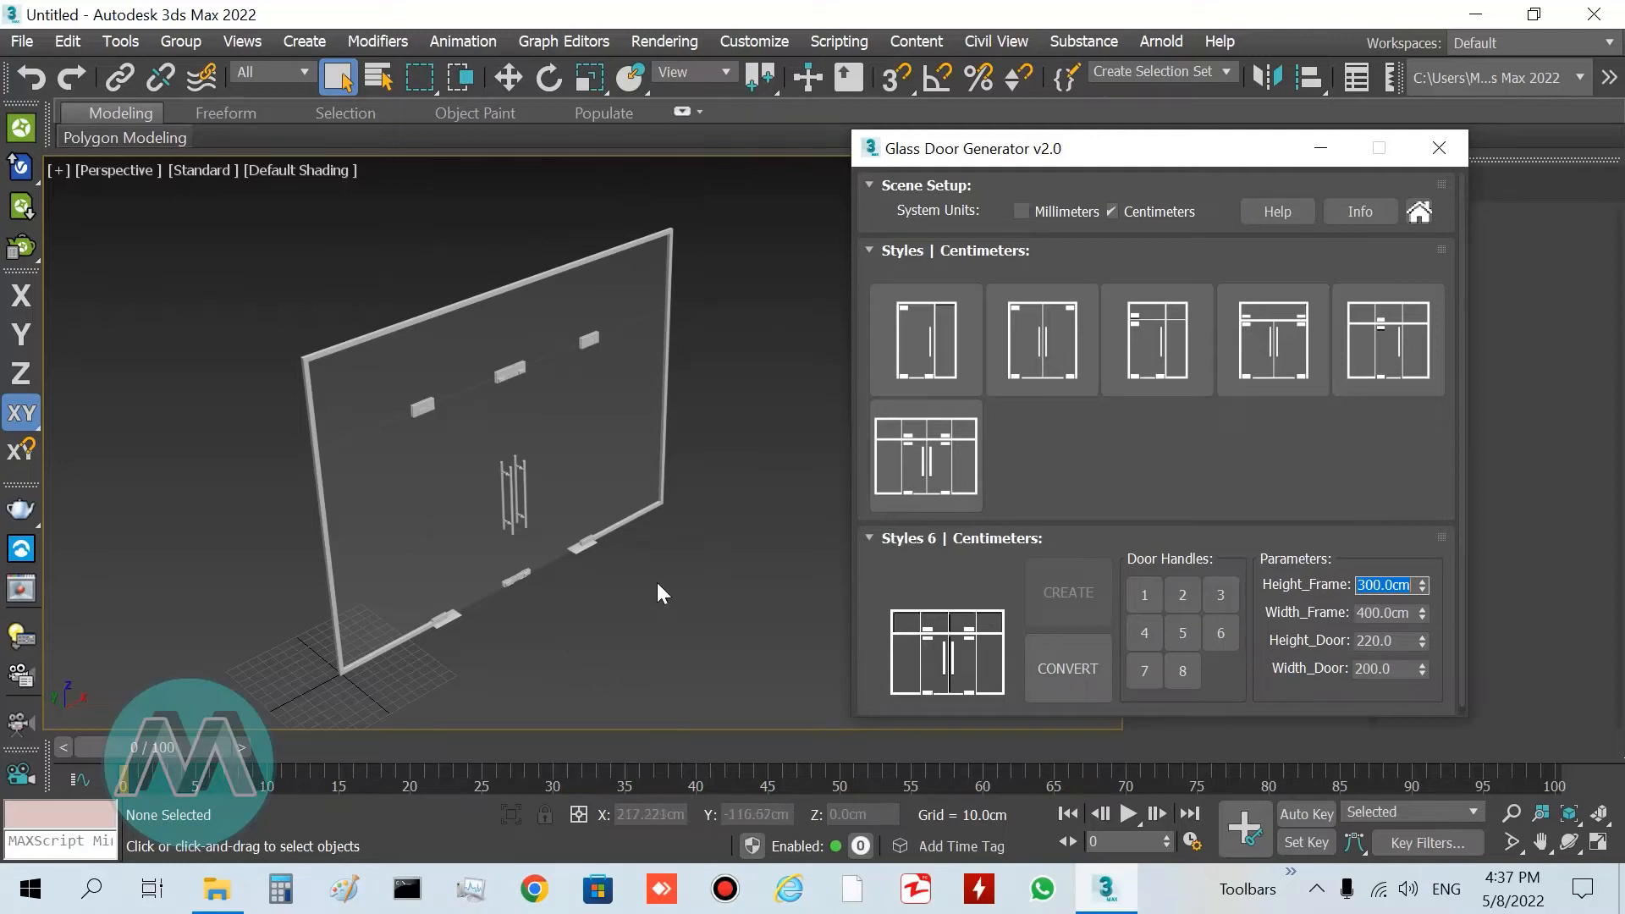
{"action": "mouse_move", "coordinate": [1431, 628]}
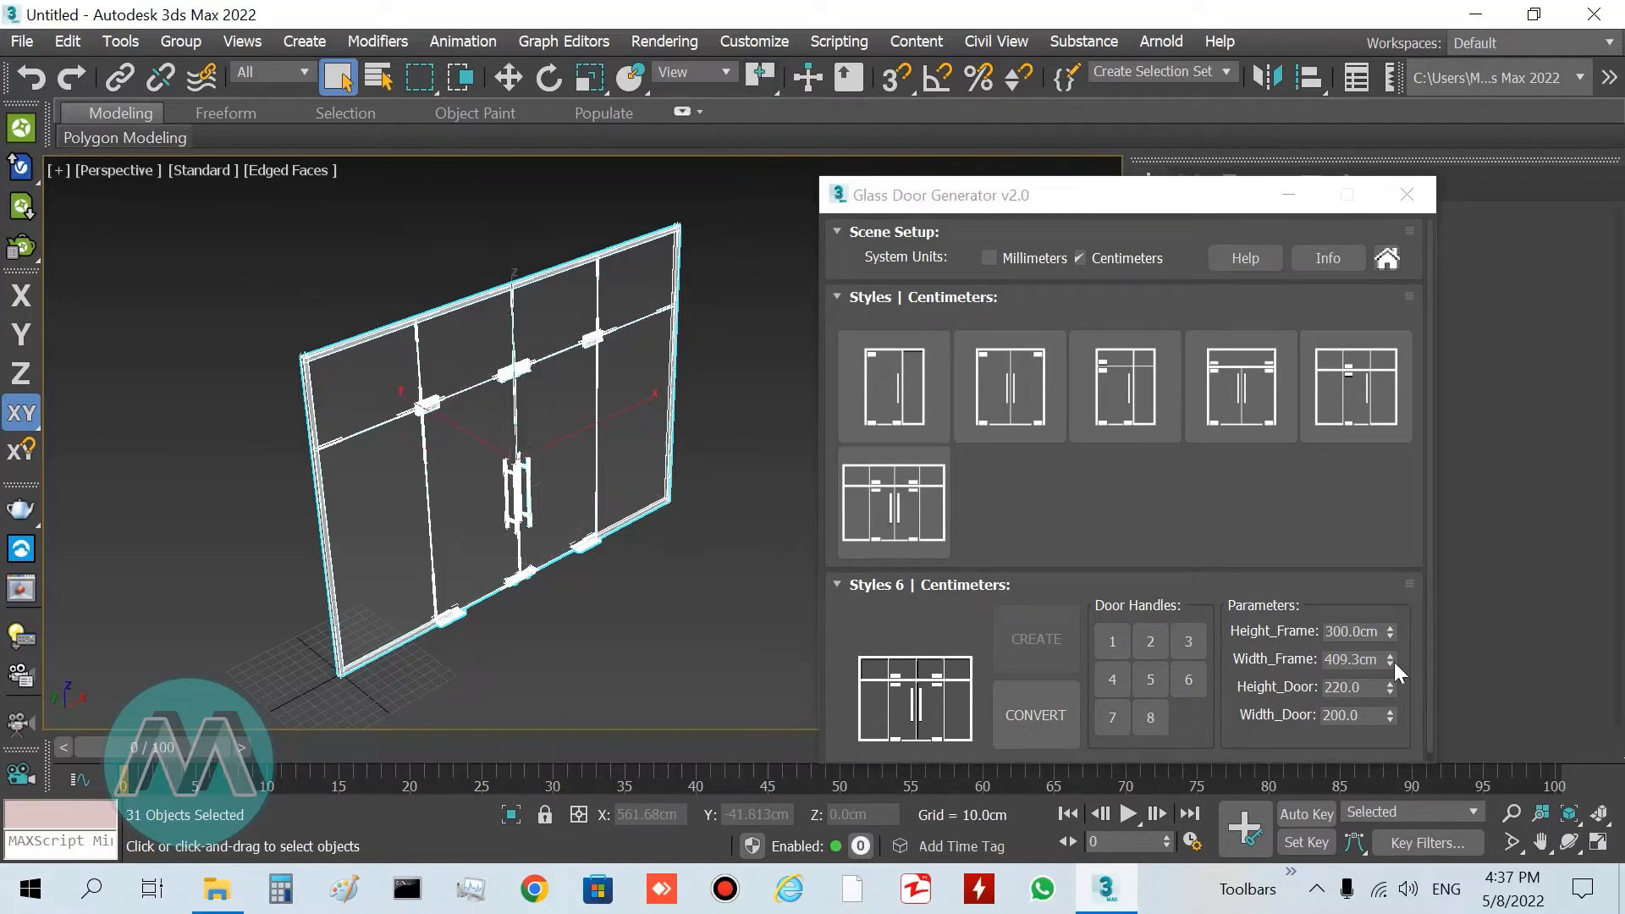
- Set the door's Width_Frame to 400 cm
{"action": "left_click", "coordinate": [1392, 665]}
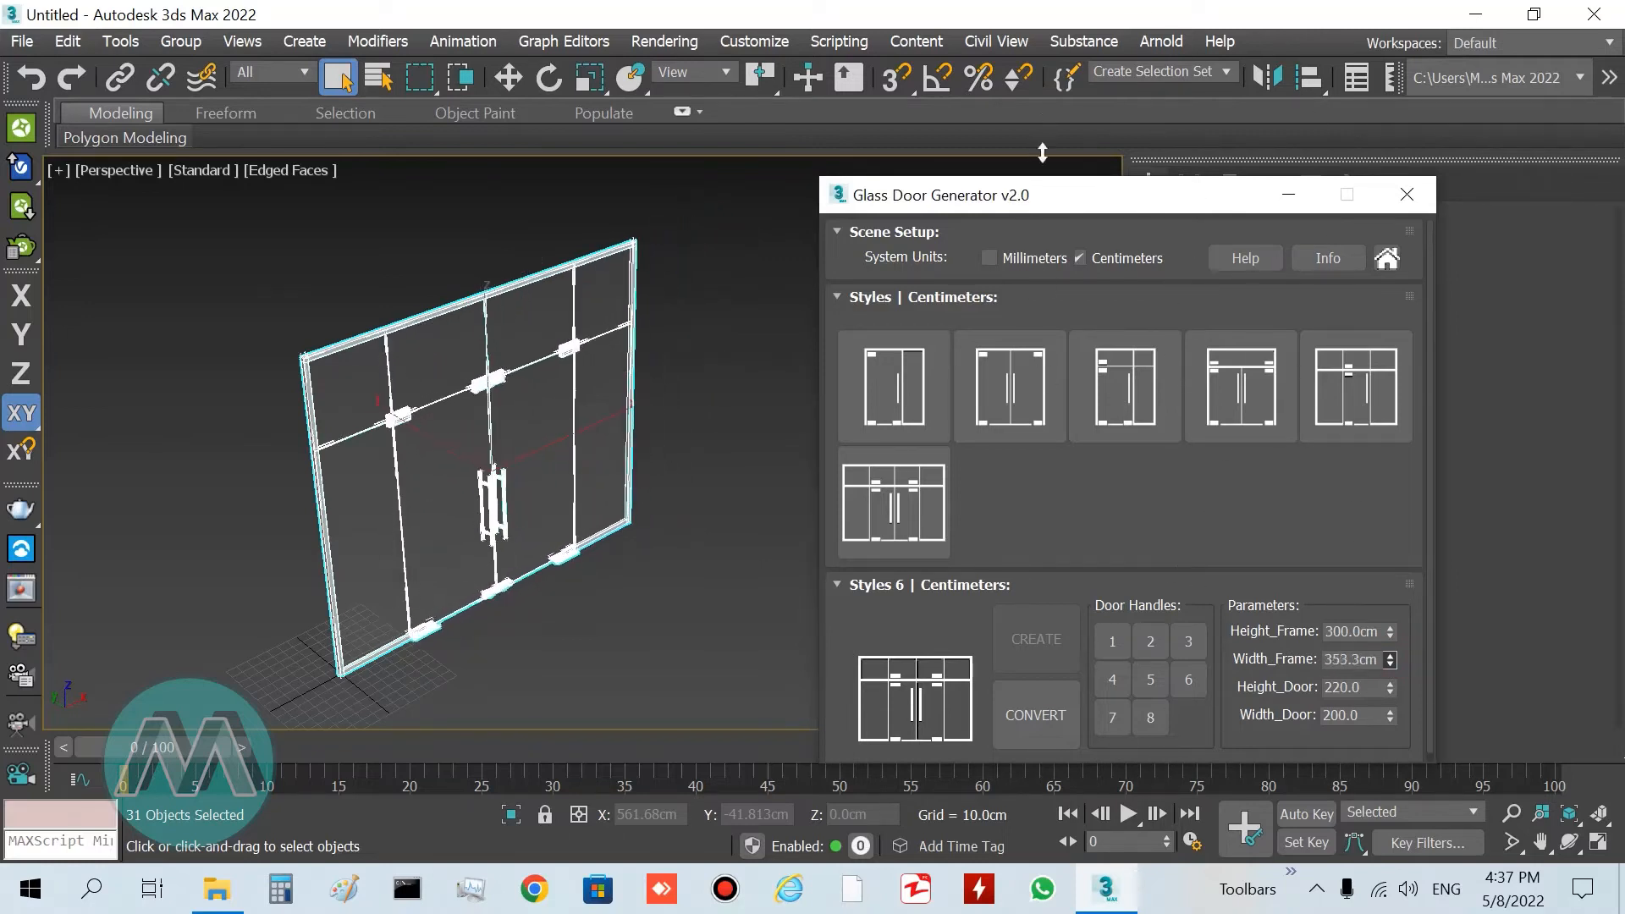
{"action": "left_click", "coordinate": [1391, 656]}
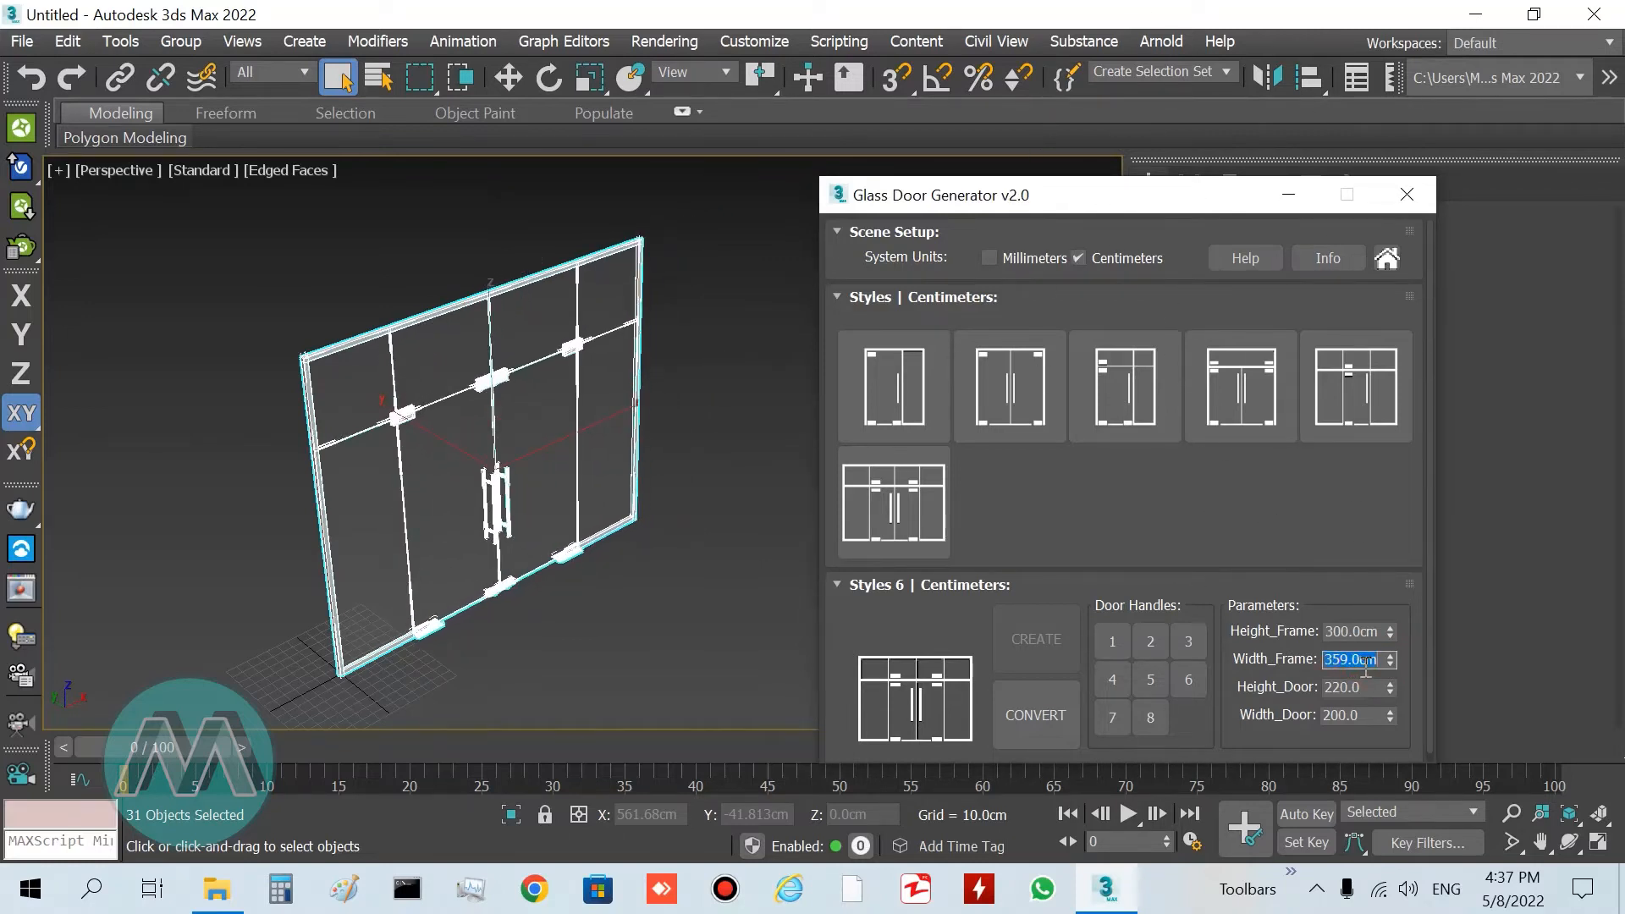
{"action": "type", "text": "400.0"}
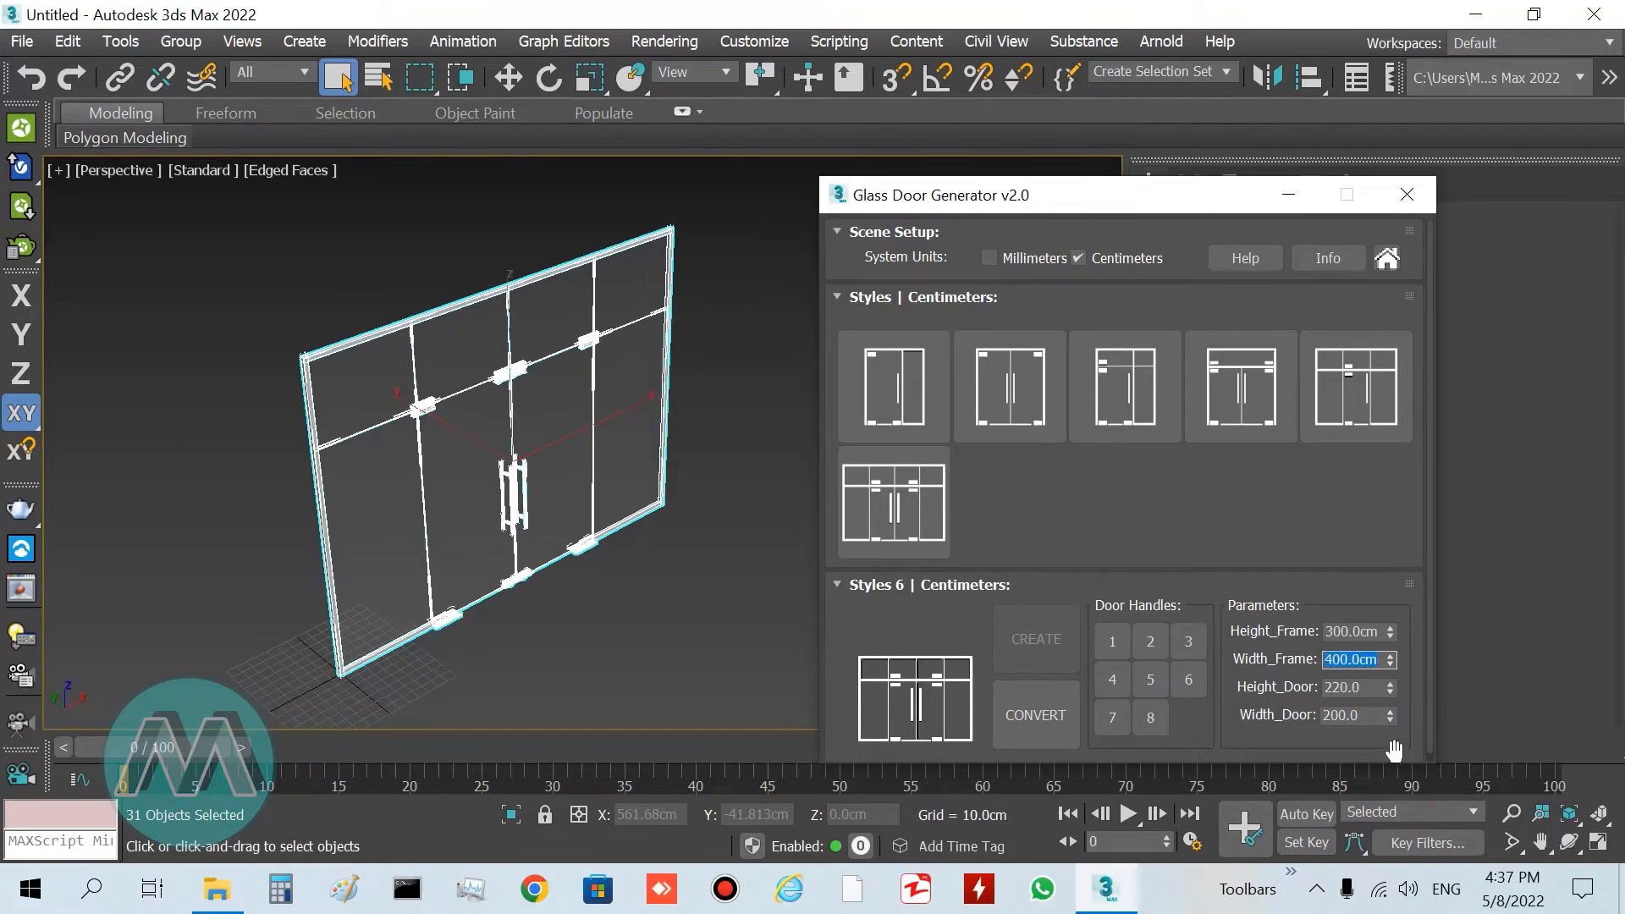
{"action": "mouse_move", "coordinate": [1255, 715]}
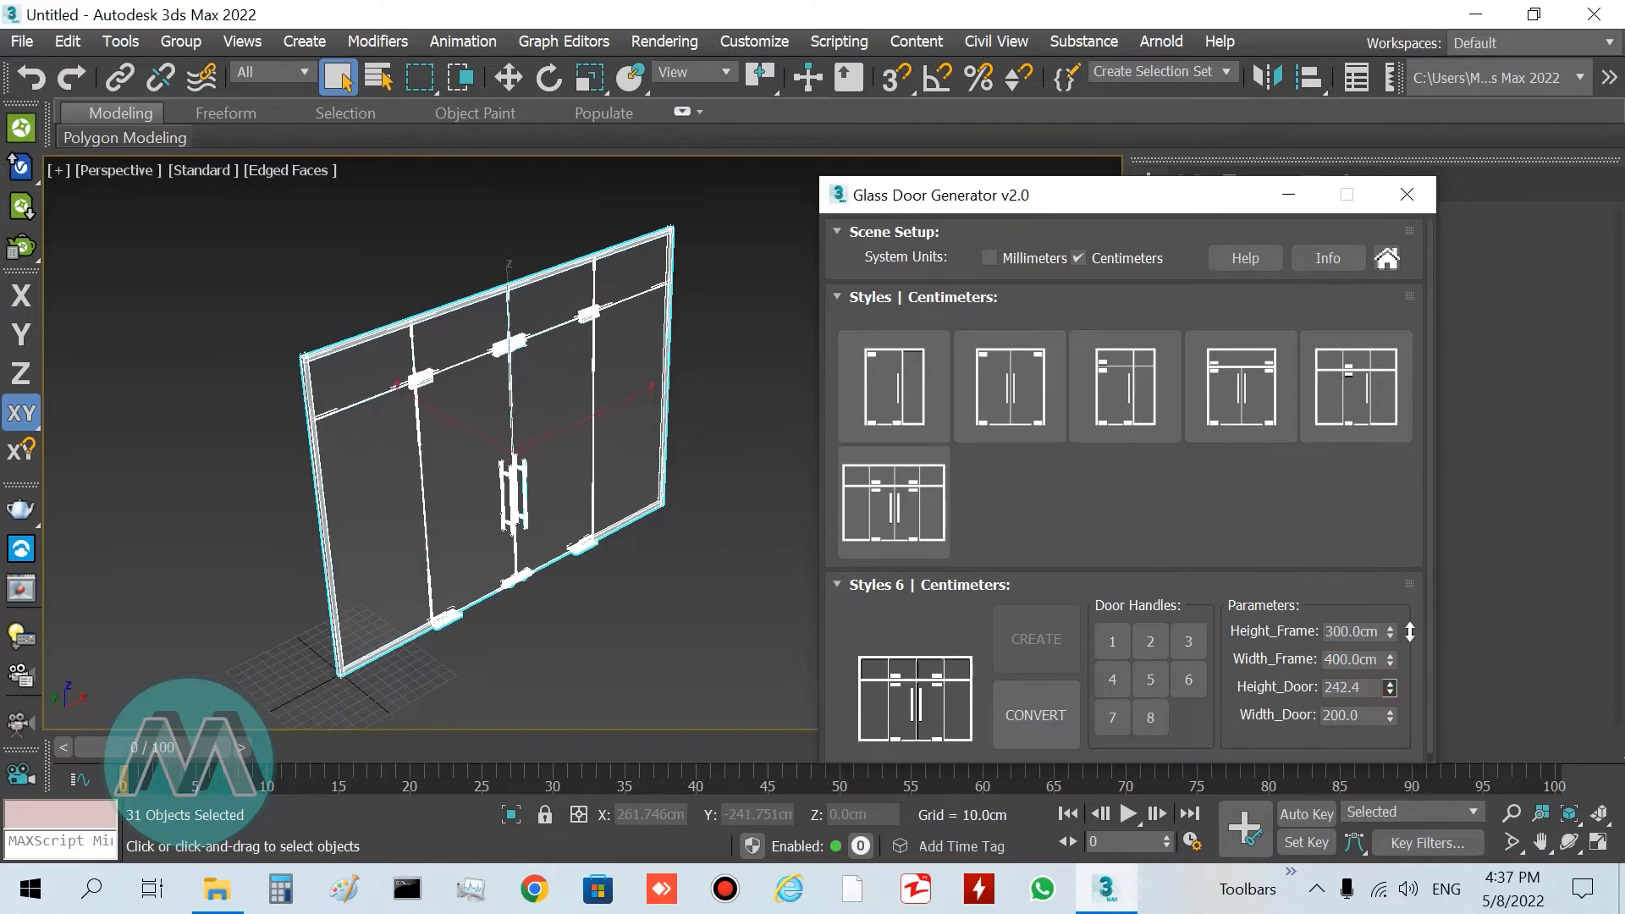
- Re-enter Height_Door 220 cm and Width_Door 200 cm
{"action": "left_click", "coordinate": [1390, 692]}
{"action": "type", "text": "220"}
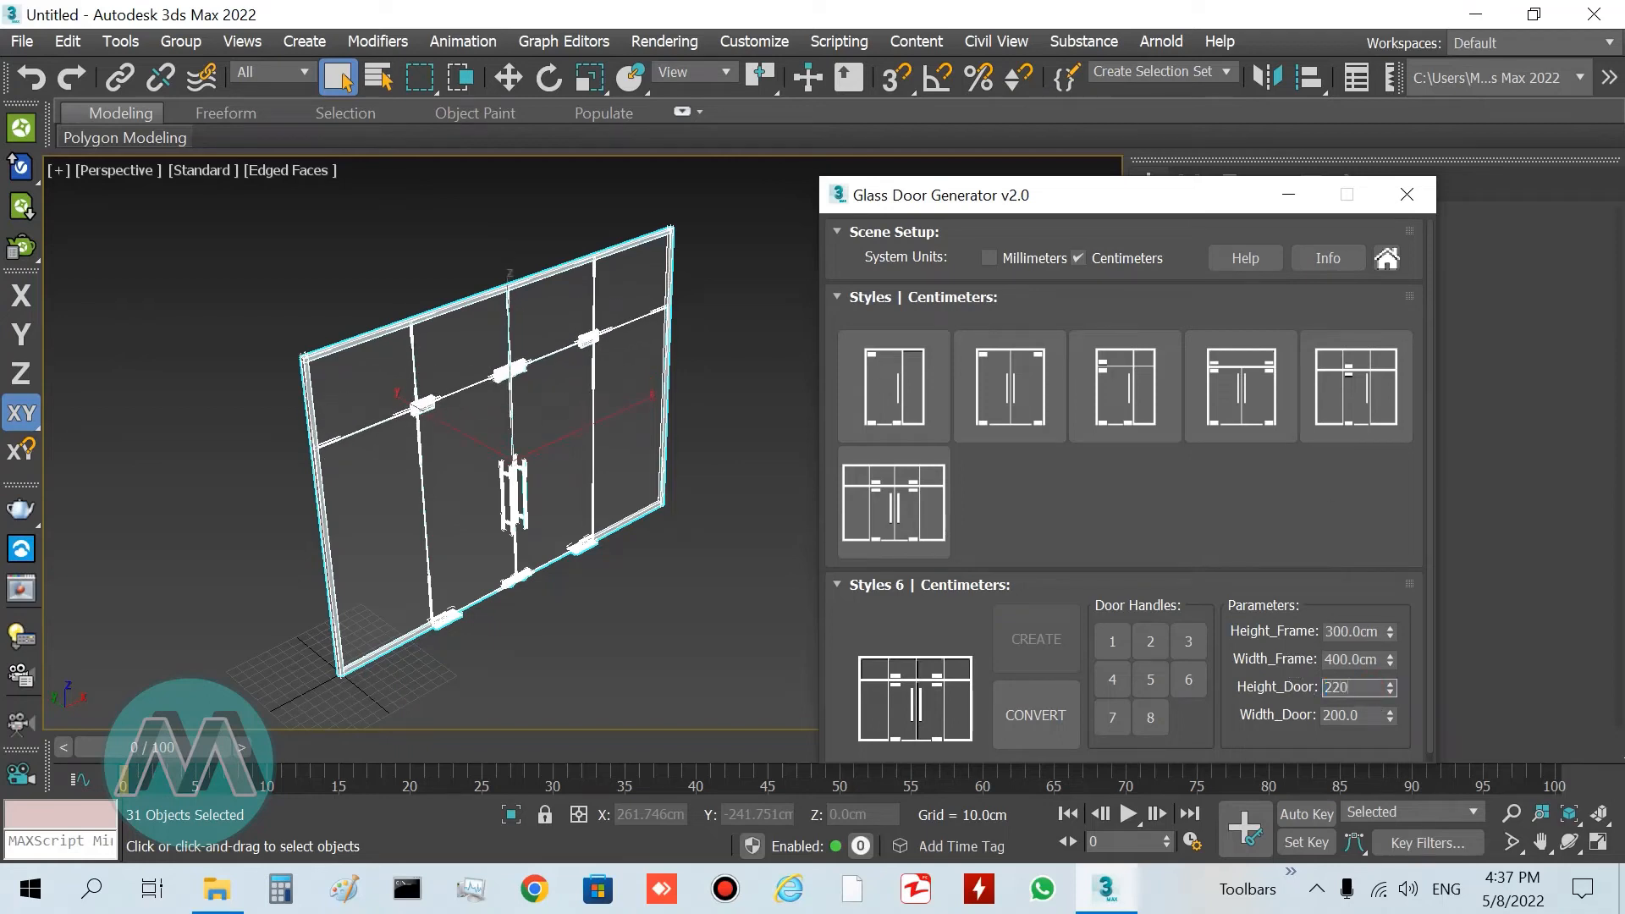
{"action": "triple_click", "coordinate": [1348, 688]}
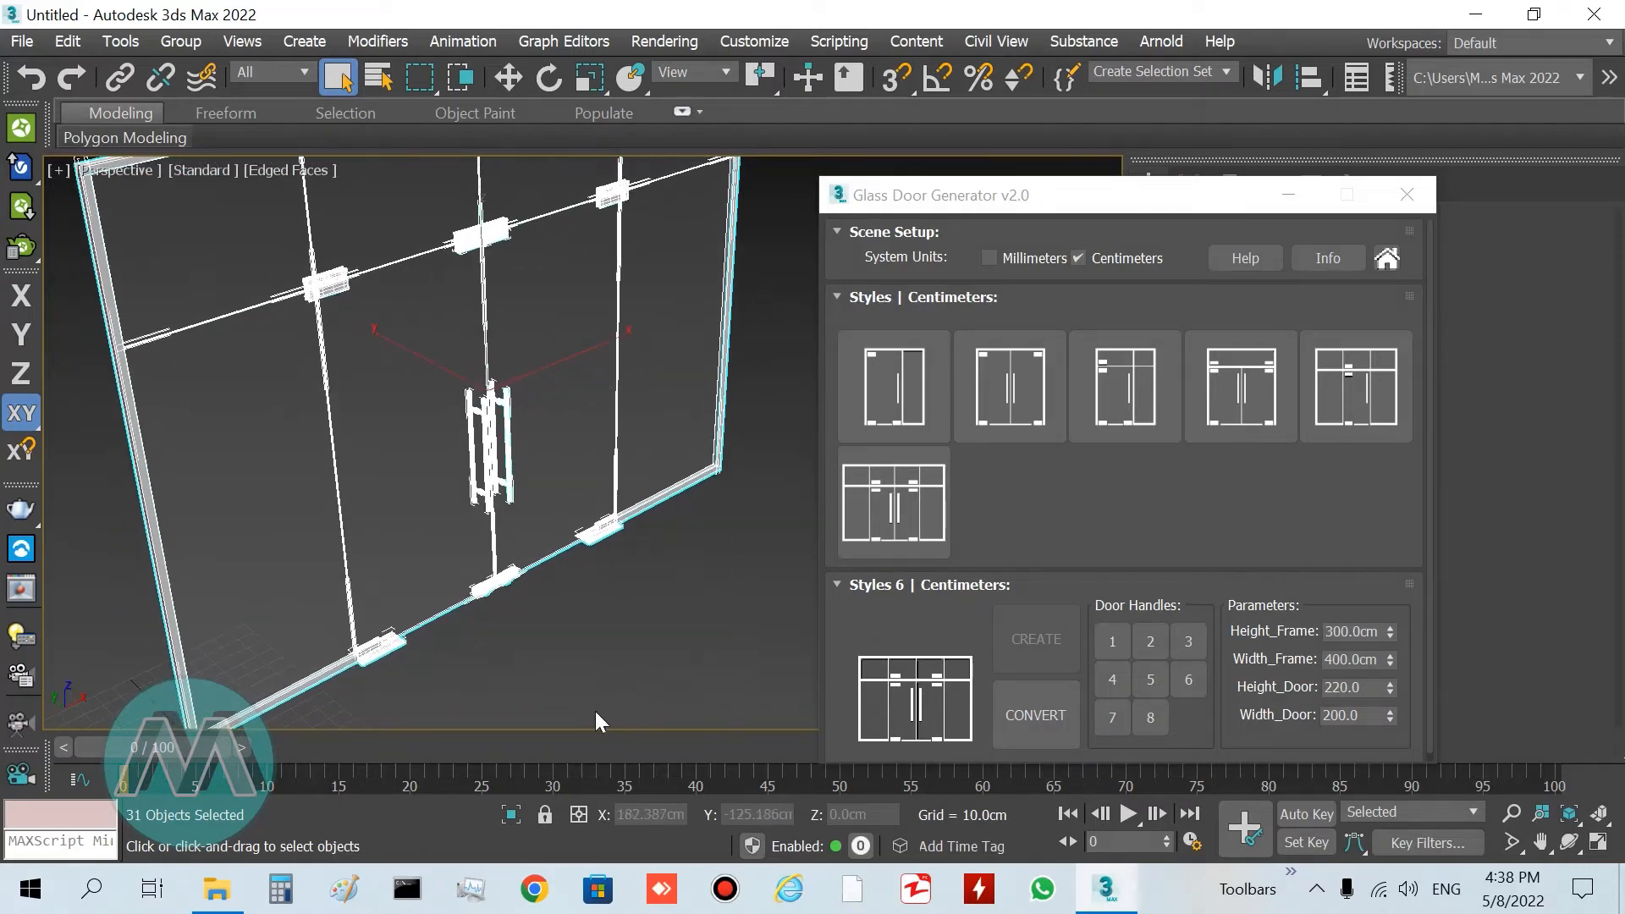
{"action": "mouse_move", "coordinate": [581, 587]}
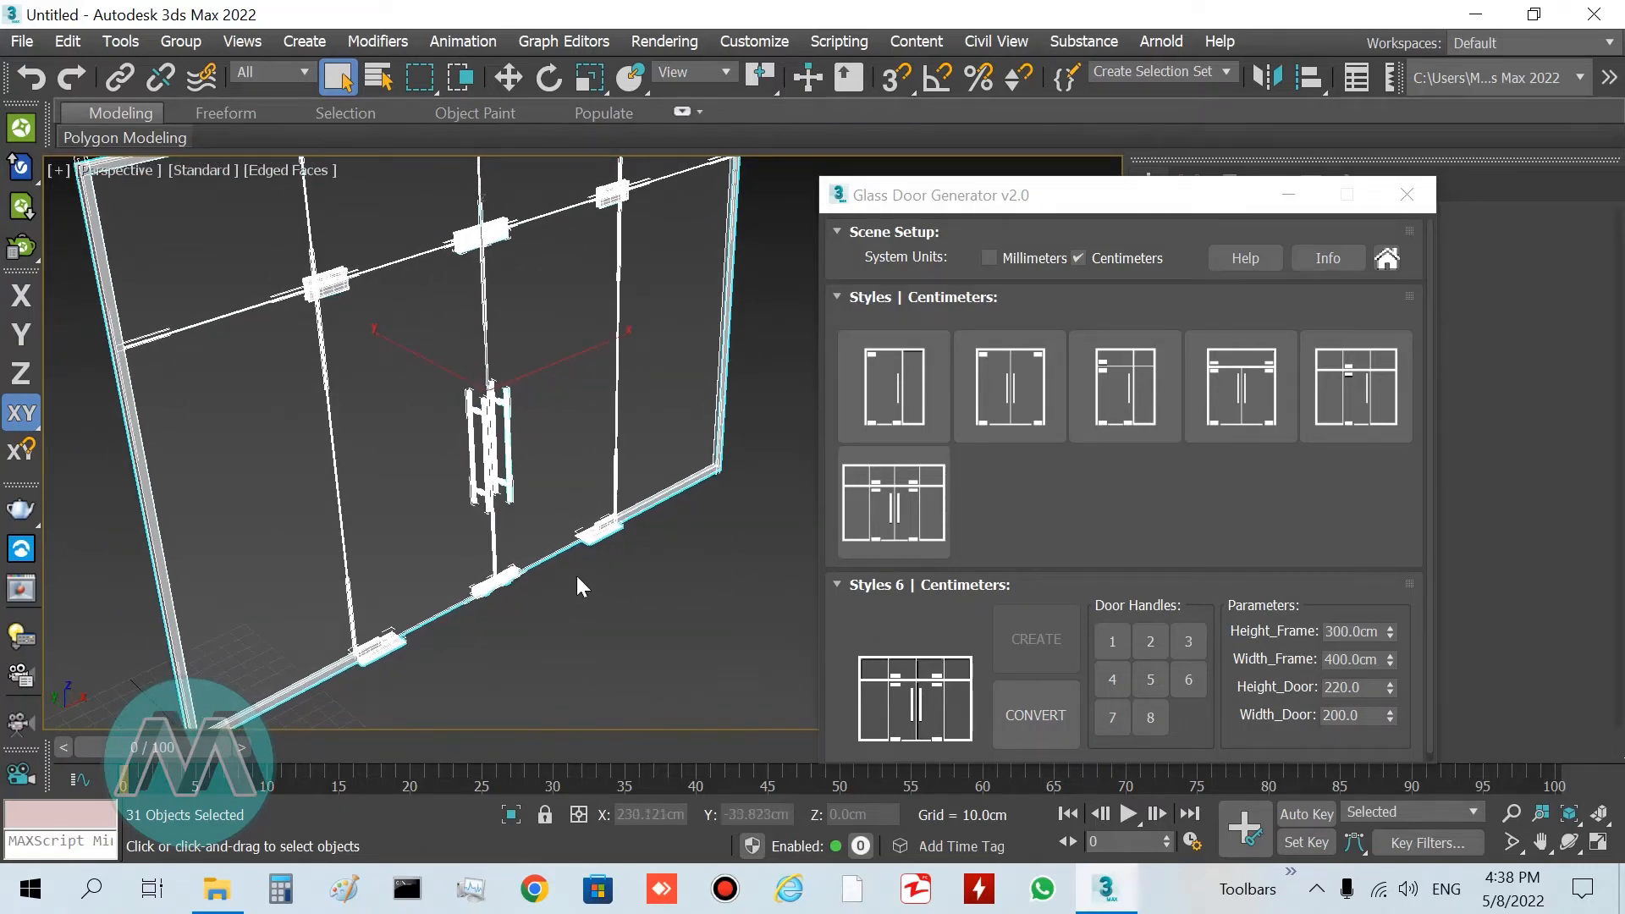
{"action": "left_click", "coordinate": [1343, 715]}
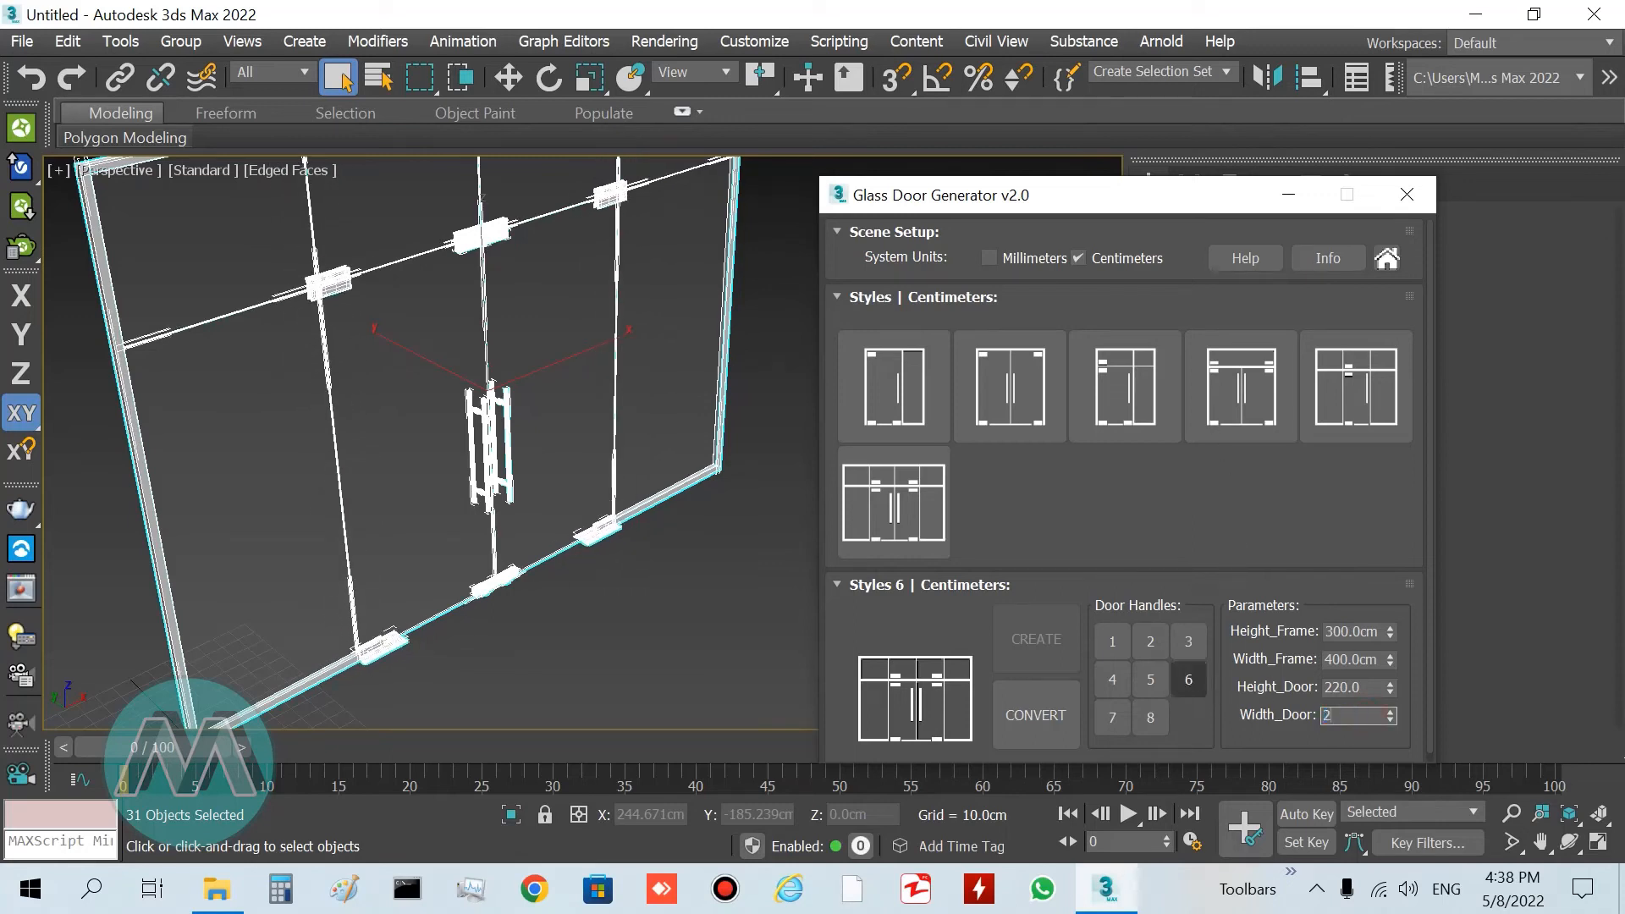
{"action": "type", "text": "200.0"}
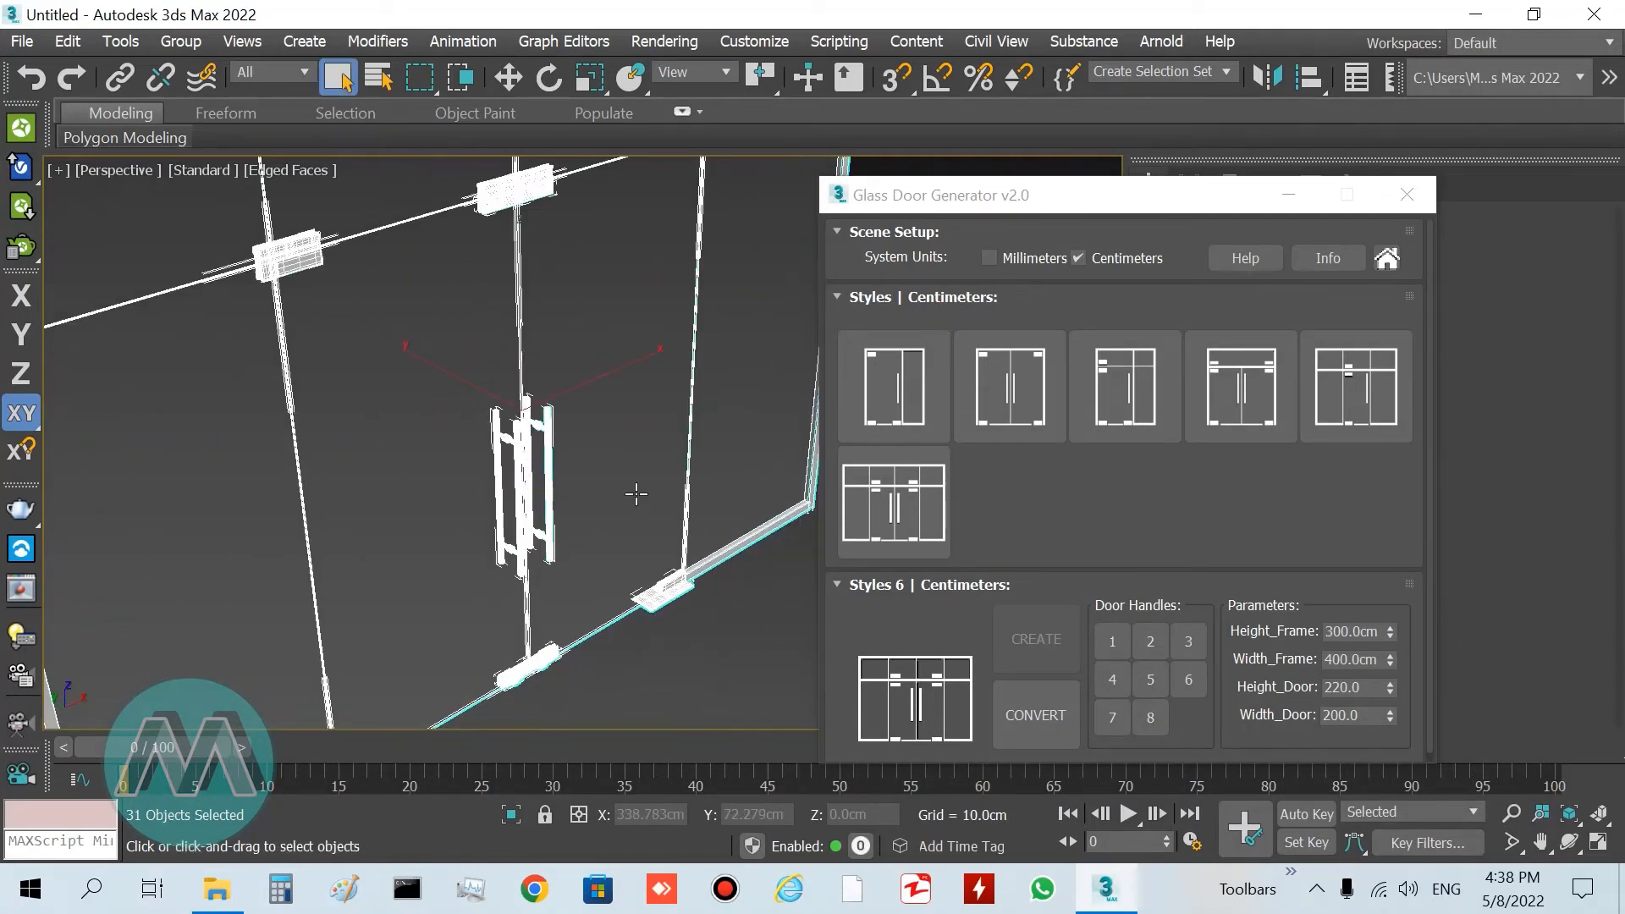
{"action": "left_click", "coordinate": [665, 638]}
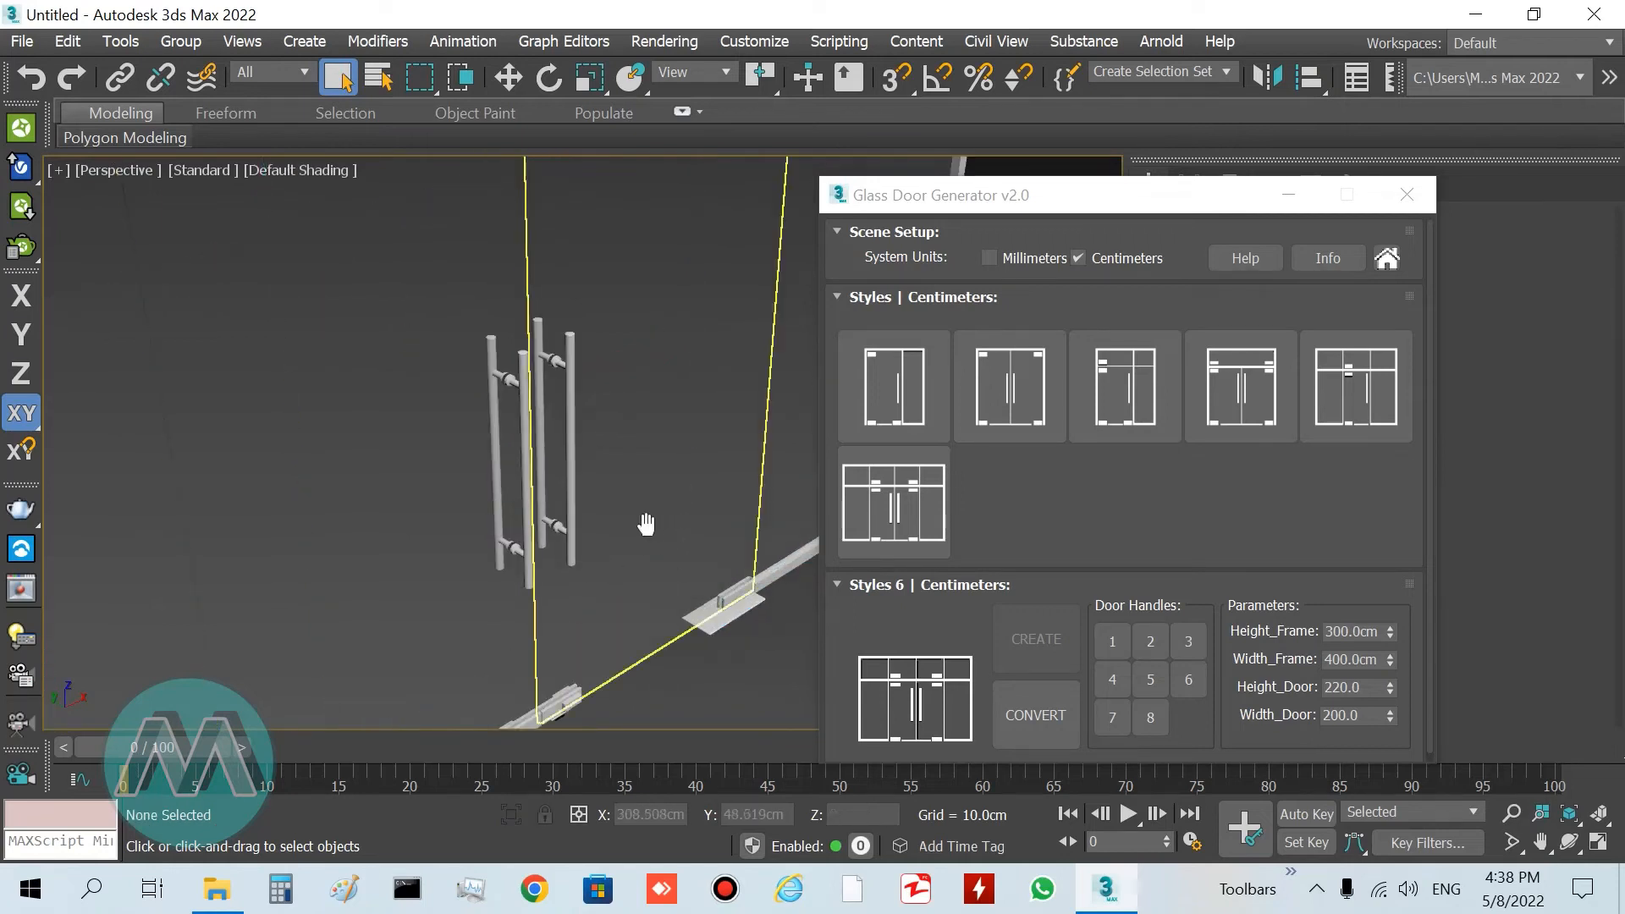
{"action": "left_click_drag", "start_coordinate": [646, 524], "coordinate": [611, 482]}
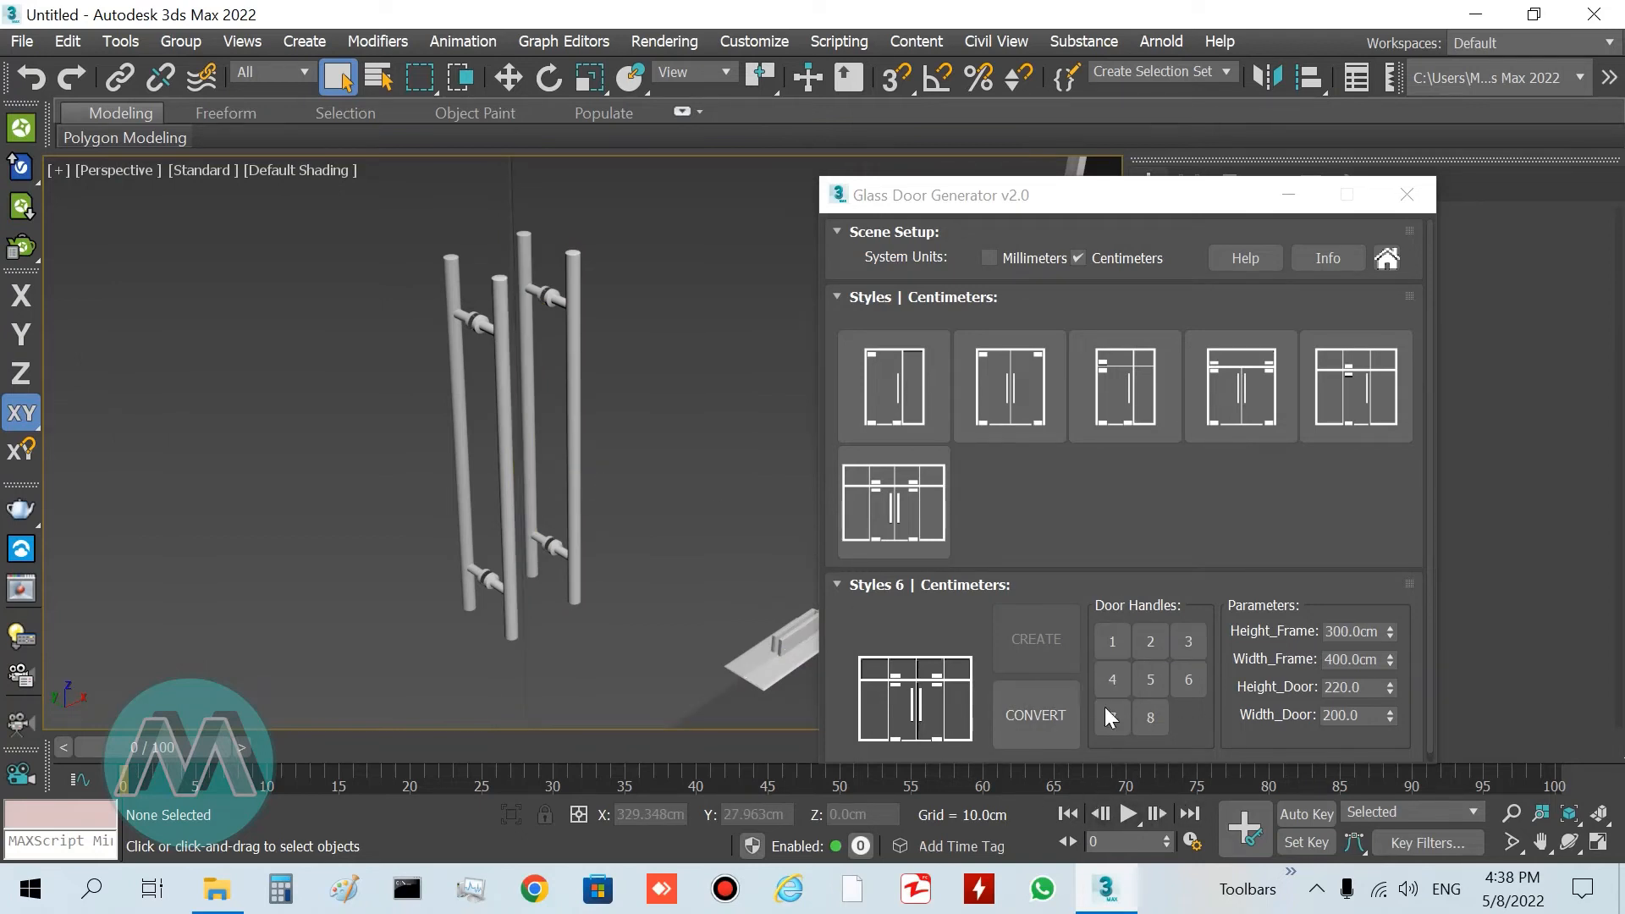
{"action": "left_click", "coordinate": [1150, 640]}
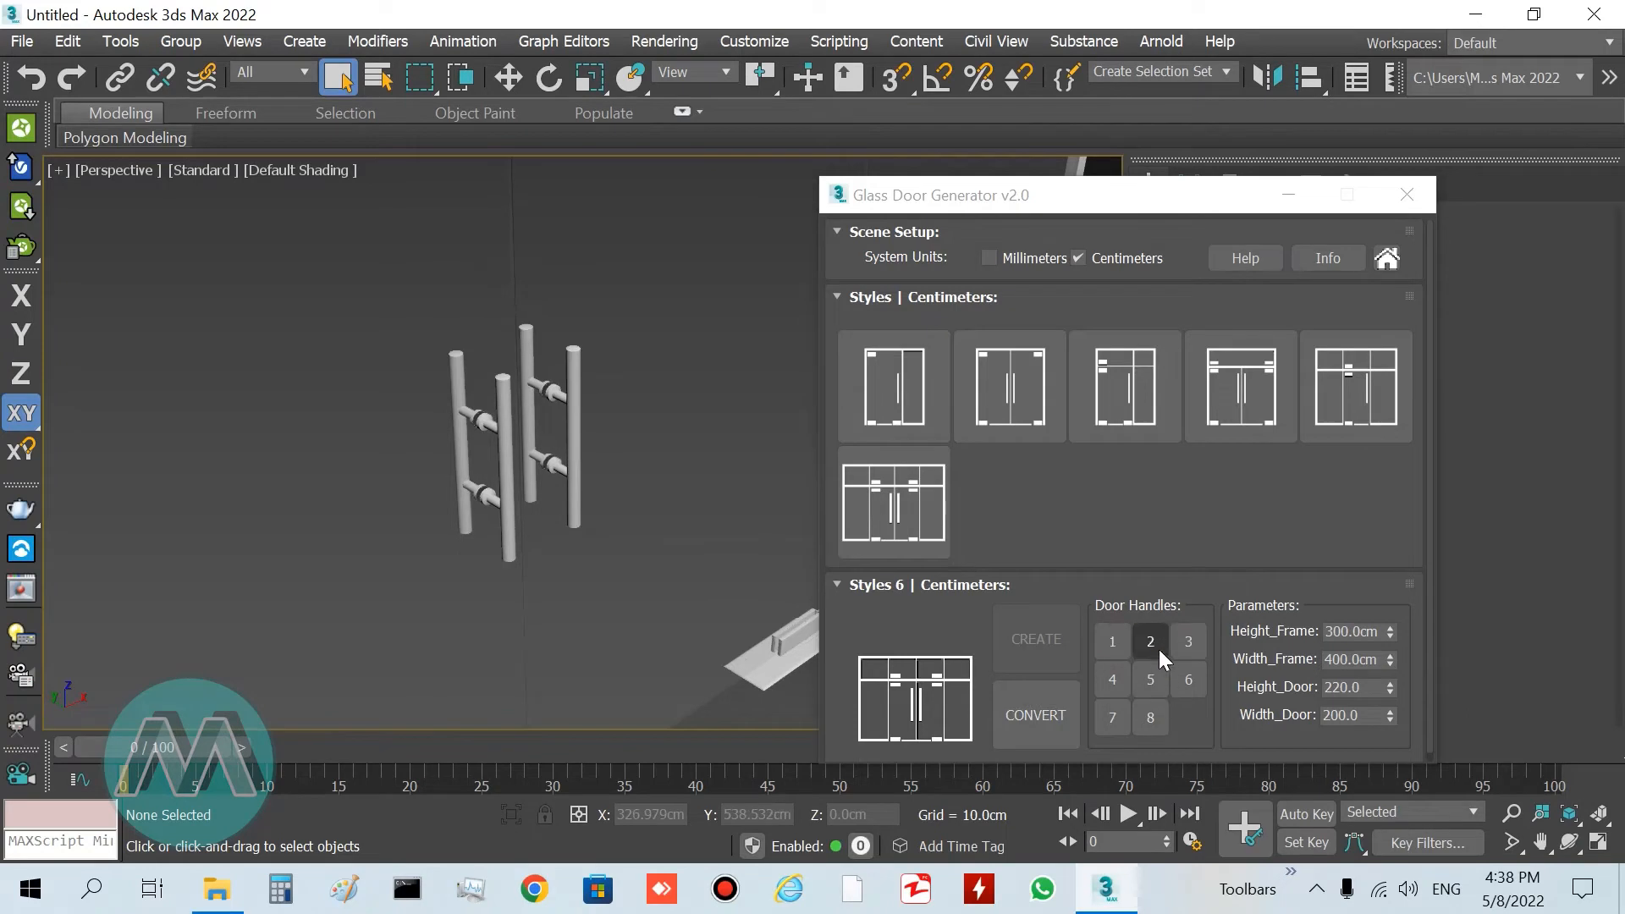
{"action": "left_click", "coordinate": [1149, 716]}
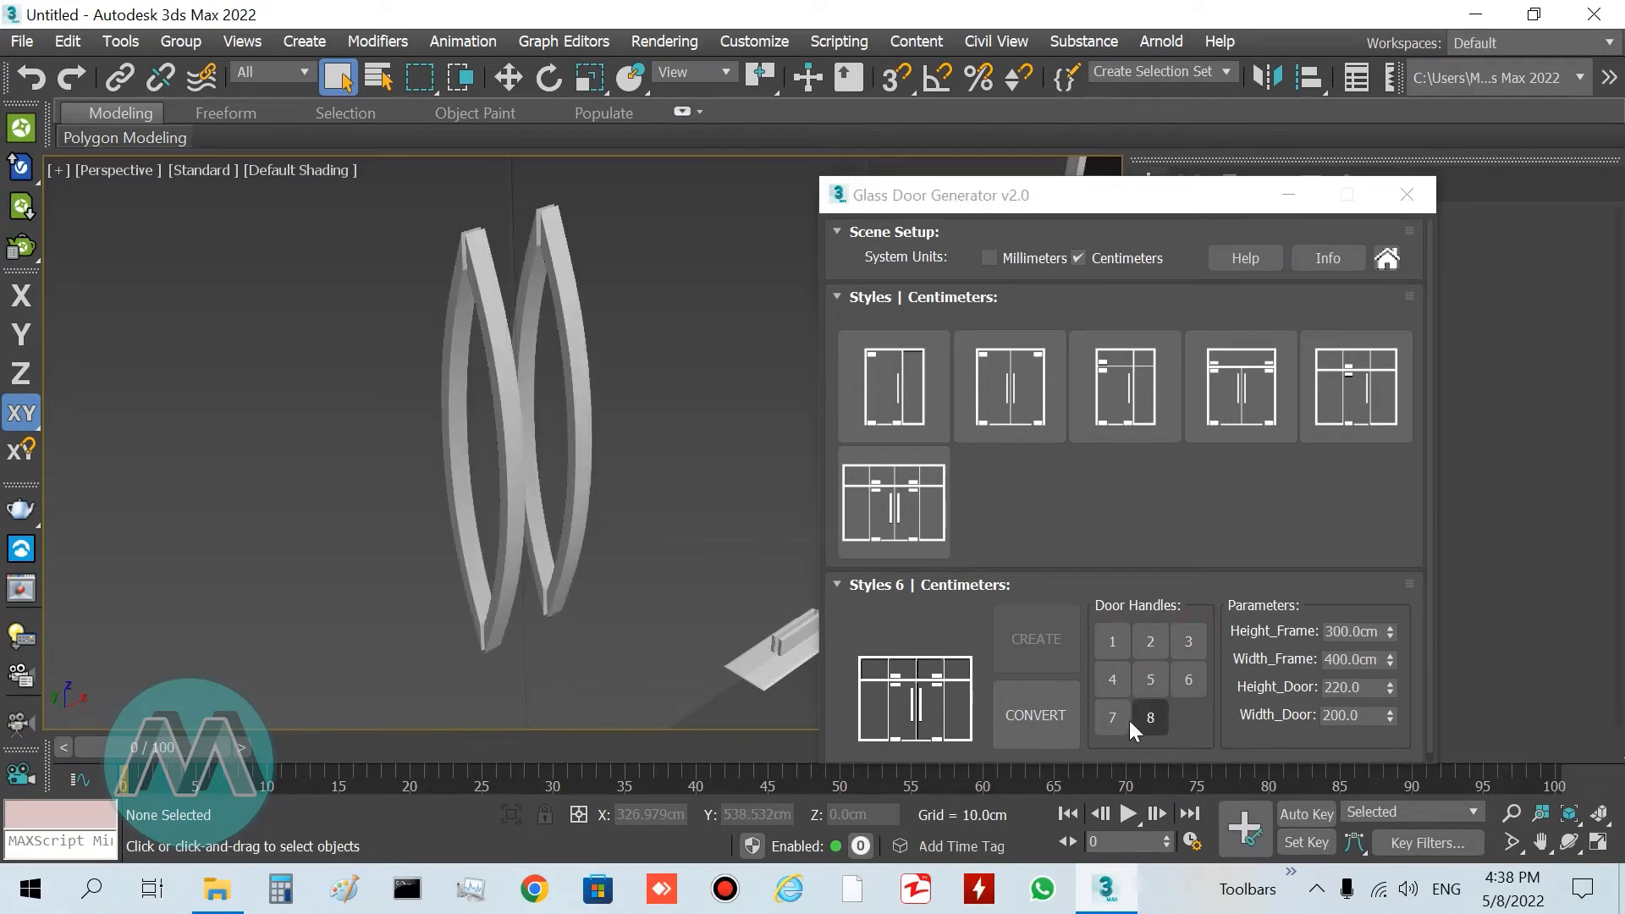
{"action": "left_click", "coordinate": [1150, 679]}
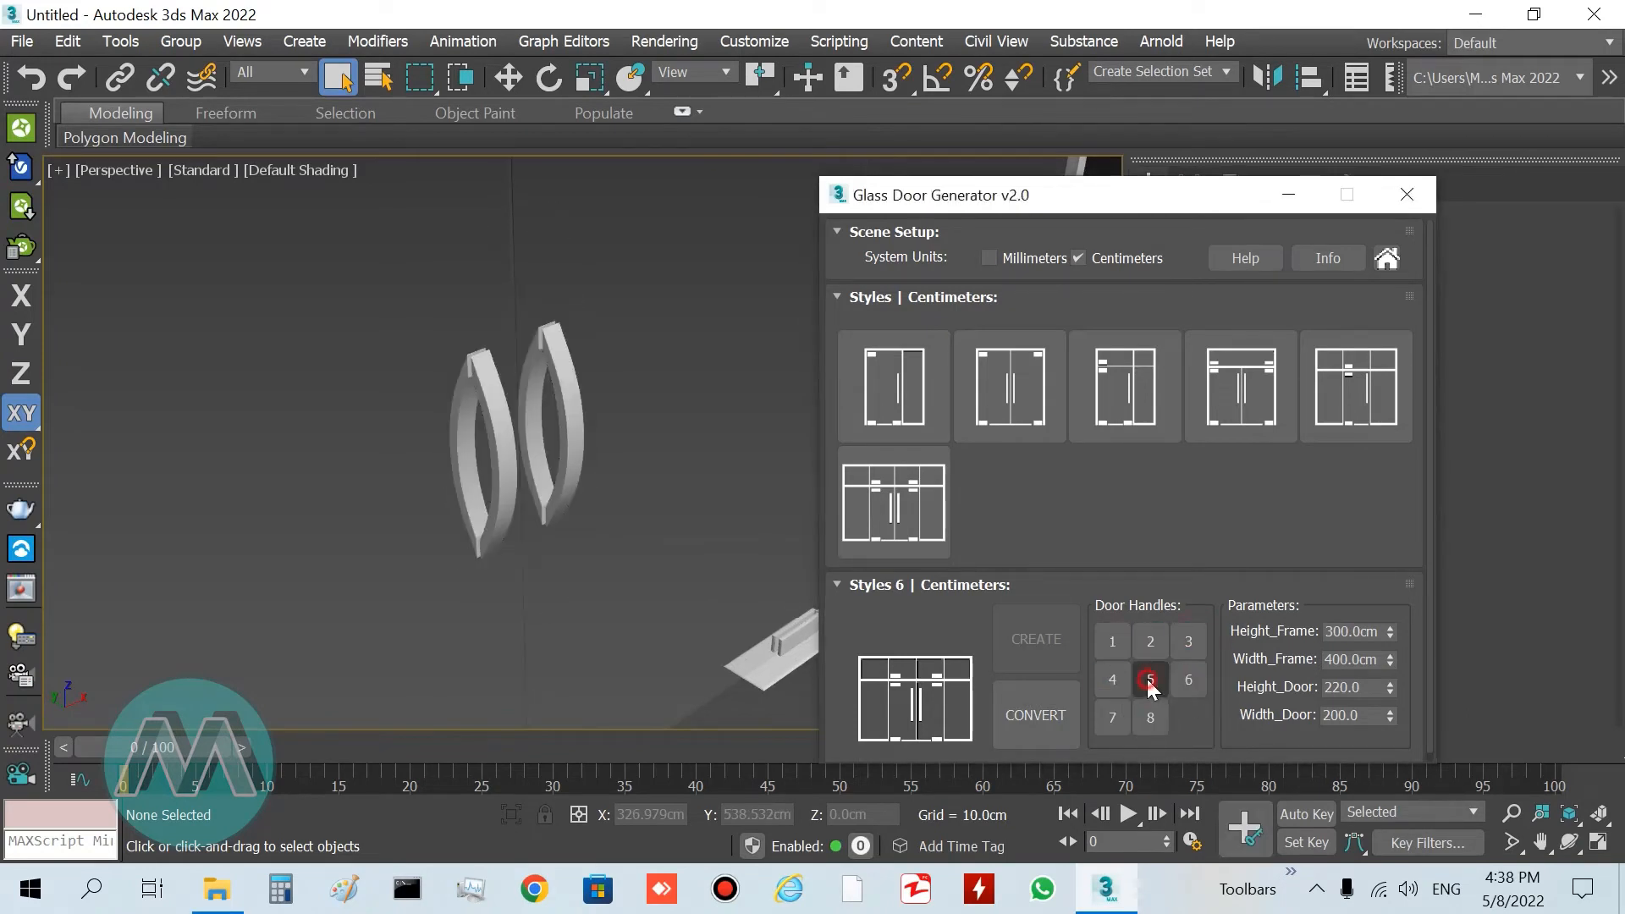
{"action": "left_click", "coordinate": [1150, 679]}
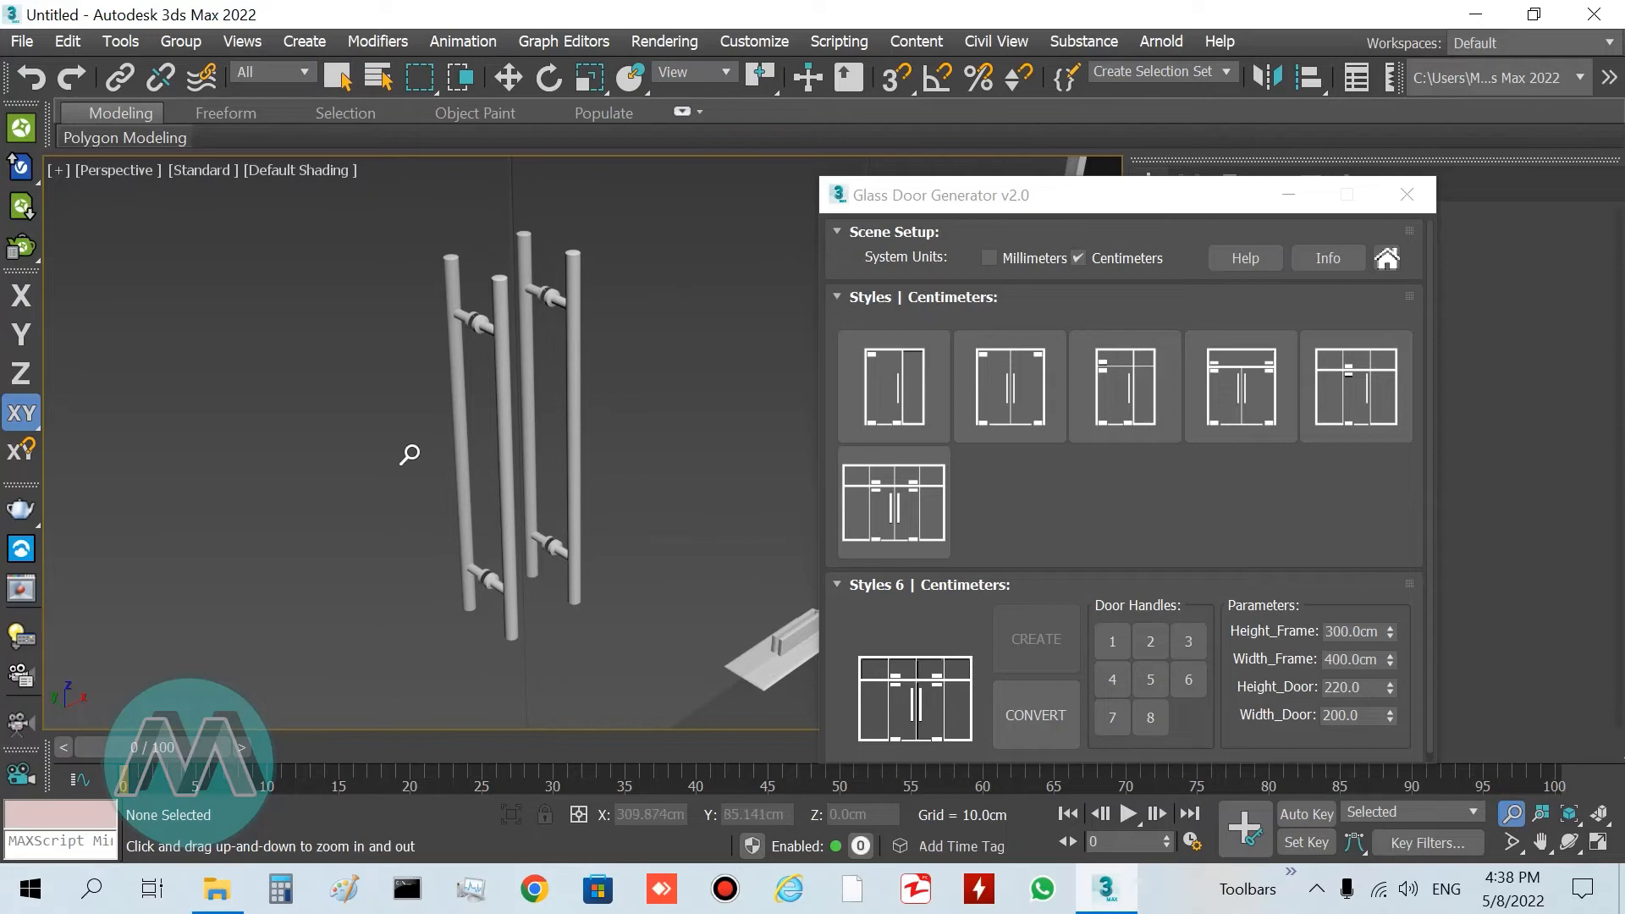
{"action": "mouse_move", "coordinate": [603, 406]}
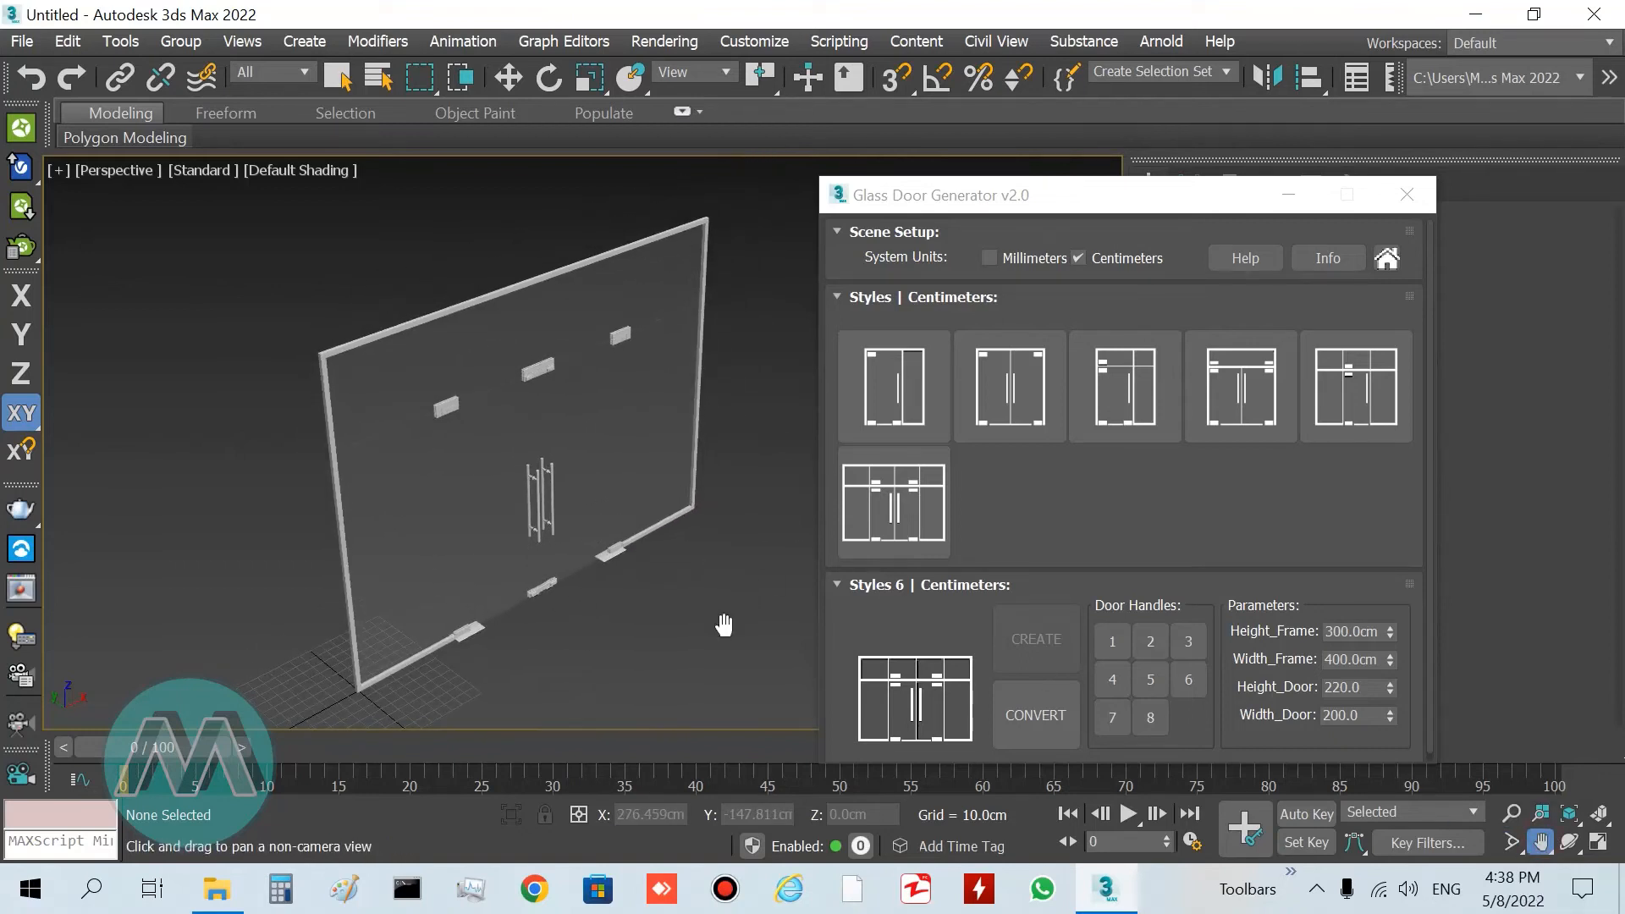
- Convert the generated glass double door into three editable objects with CONVERT
{"action": "left_click", "coordinate": [337, 77]}
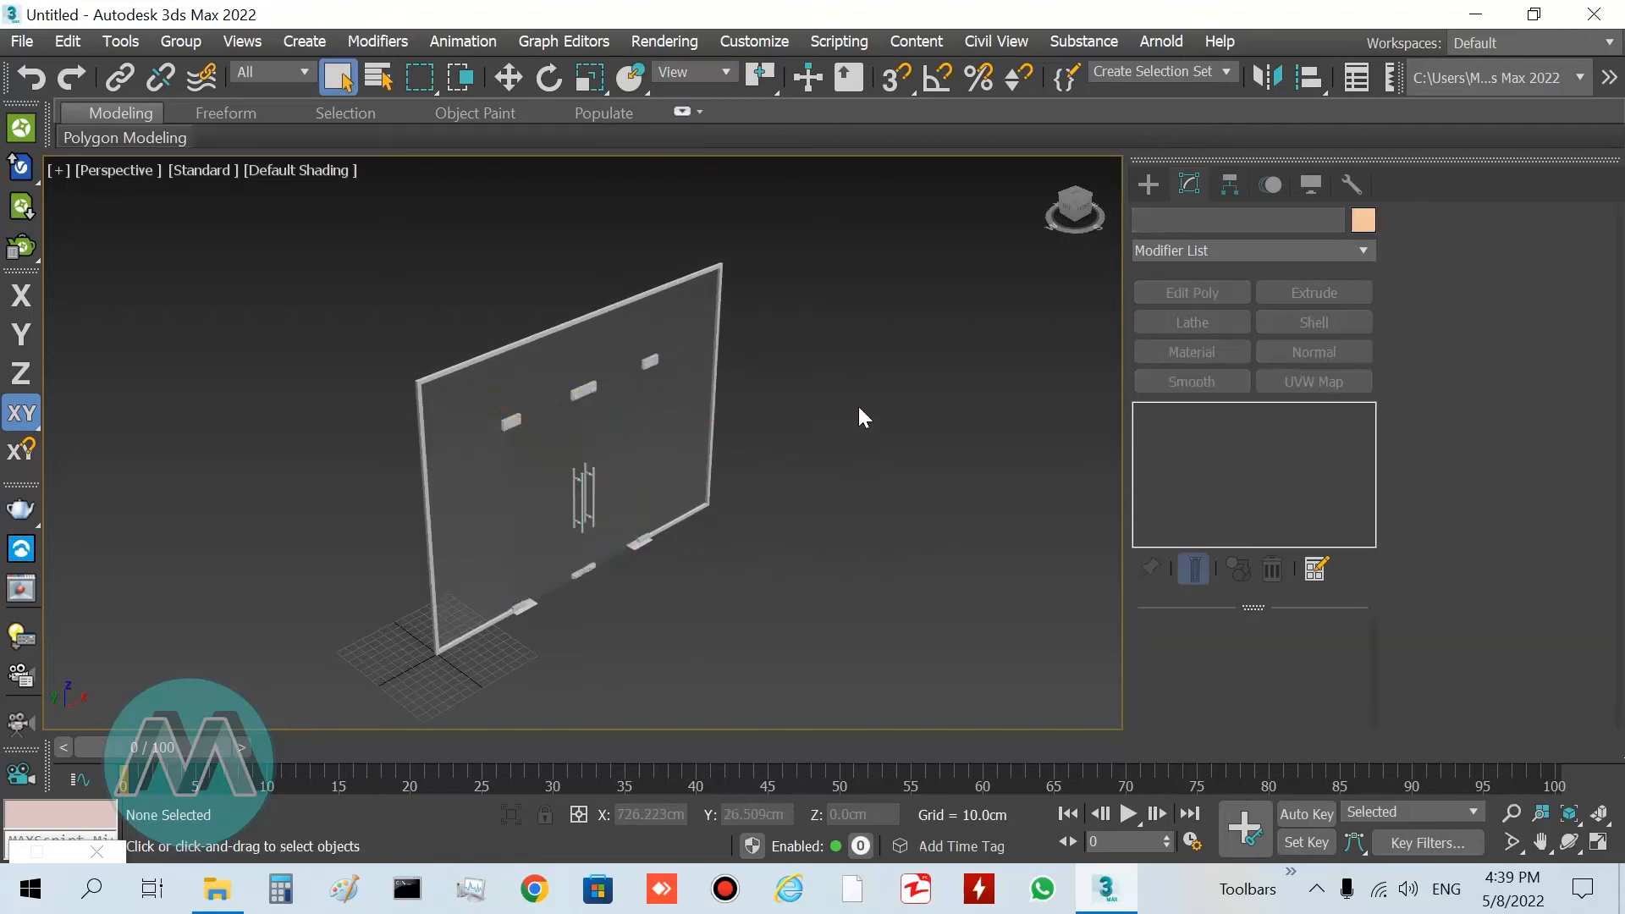
{"action": "mouse_move", "coordinate": [804, 221]}
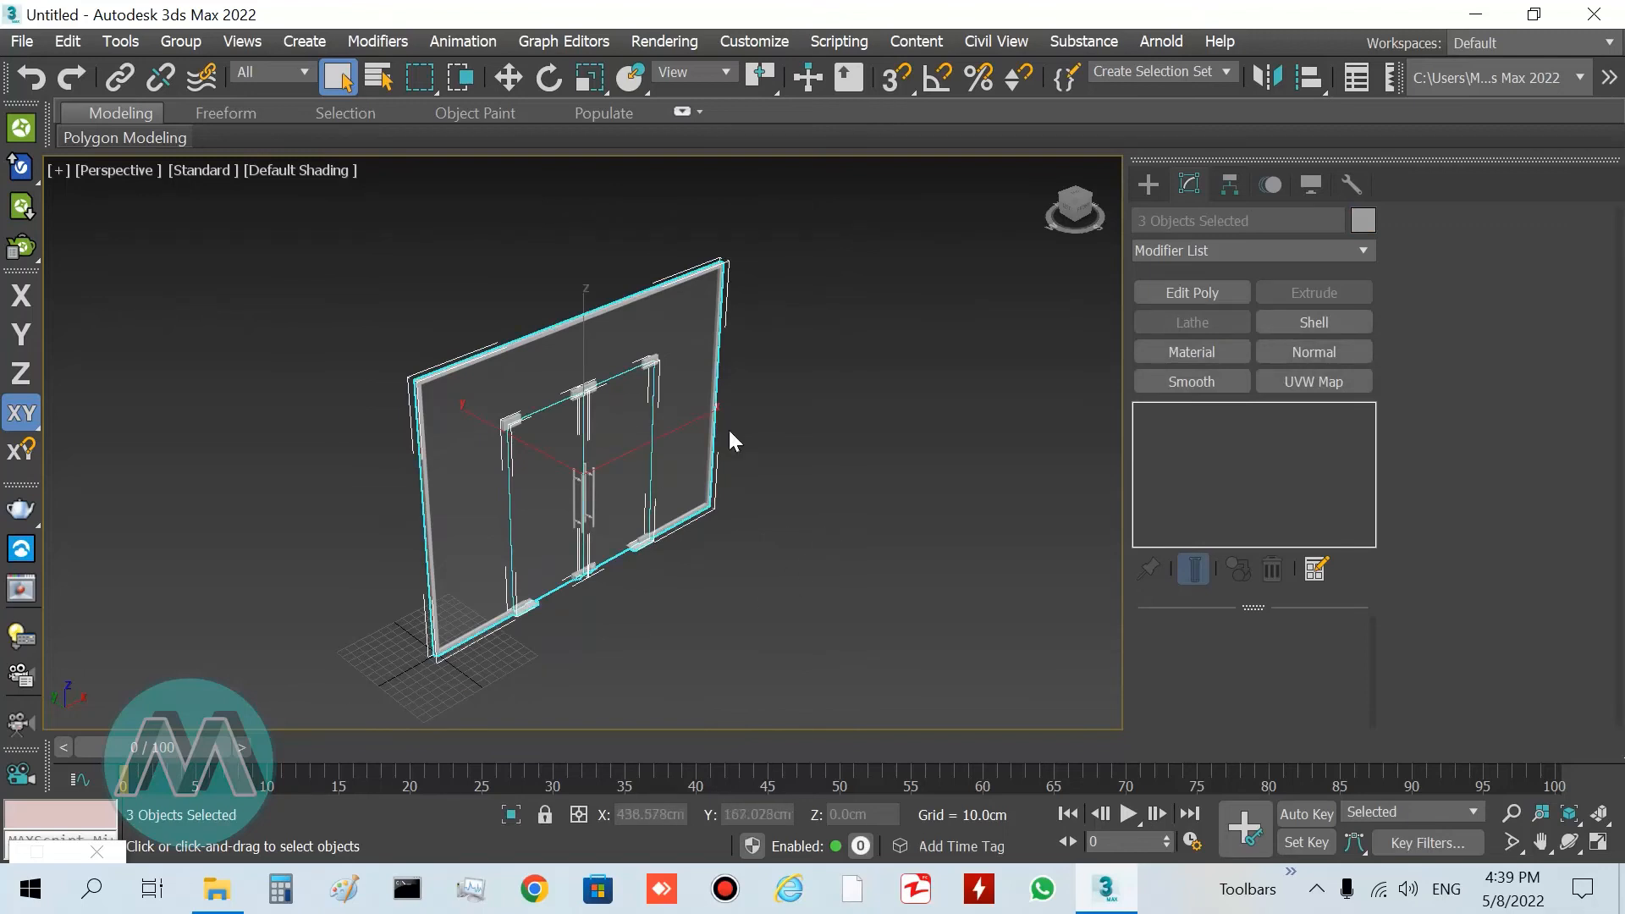
- Group the three selected door objects as 'Glass_Door' and activate Select and Move
{"action": "left_click", "coordinate": [179, 42]}
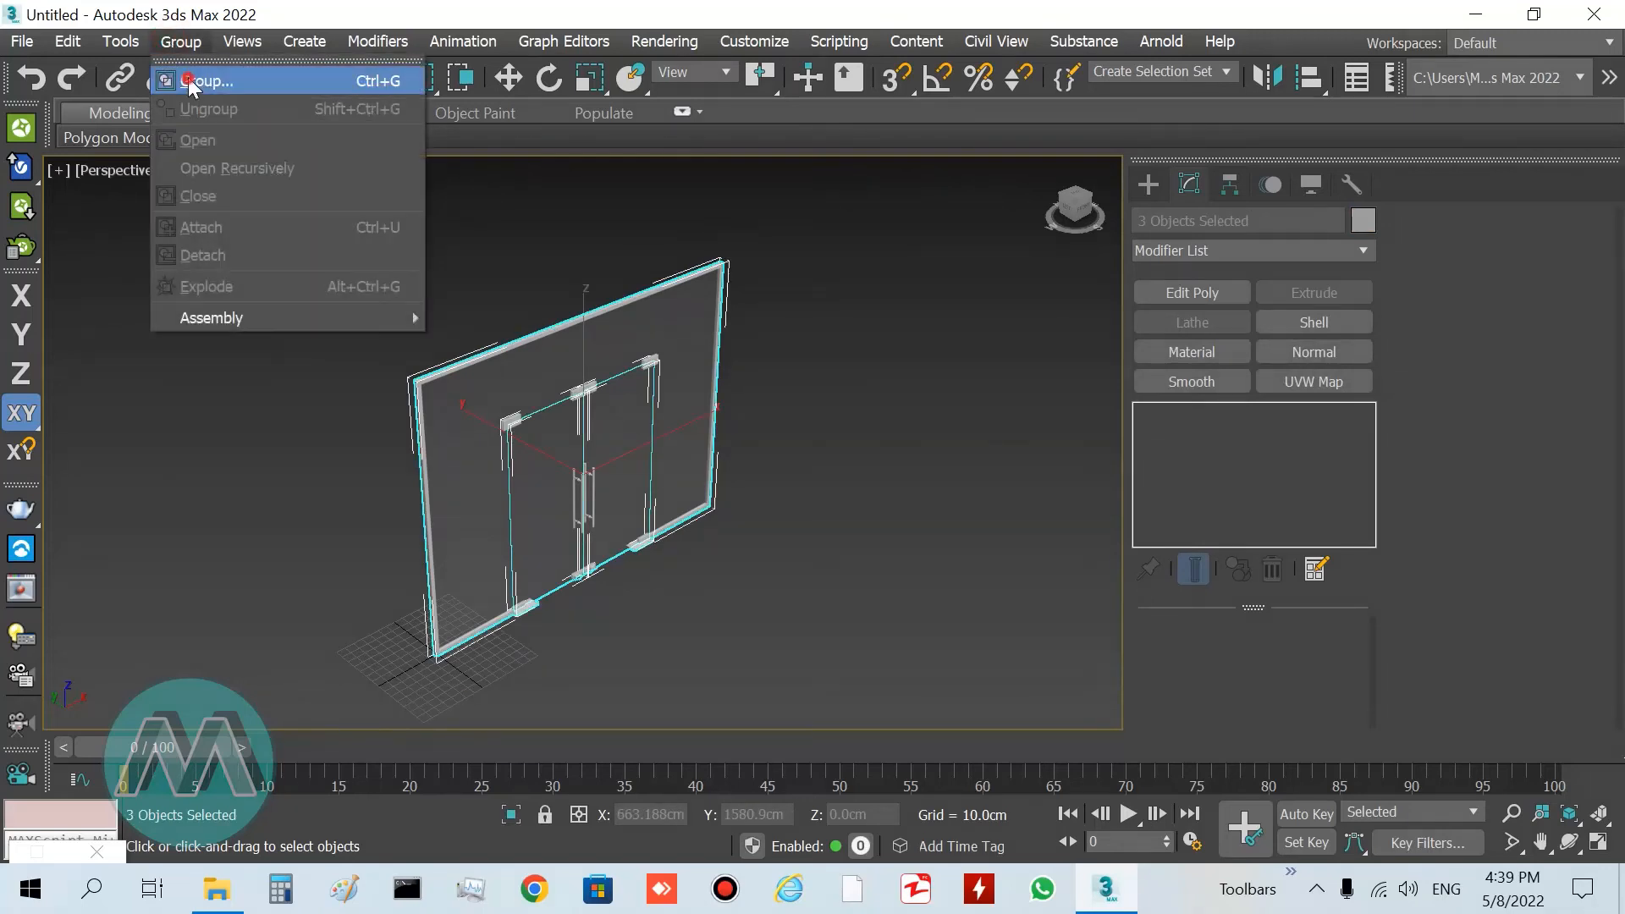
{"action": "left_click", "coordinate": [207, 81]}
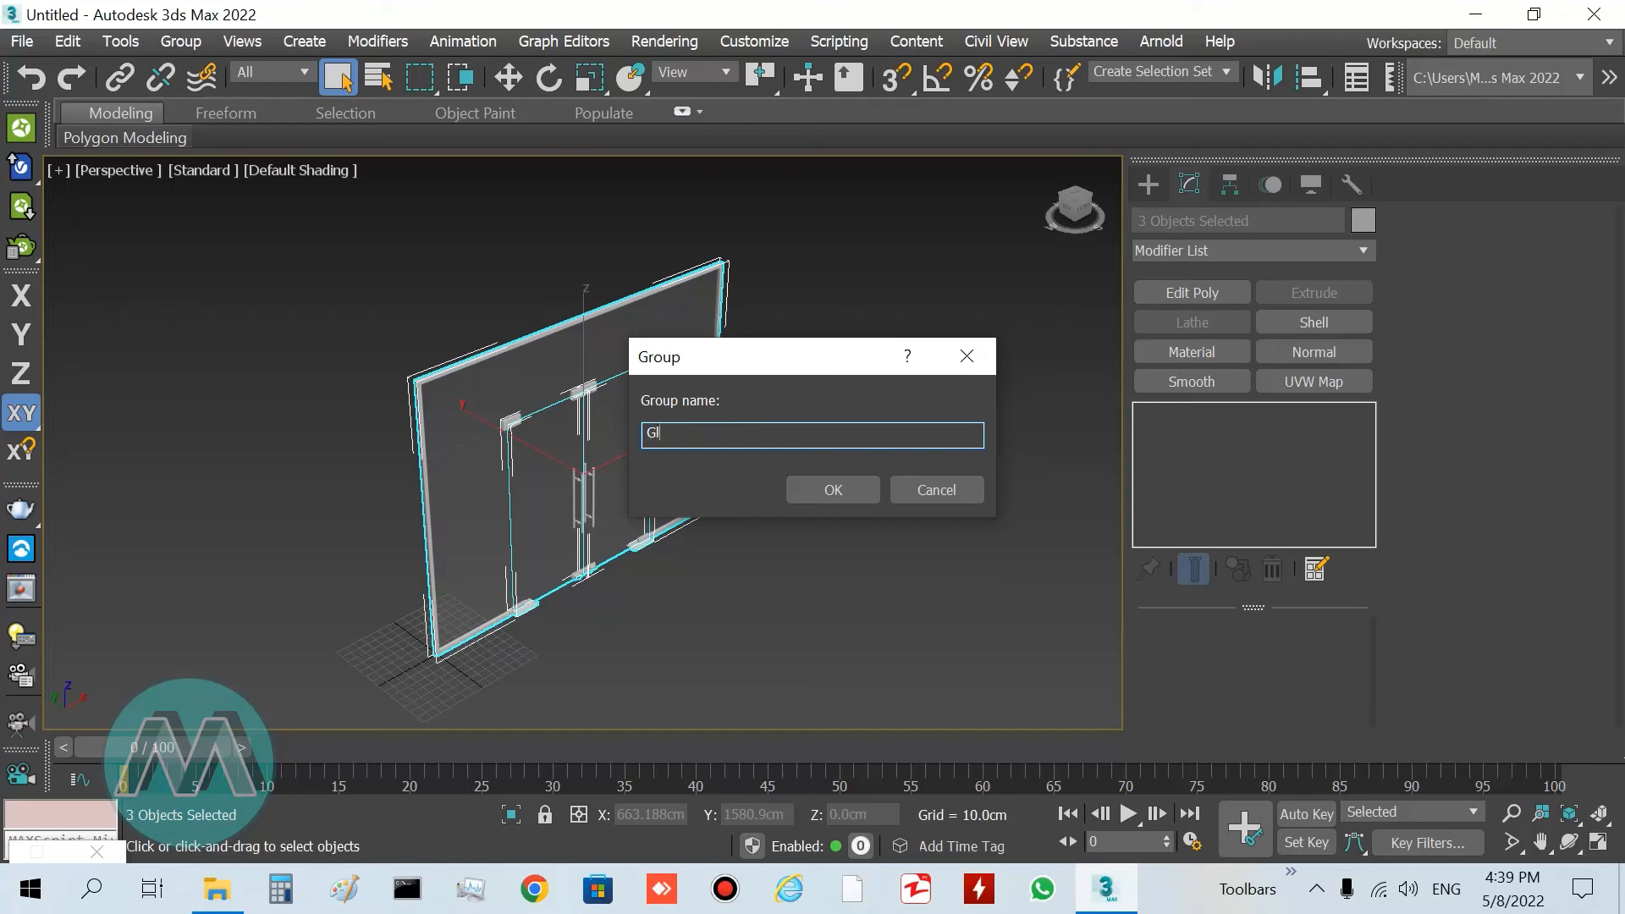
{"action": "left_click", "coordinate": [830, 489]}
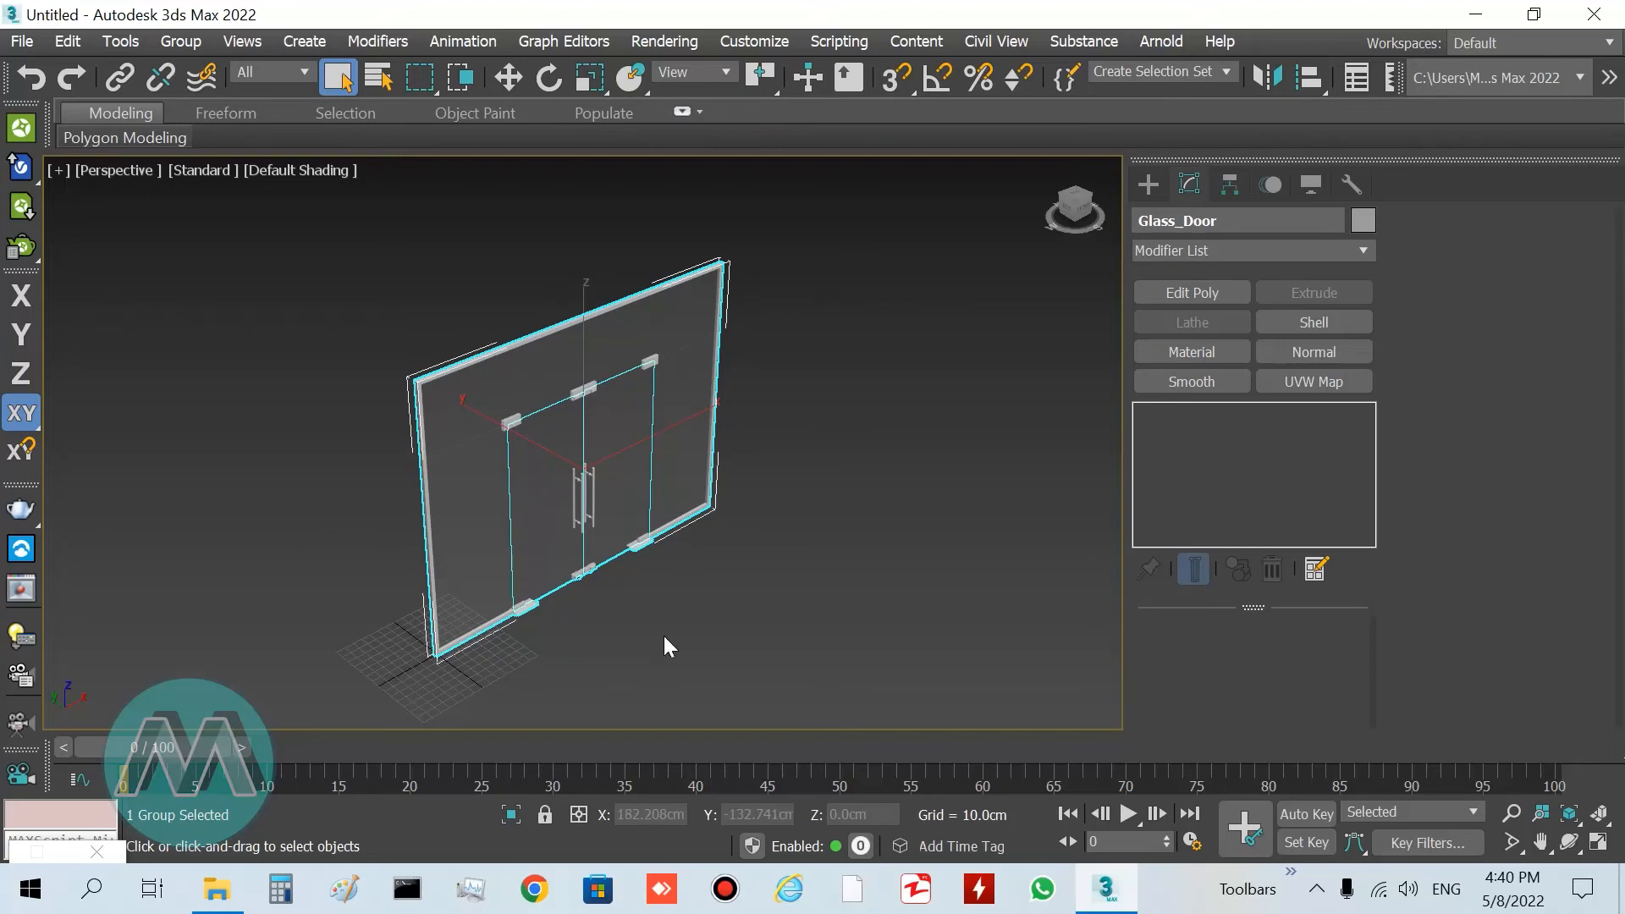
{"action": "left_click", "coordinate": [508, 77]}
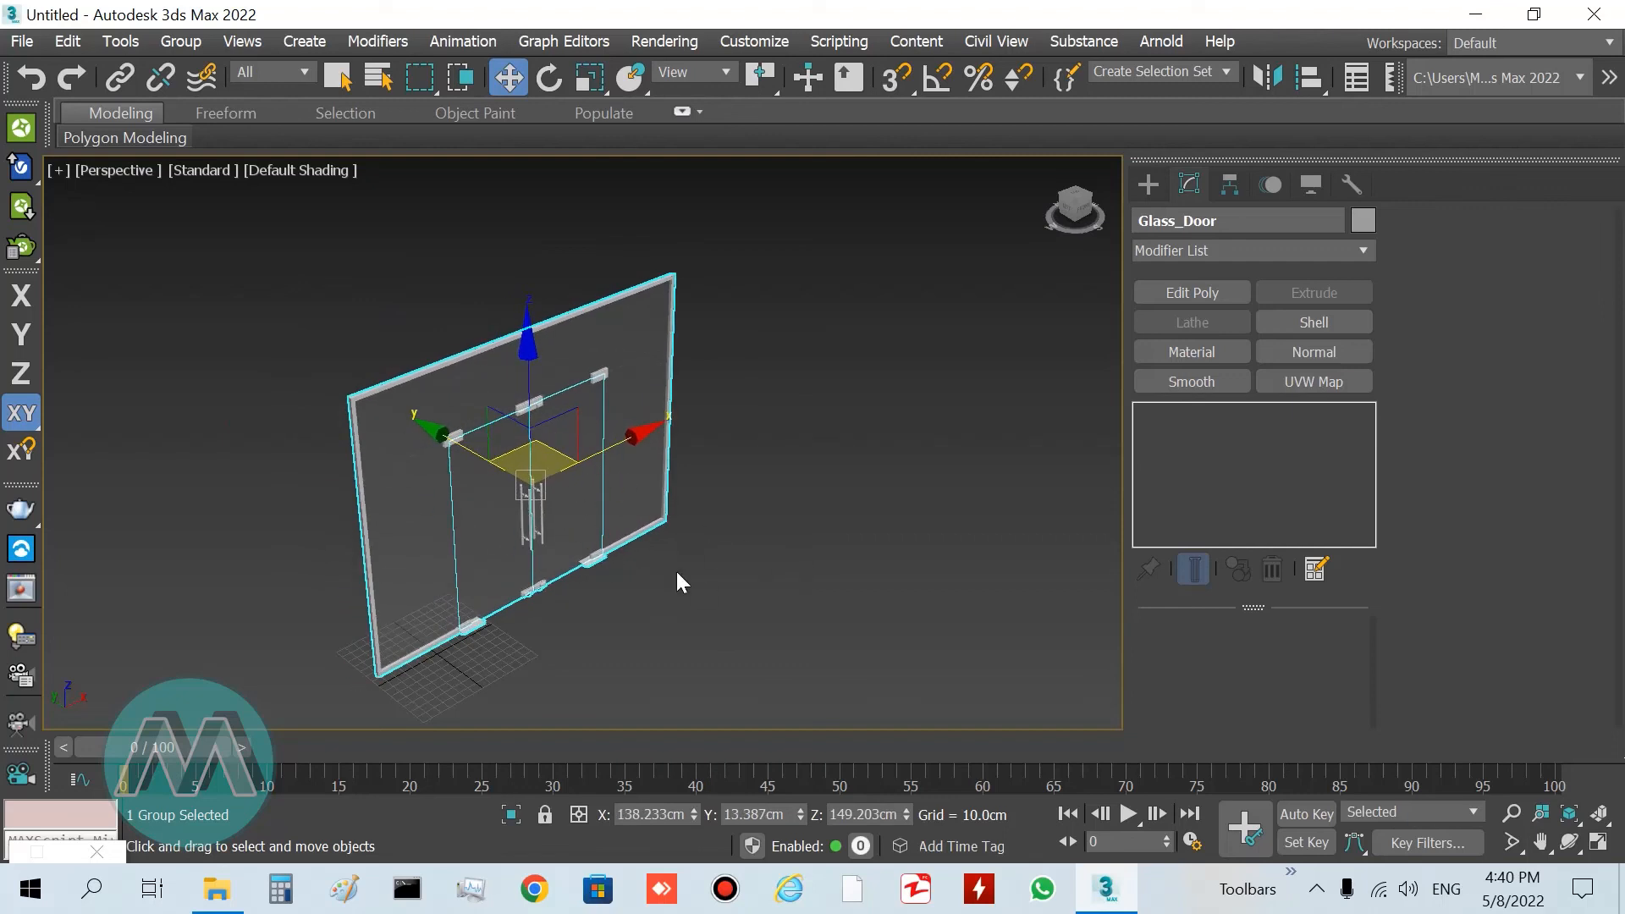
{"action": "mouse_move", "coordinate": [628, 645]}
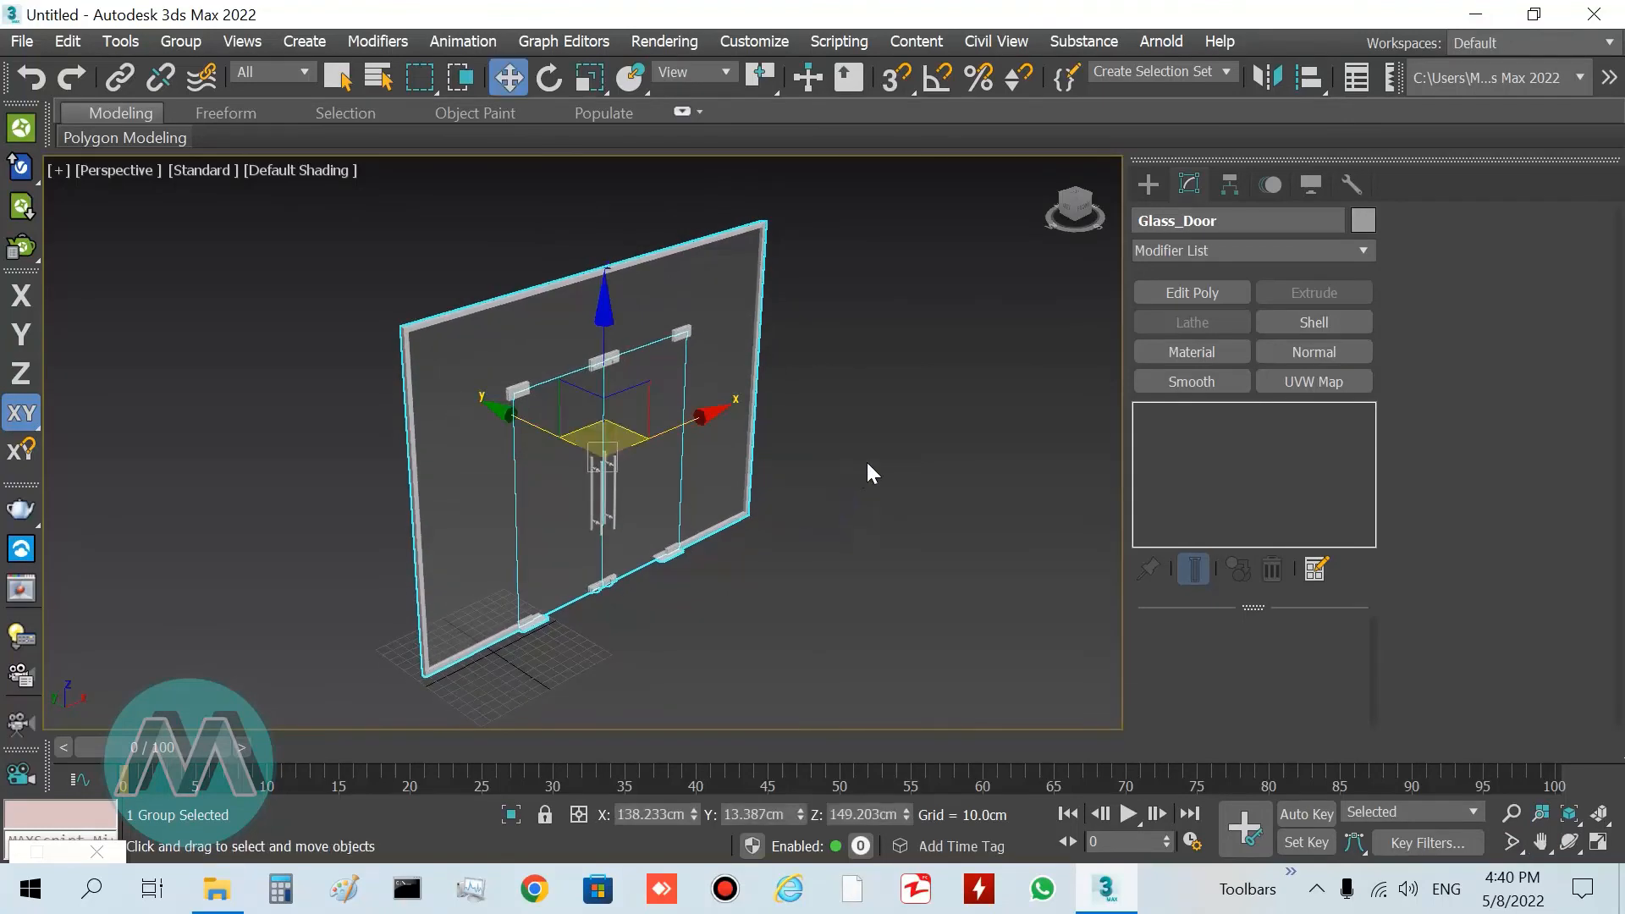
{"action": "left_click", "coordinate": [871, 580]}
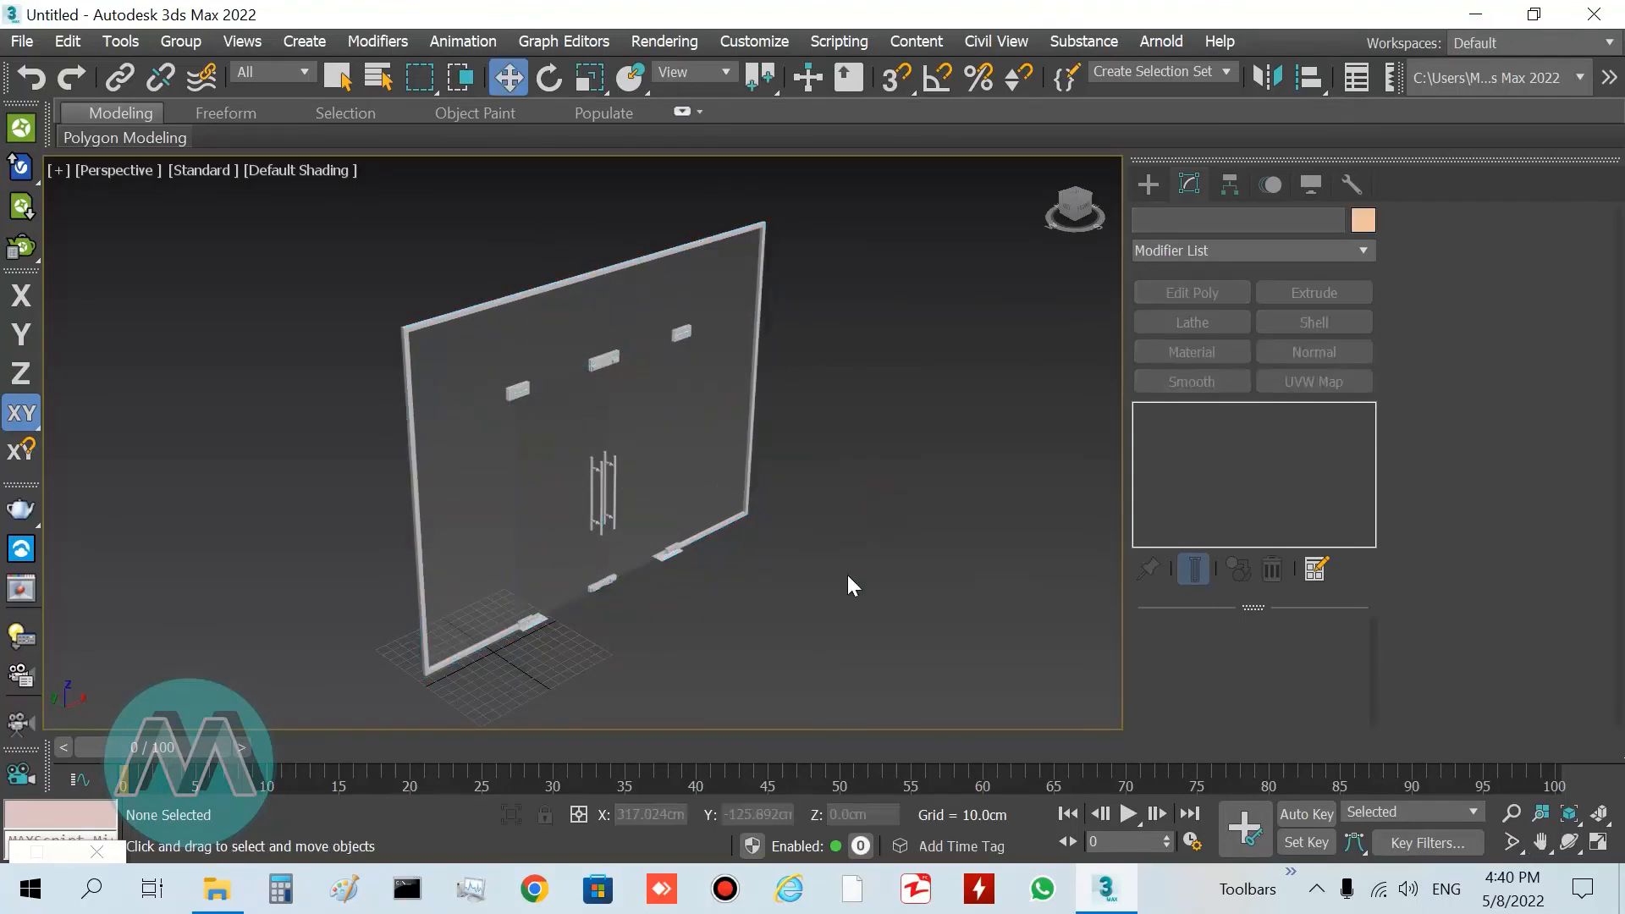